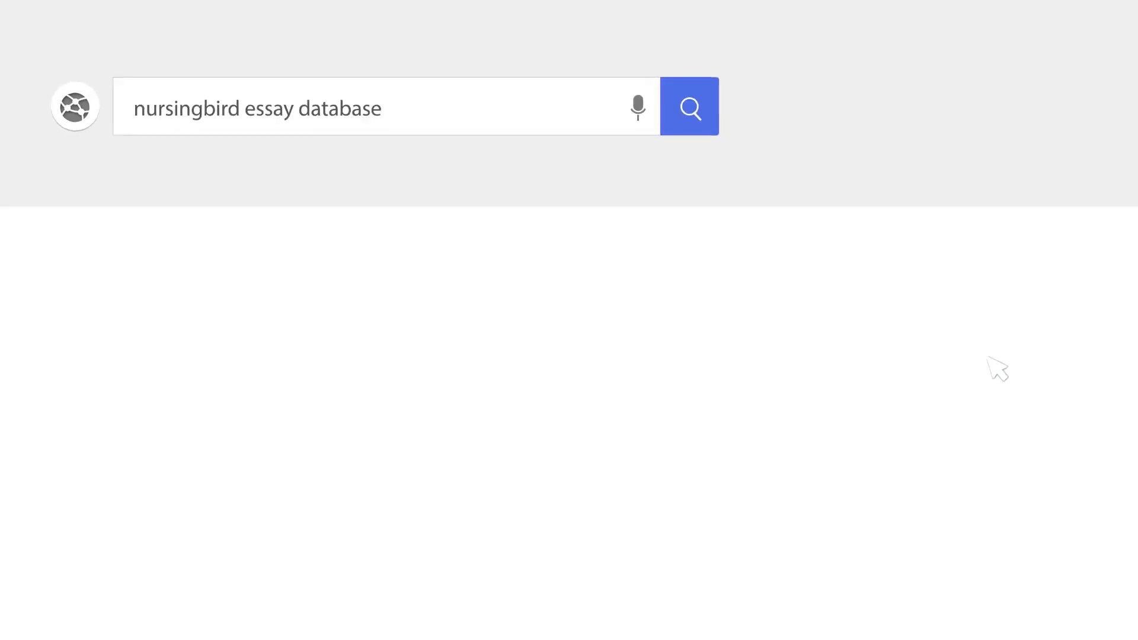
# Step: Enter the heading title 'Aesthetic Knowledge Development: The Art of Nursing'
pyautogui.click(689, 106)
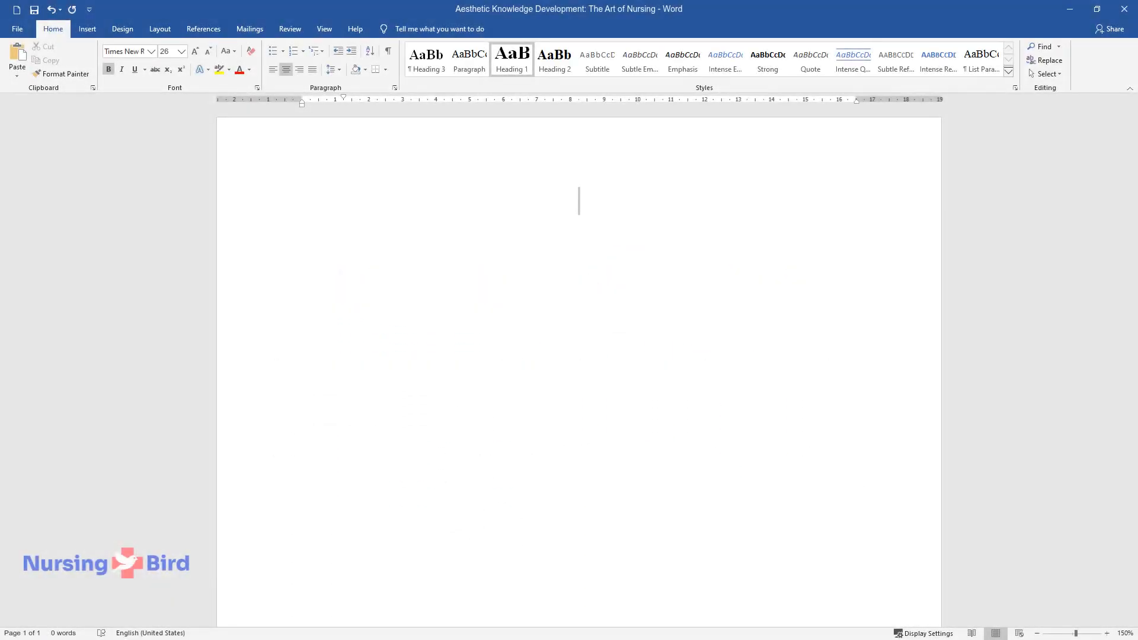
pyautogui.write('Aesthetic Kno')
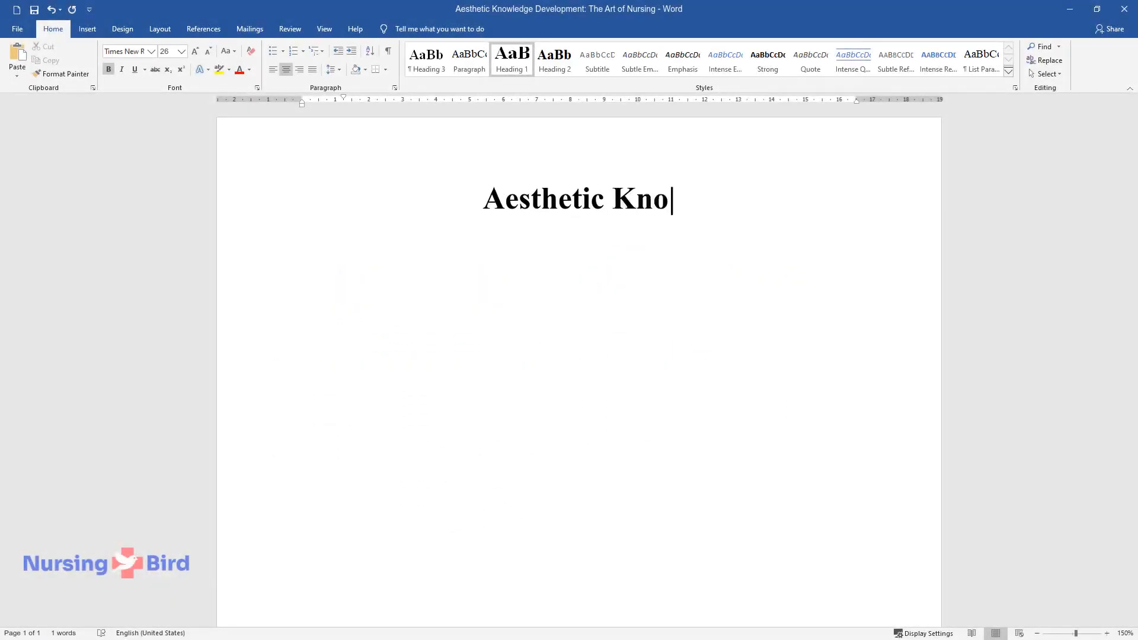
pyautogui.write('wledge Development: The Art of')
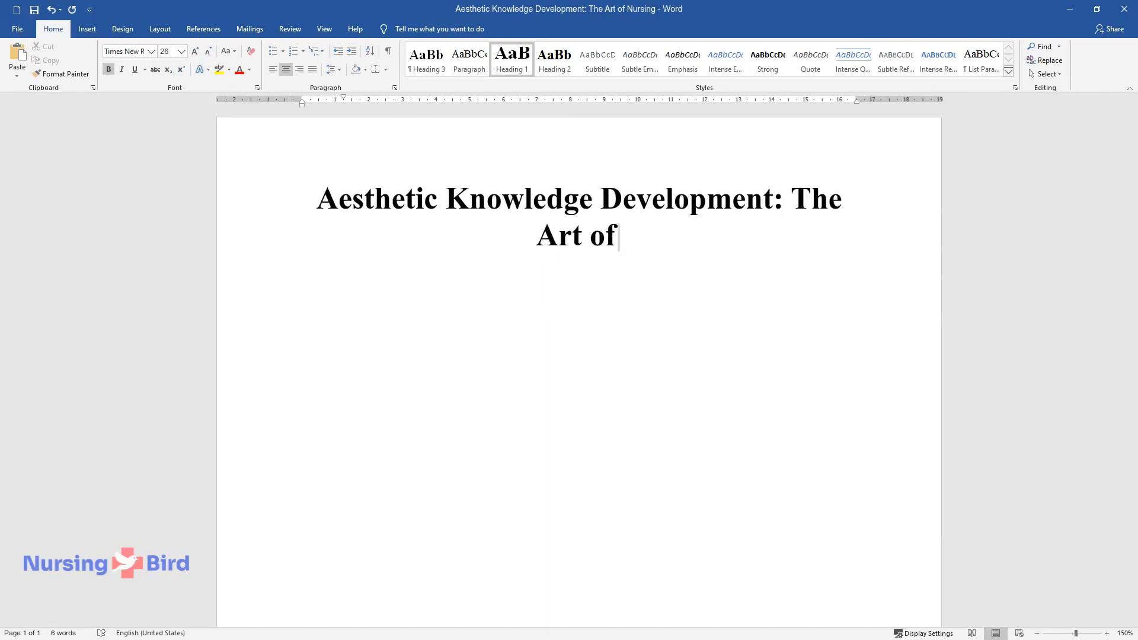
pyautogui.write('Nursing')
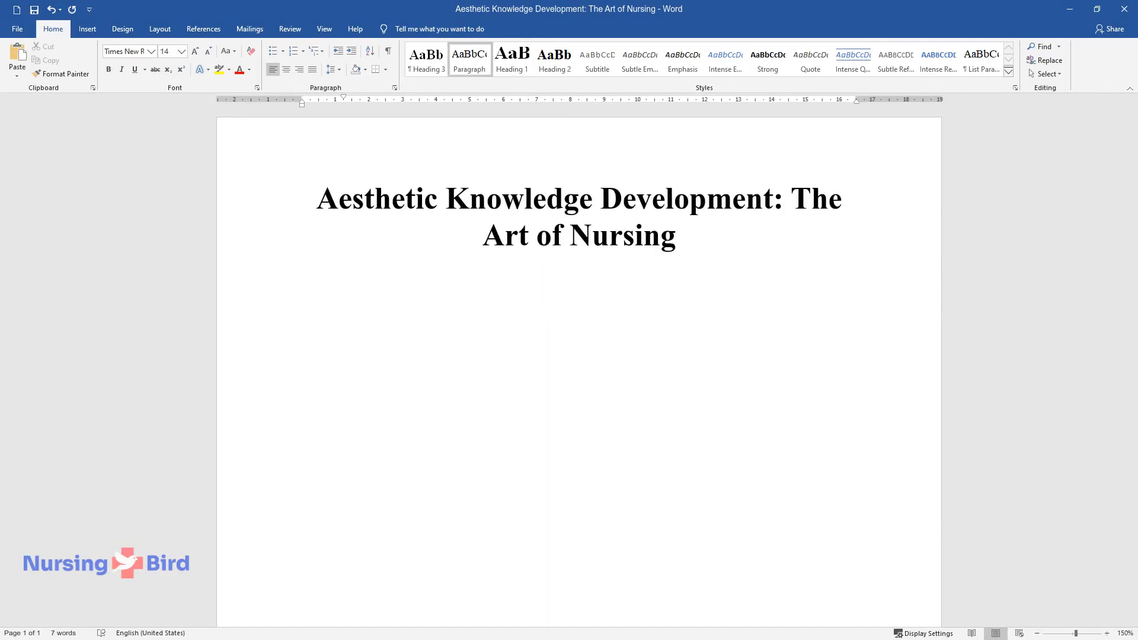
# Step: Write the intro's opening: aesthetics as study of art and beauty, and Chinn and Kramer's definition of art
pyautogui.write('Aesthetics is the study of art a')
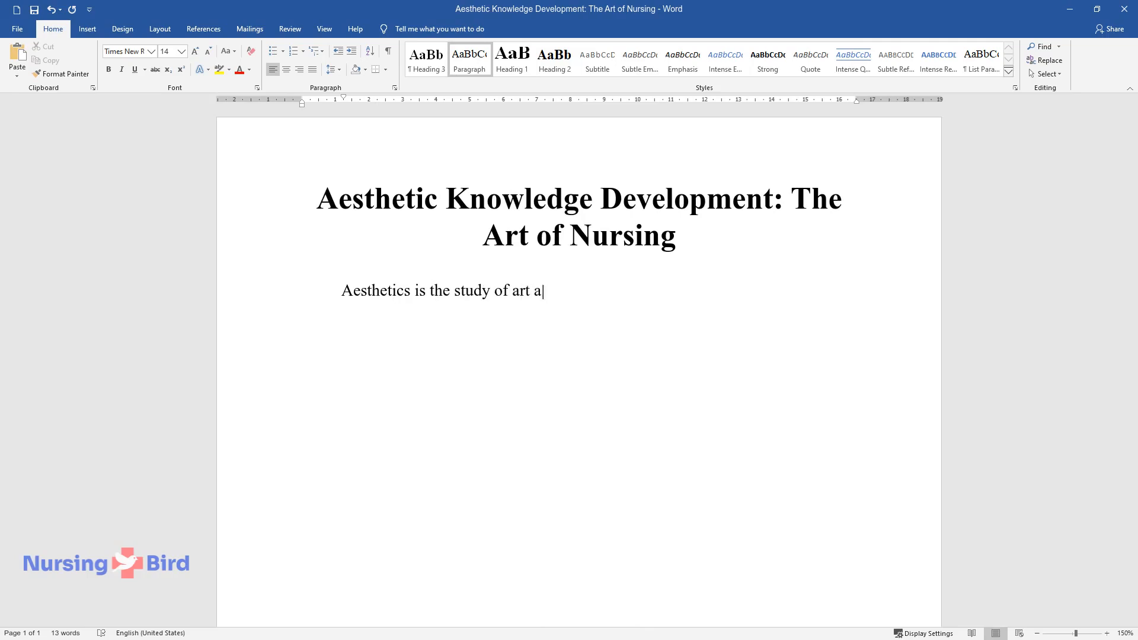
pyautogui.write('nd beauty to ascertain the validi')
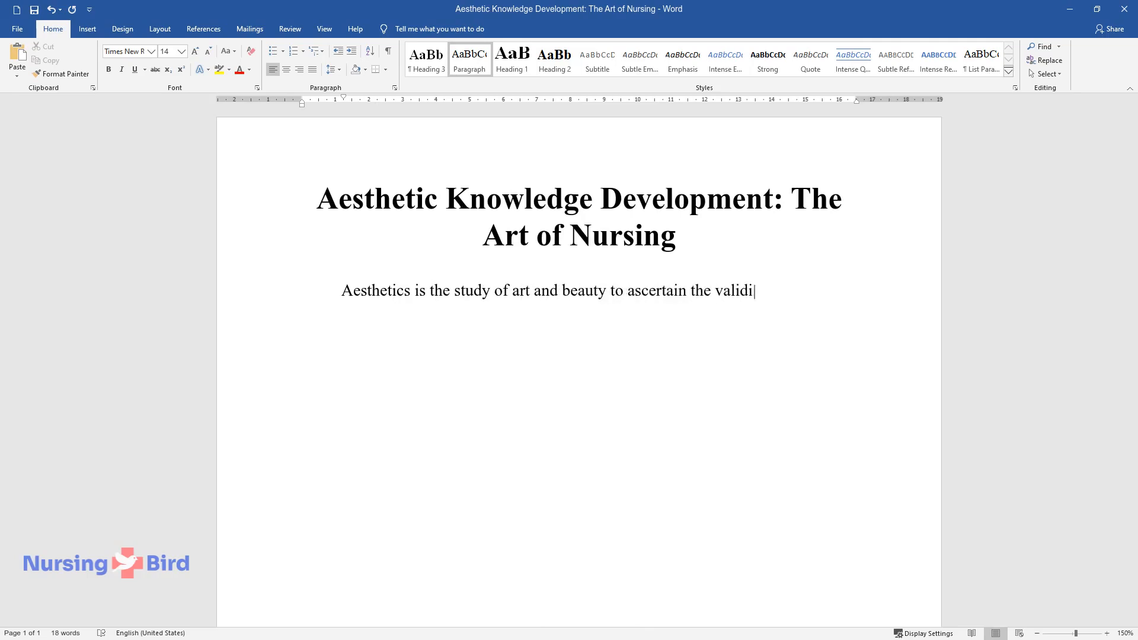
pyautogui.write('ty of aesthetic judgments, emoti')
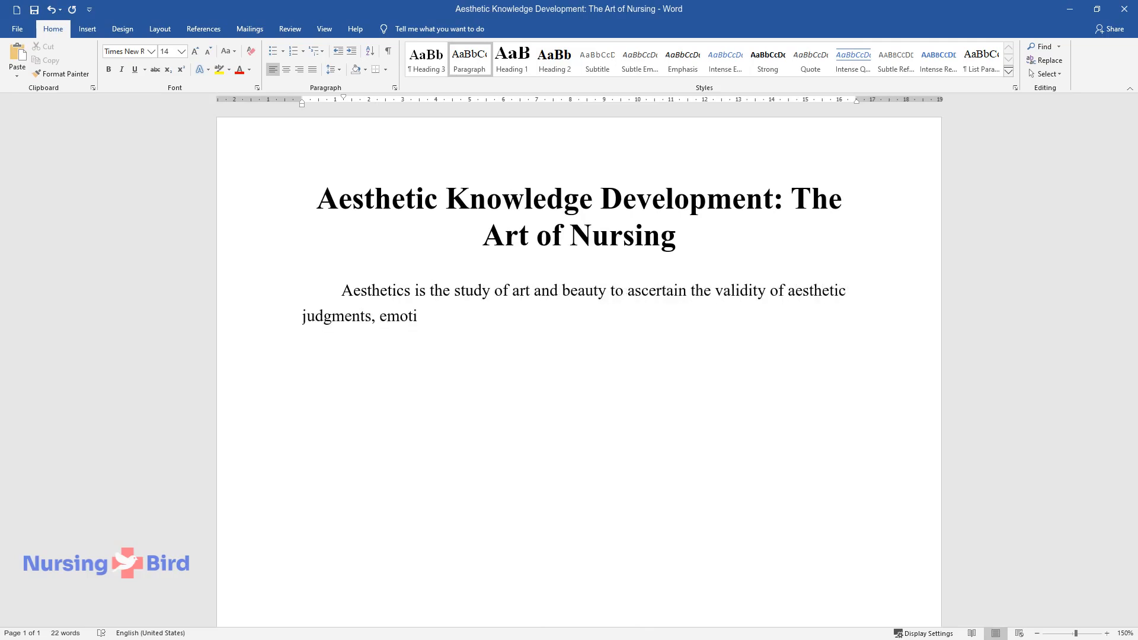
pyautogui.write('ons, and artistic merit (propert')
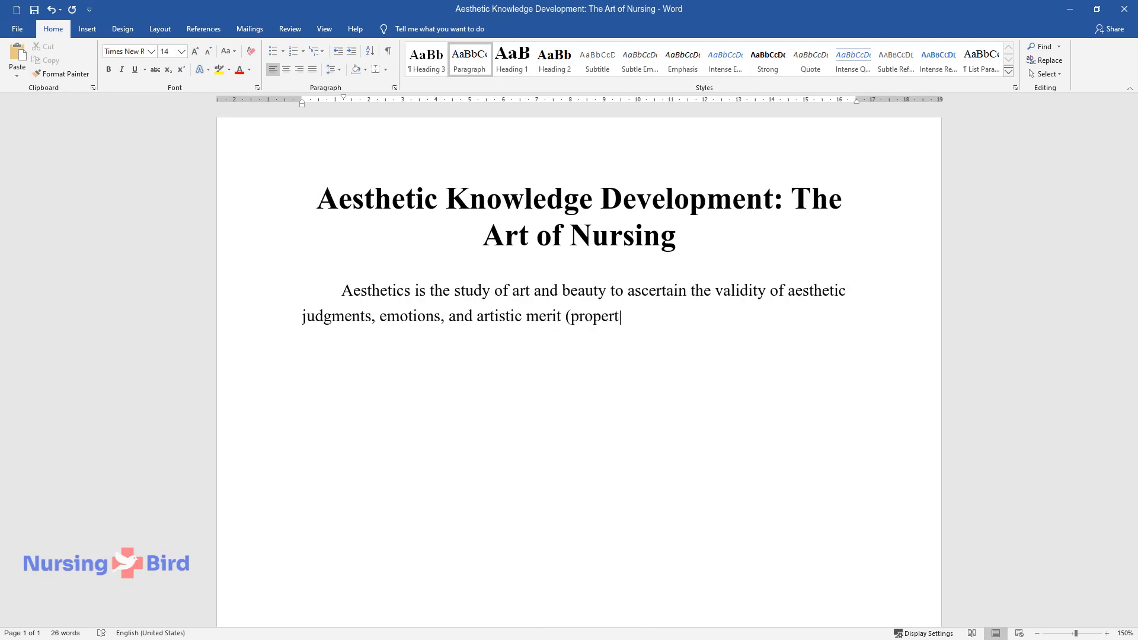
pyautogui.write('ies) of art forms. People experi')
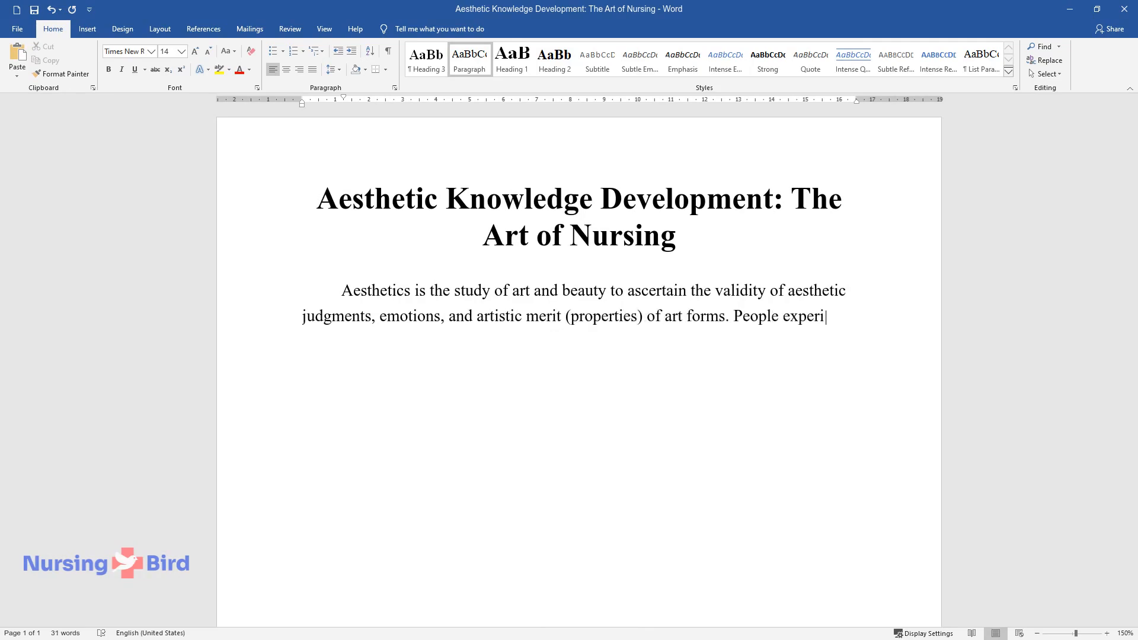
pyautogui.write('ence art differently due to disti')
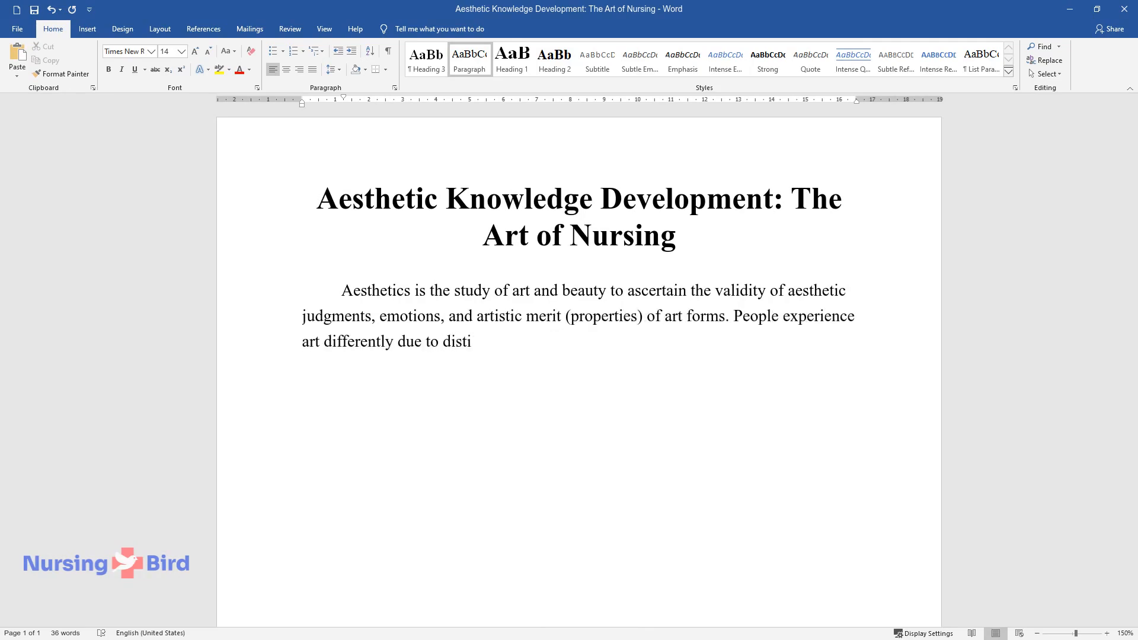
pyautogui.write('nctive individual tastes and per')
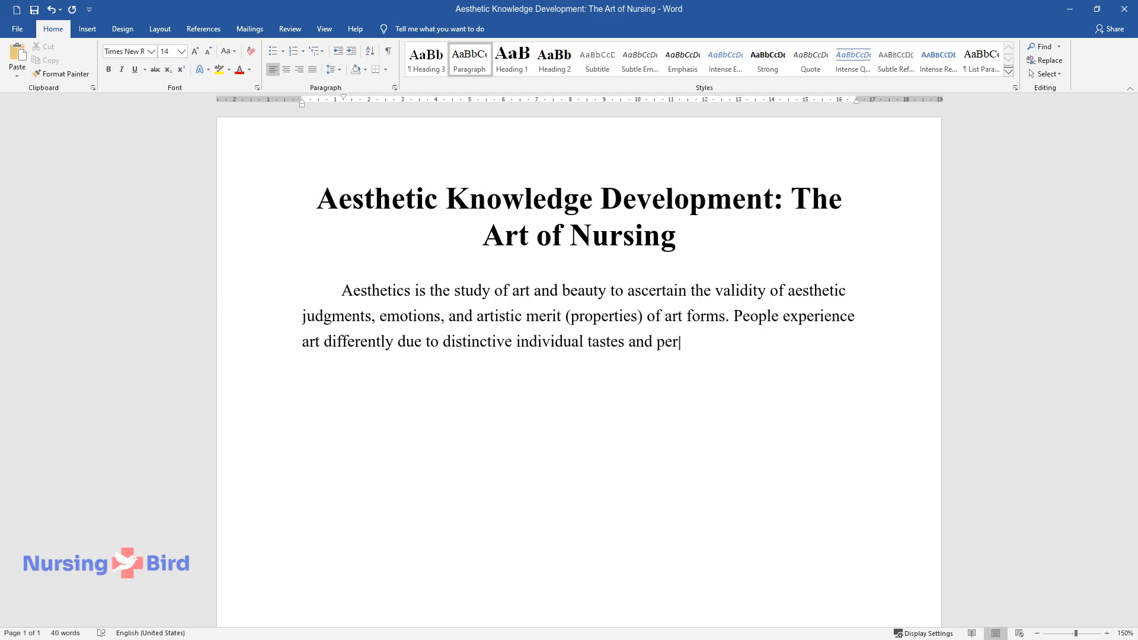
pyautogui.write('ceptions. Chinn and Kramer defin')
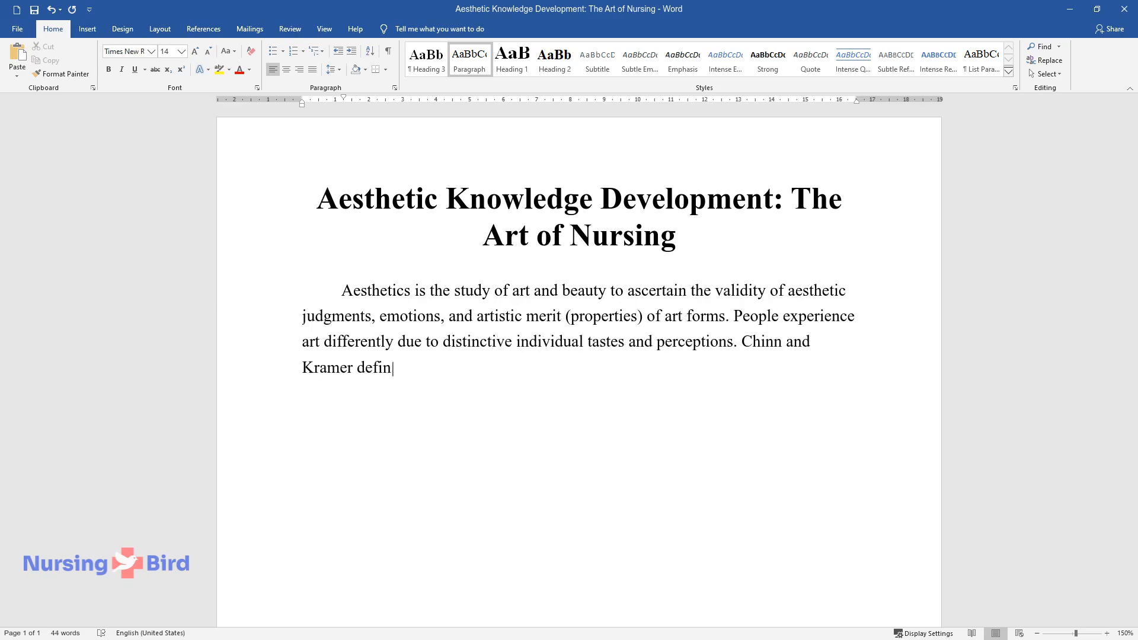
pyautogui.write('e art as the "process of creatin')
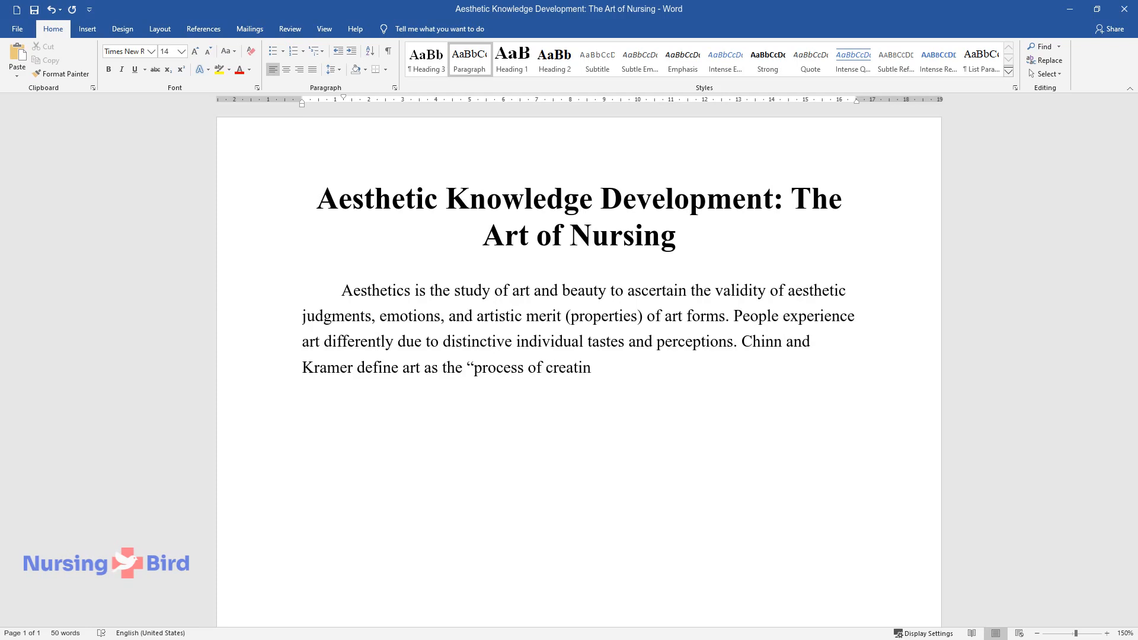
pyautogui.write('g an aesthetic object or experien')
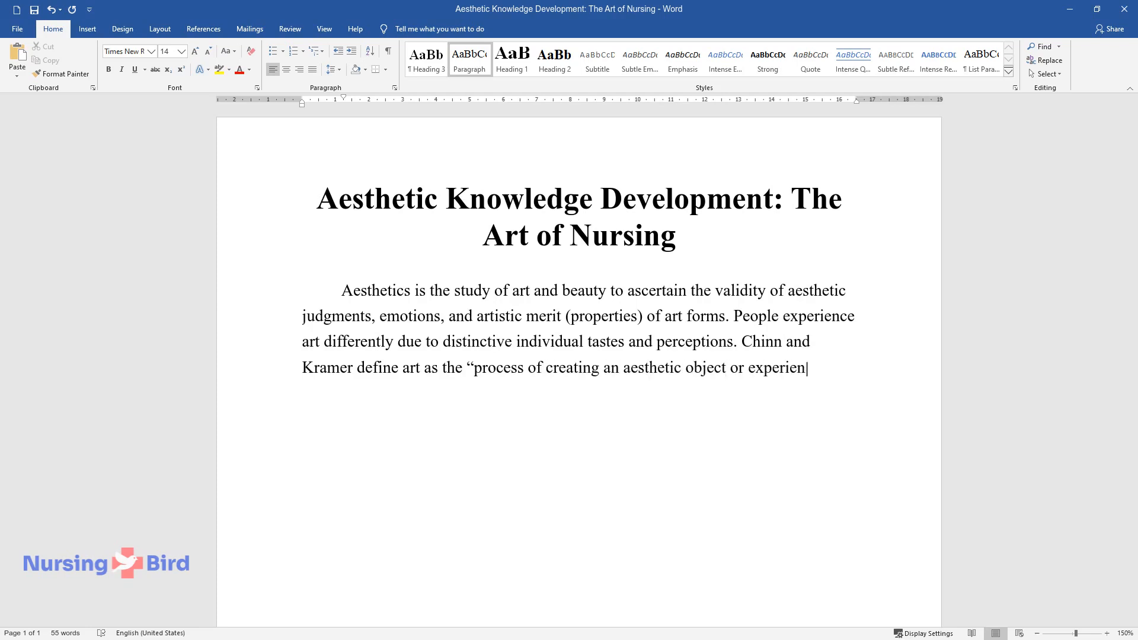
pyautogui.write('ce" in an artistically valid way. It is any human process of cre')
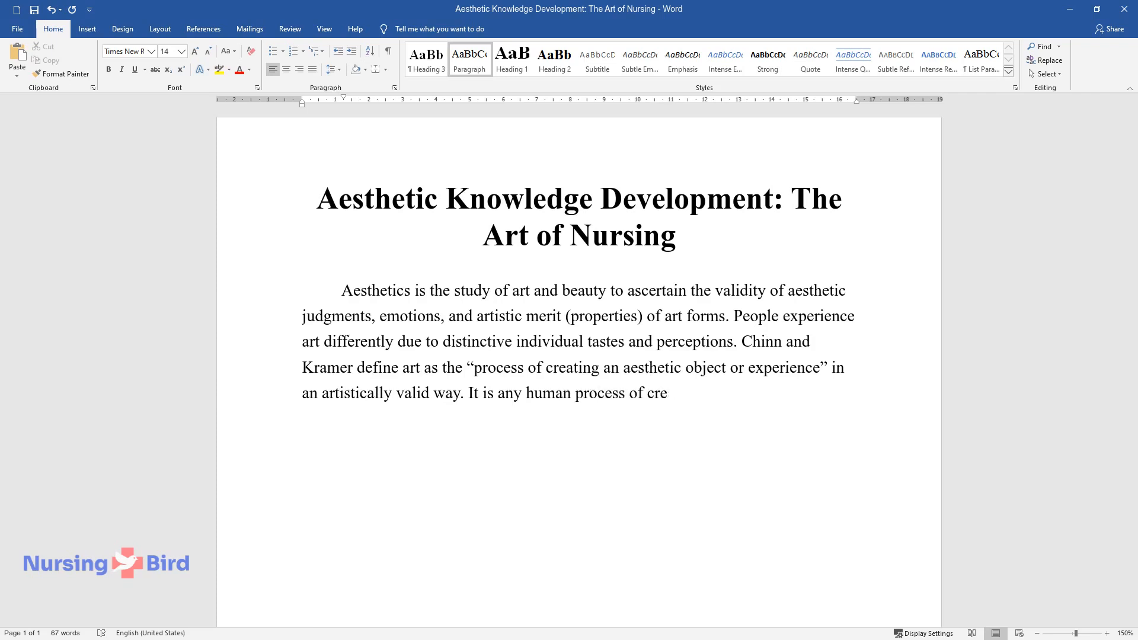
# Step: Finish the intro on coherent form, individual taste, beauty in philosophy and aesthetically valid art forms
pyautogui.write('ating an integrated and coherent')
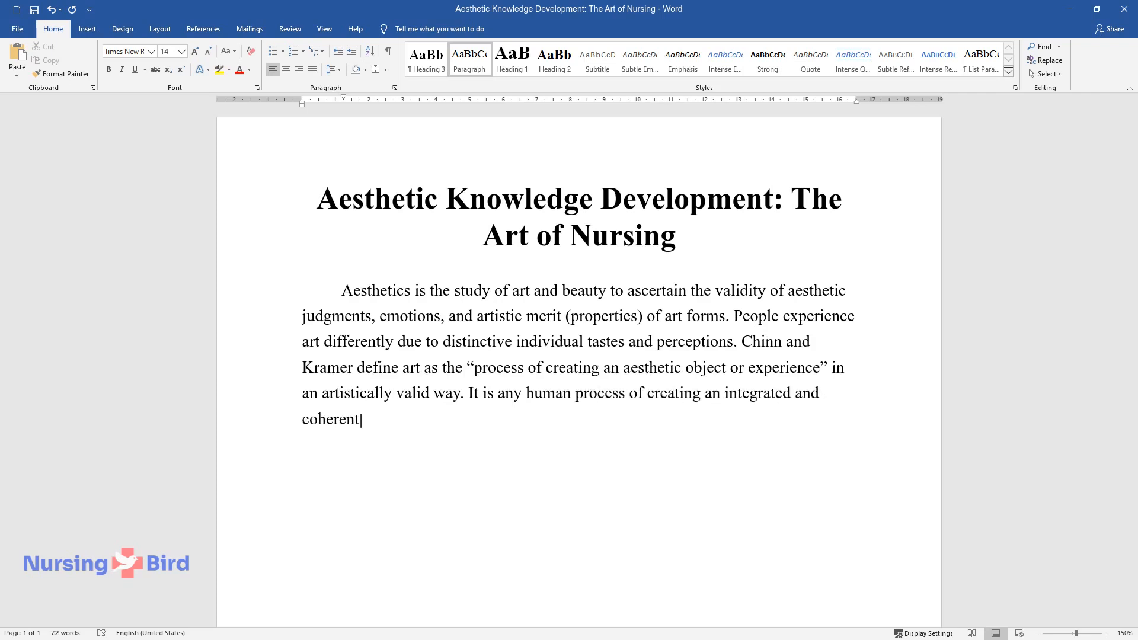
pyautogui.write('unit from its elements. Because perceptions of art are unique to each')
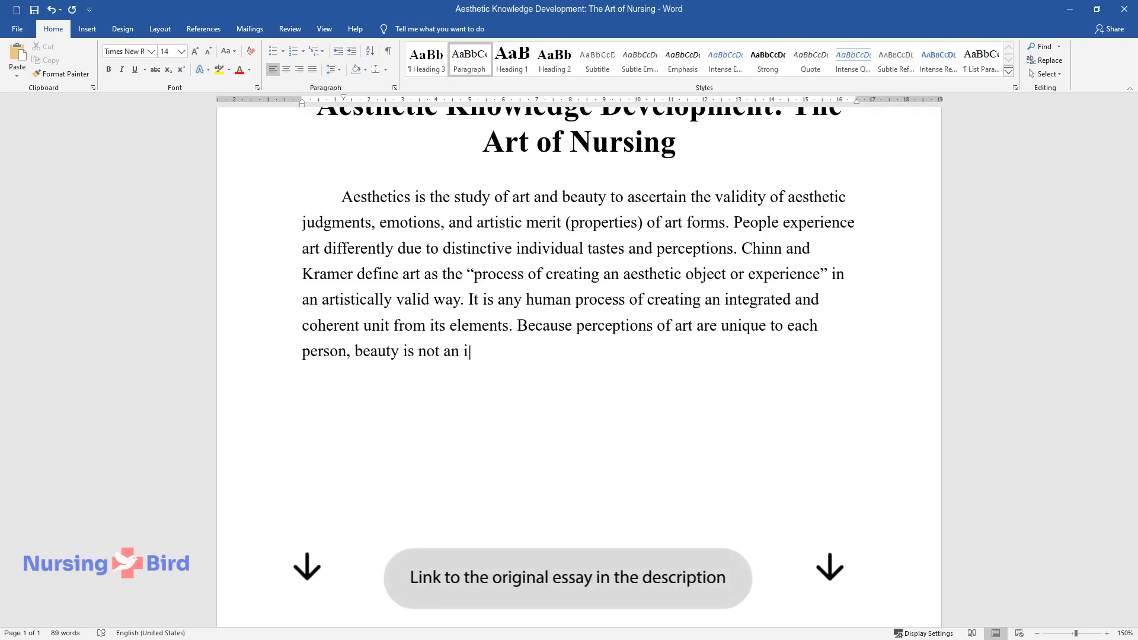
pyautogui.write('ssue of individual taste, but a')
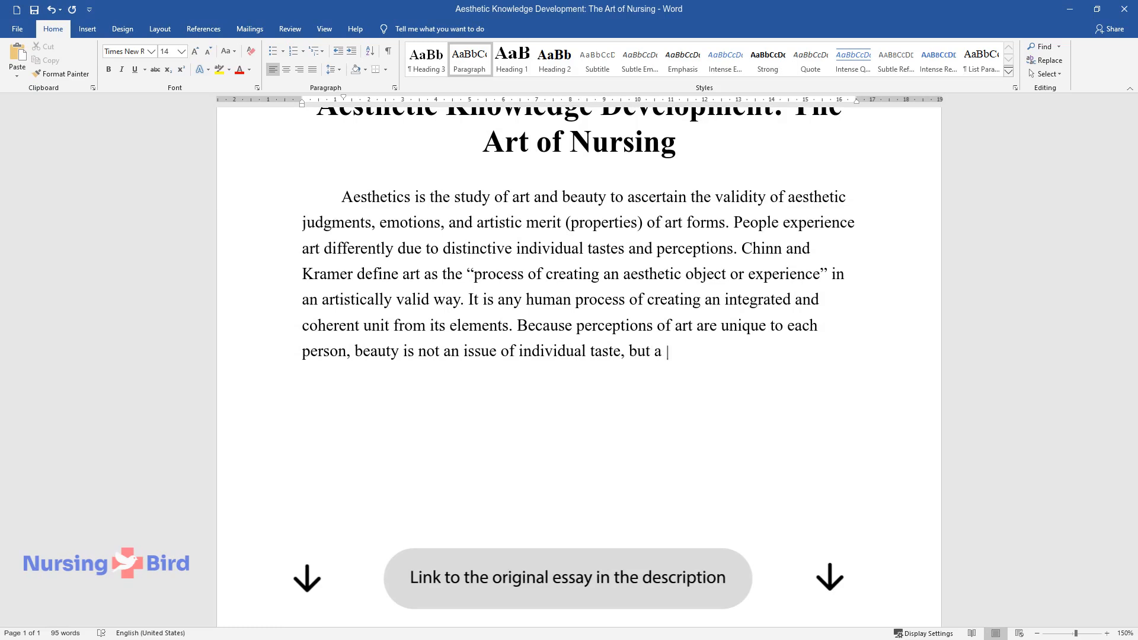
pyautogui.write('form that allows one to perceive')
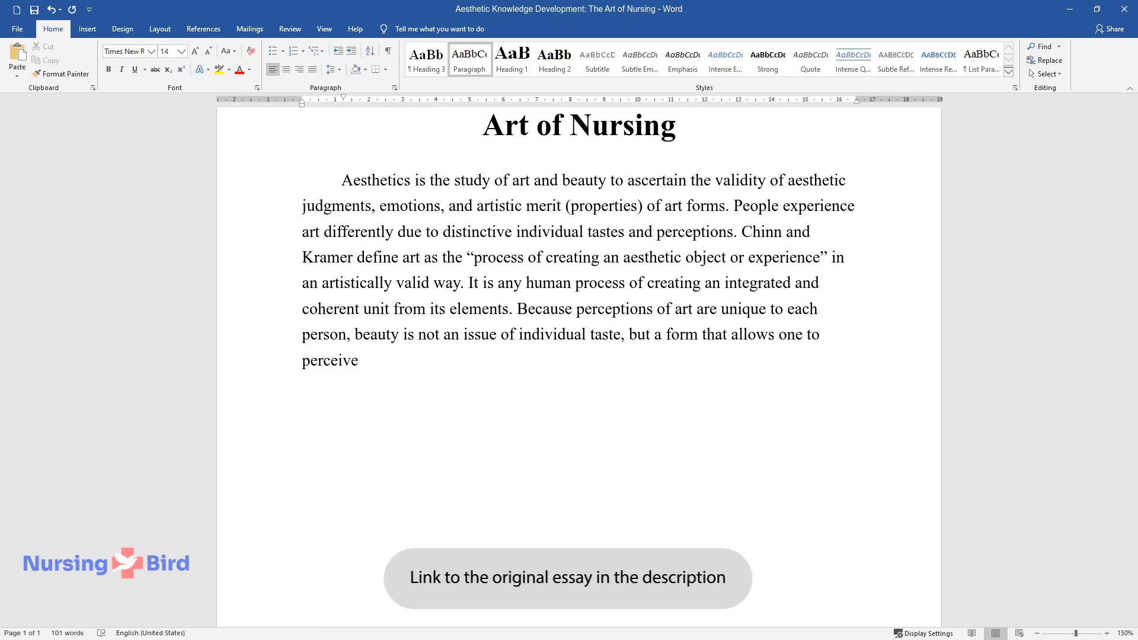
pyautogui.write('the expressed art. Thus, in phi')
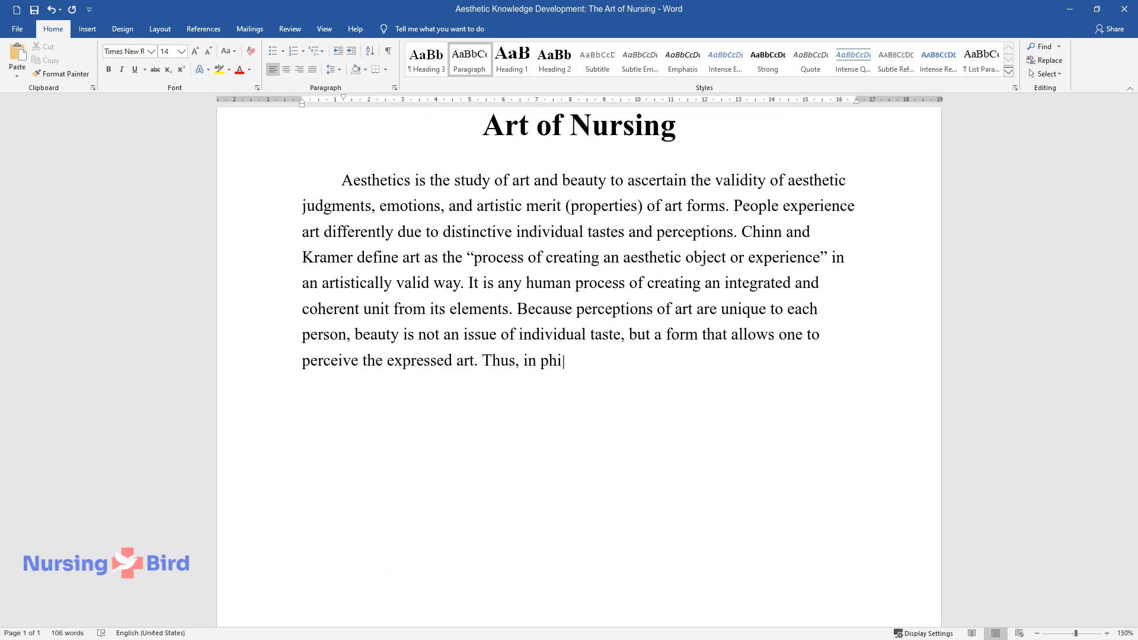
pyautogui.write('losophy, beauty can symbolize grief or')
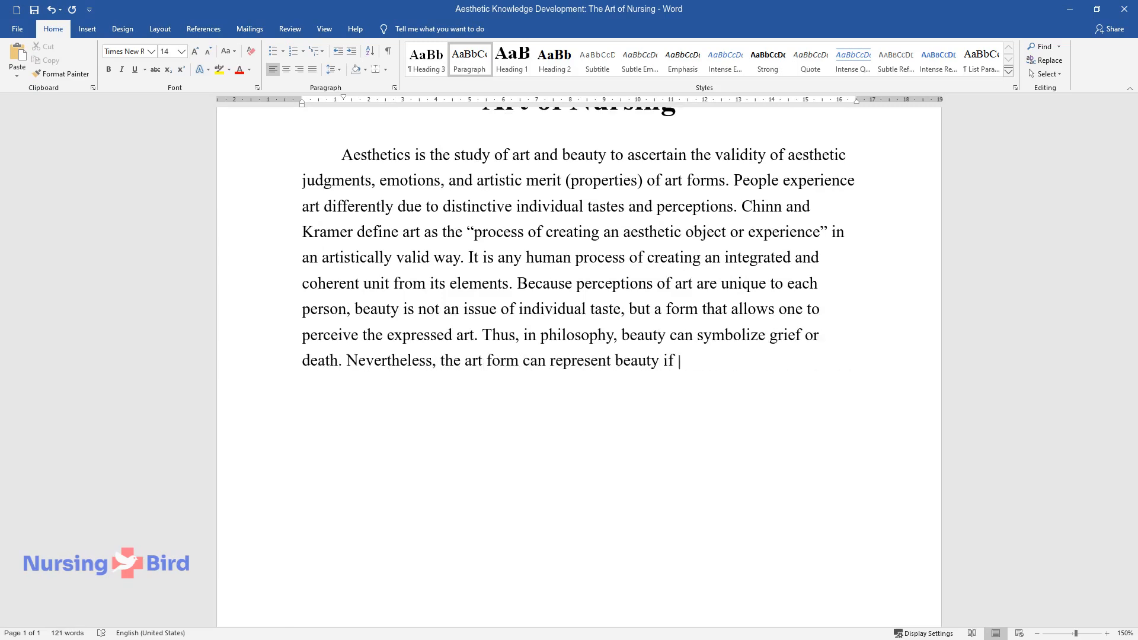
pyautogui.write('it meets aesthetic criteria of va')
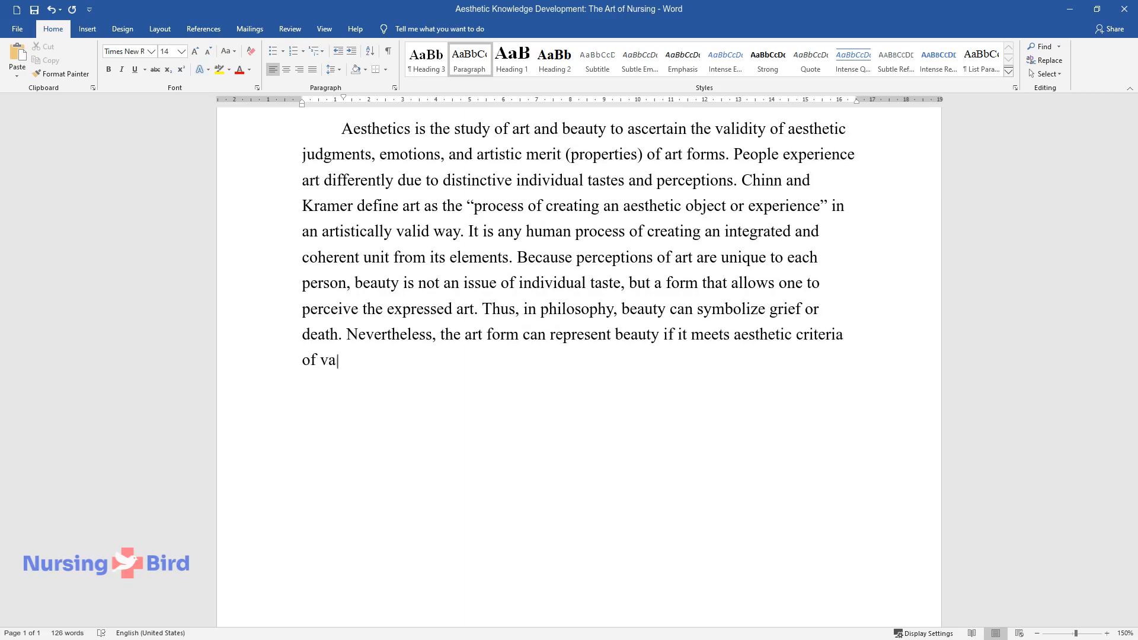
pyautogui.write('lidity. An aesthetically valid a')
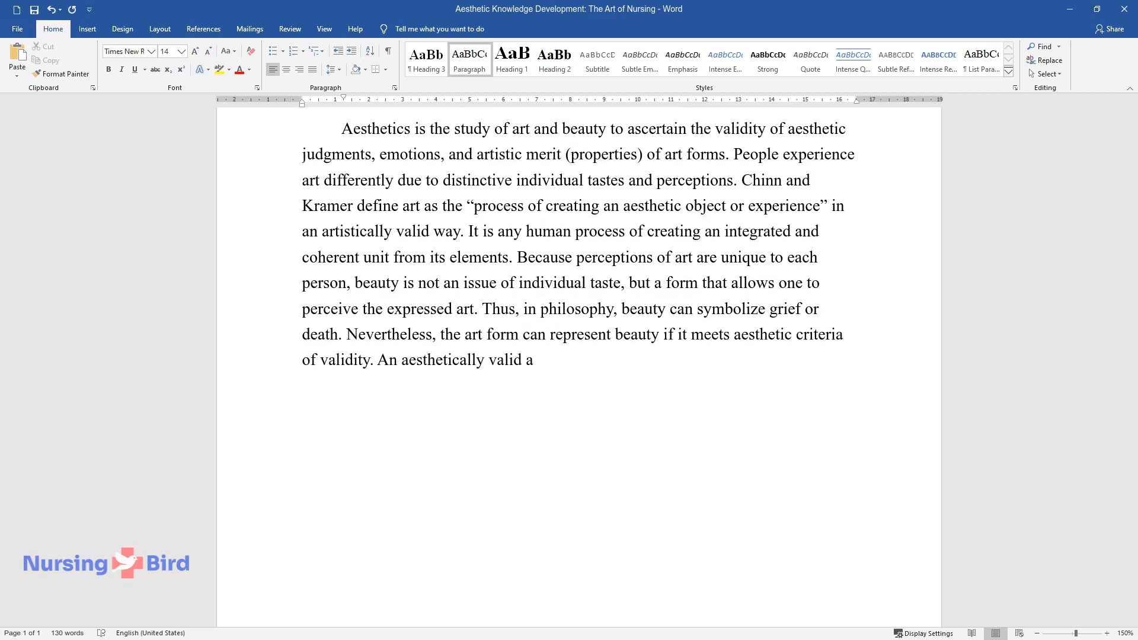
pyautogui.write('rt form is one with general distinctive')
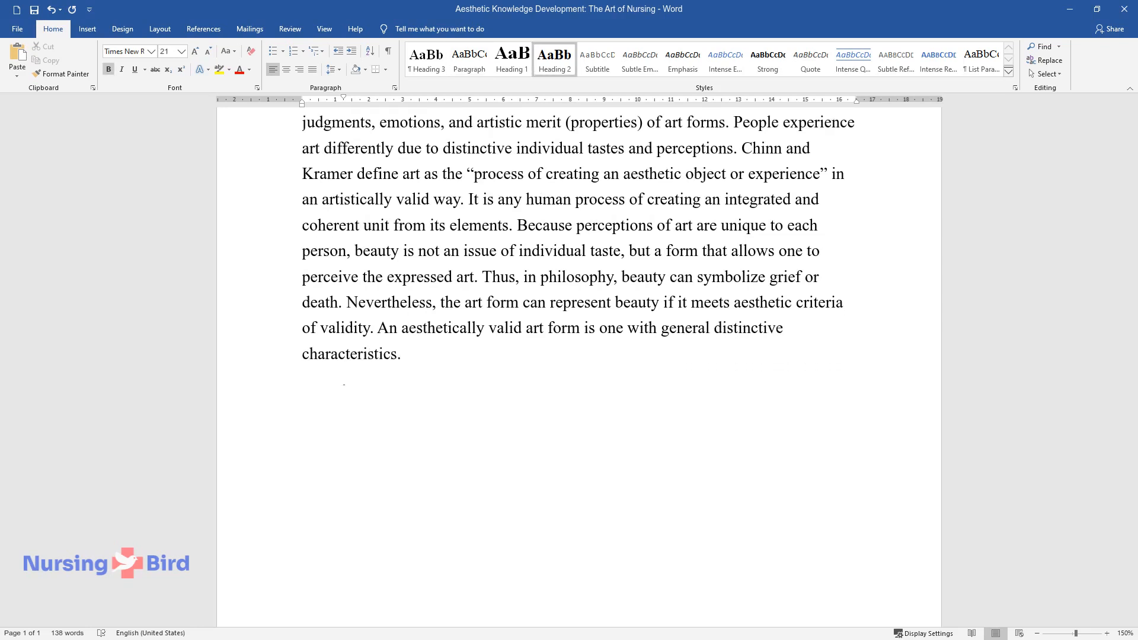
# Step: Add 'The Art of Nursing' heading and its paragraph start on conceptual definitions and aesthetic practice
pyautogui.write('The Art of Nursing')
pyautogui.write('There exist')
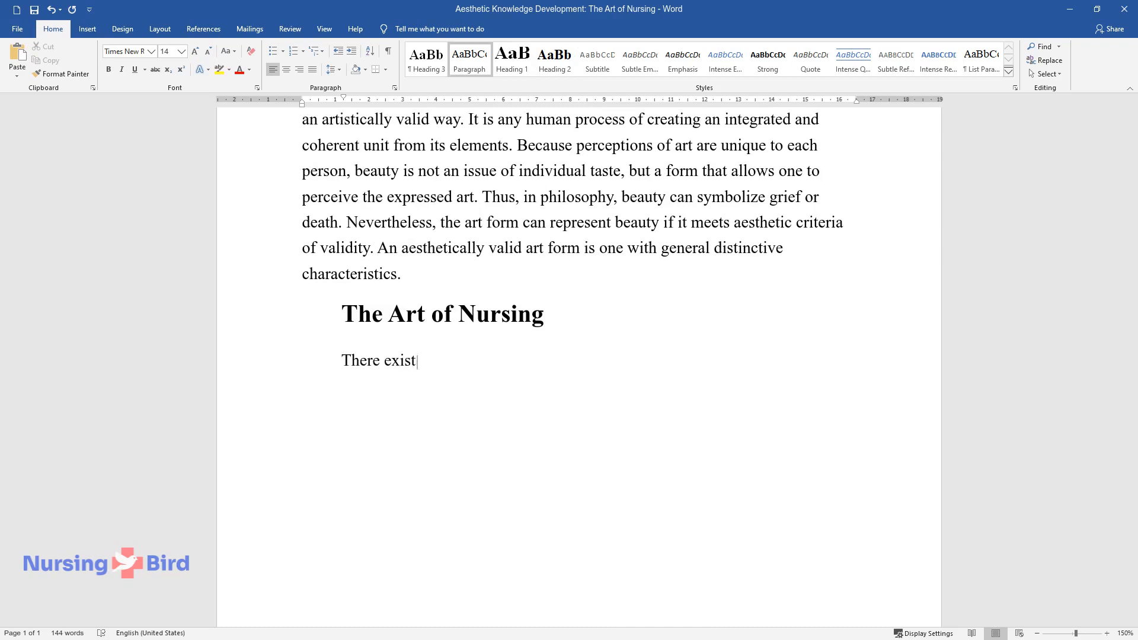
pyautogui.write('different conceptual definitions o')
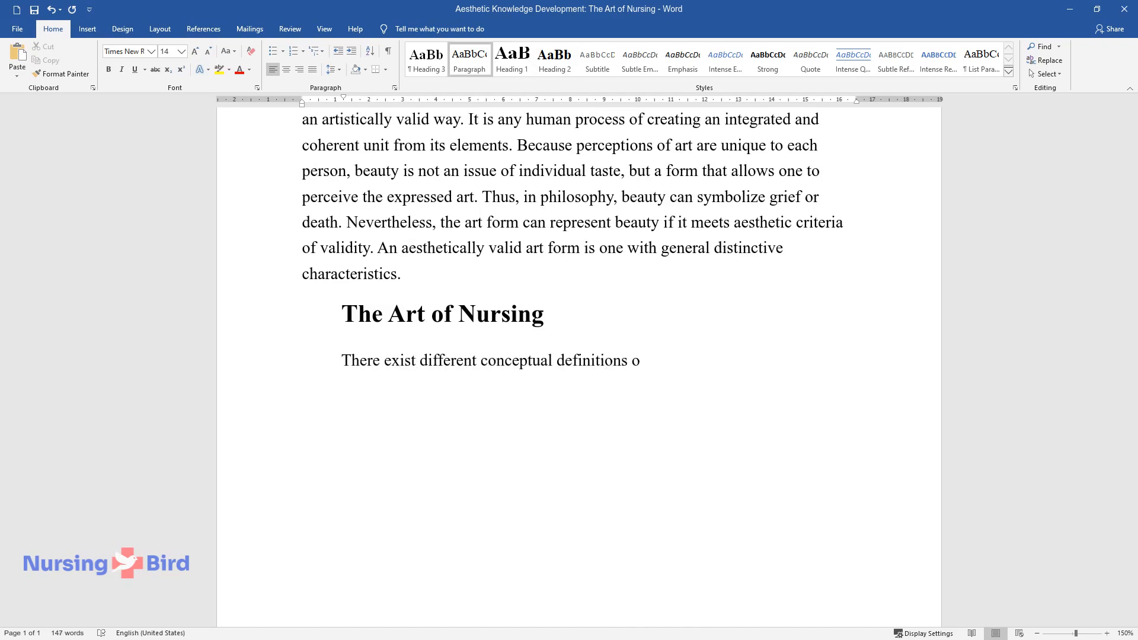
pyautogui.write('f the art of nursing in literature.')
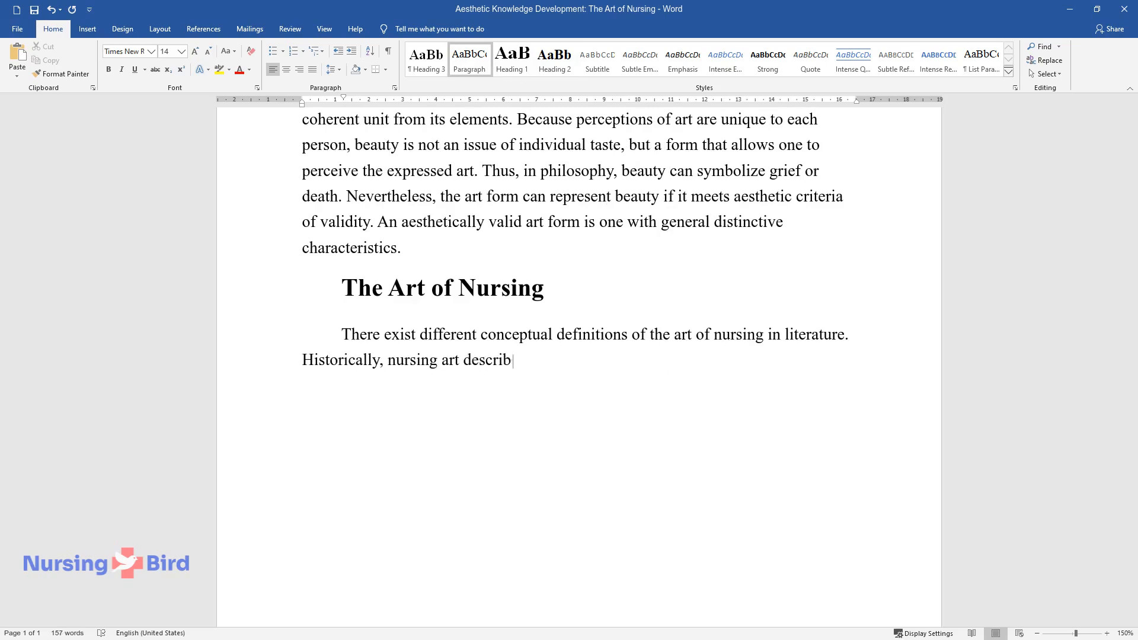
pyautogui.write('es the technical skills acquired in nursing arts')
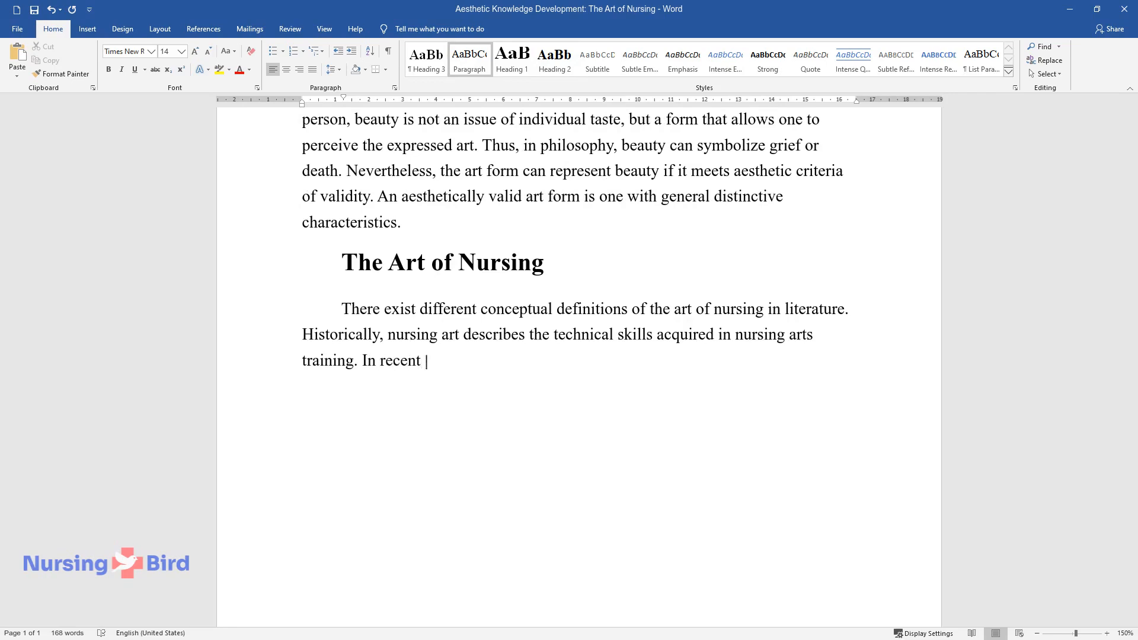
pyautogui.write('years, nursing has been considered')
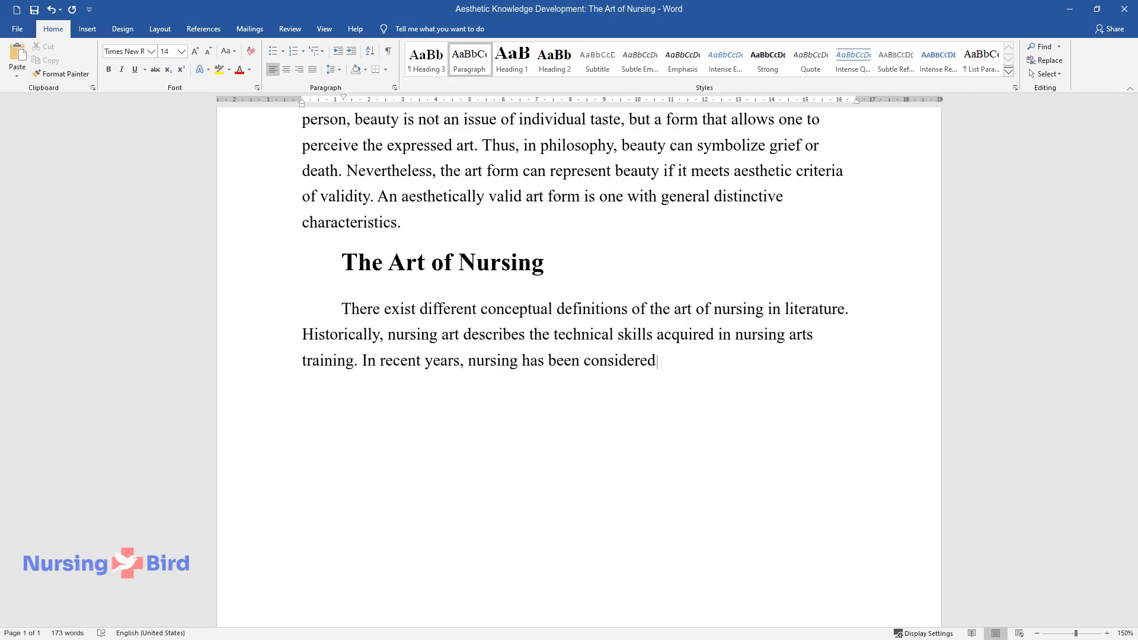
pyautogui.write('an aesthetic practice with differe')
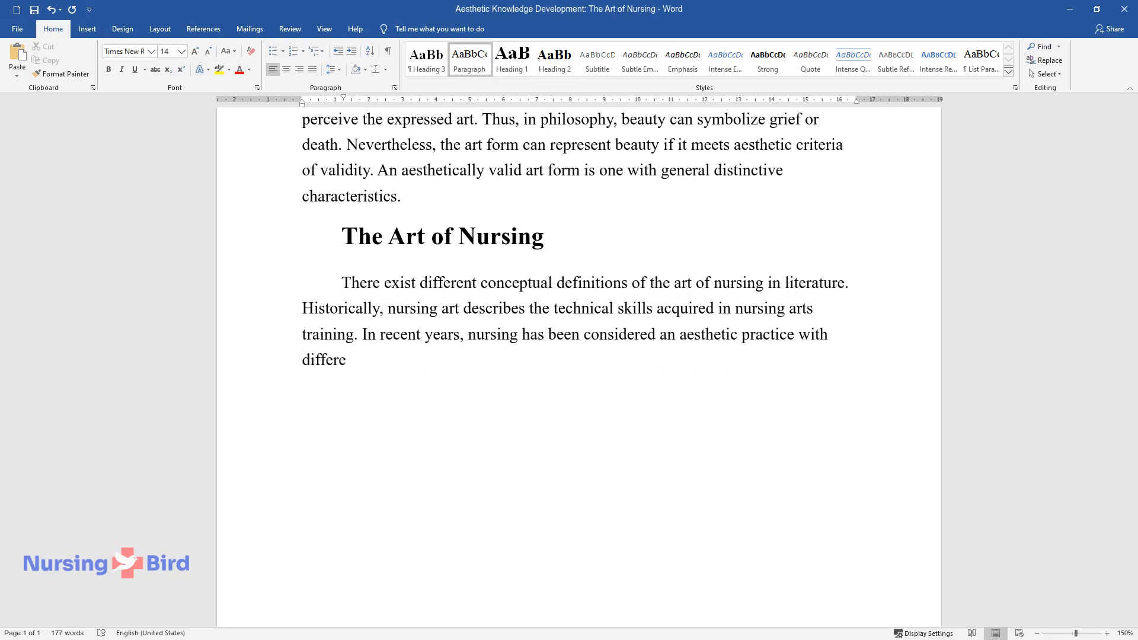
pyautogui.write('nt conceptual dimensions. The first dimension relates to making meaning')
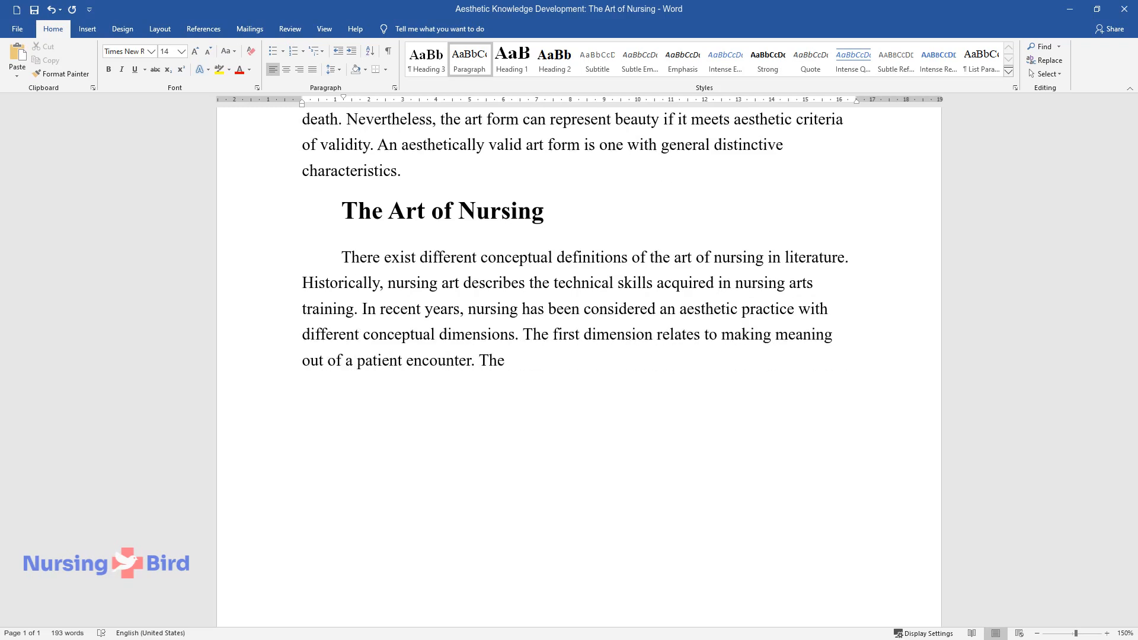
# Step: Describe the first dimension (intuitive sense) and second dimension (deep connection with the patient)
pyautogui.write('intuitive sense allows nurses to u')
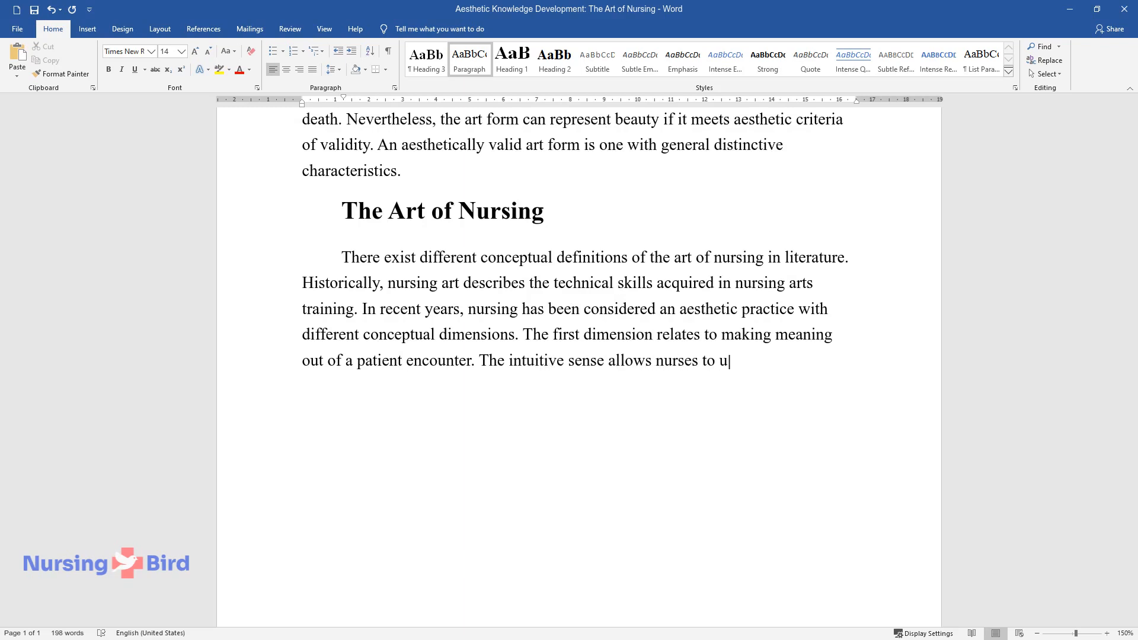
pyautogui.write('nderstand the demands of the momen')
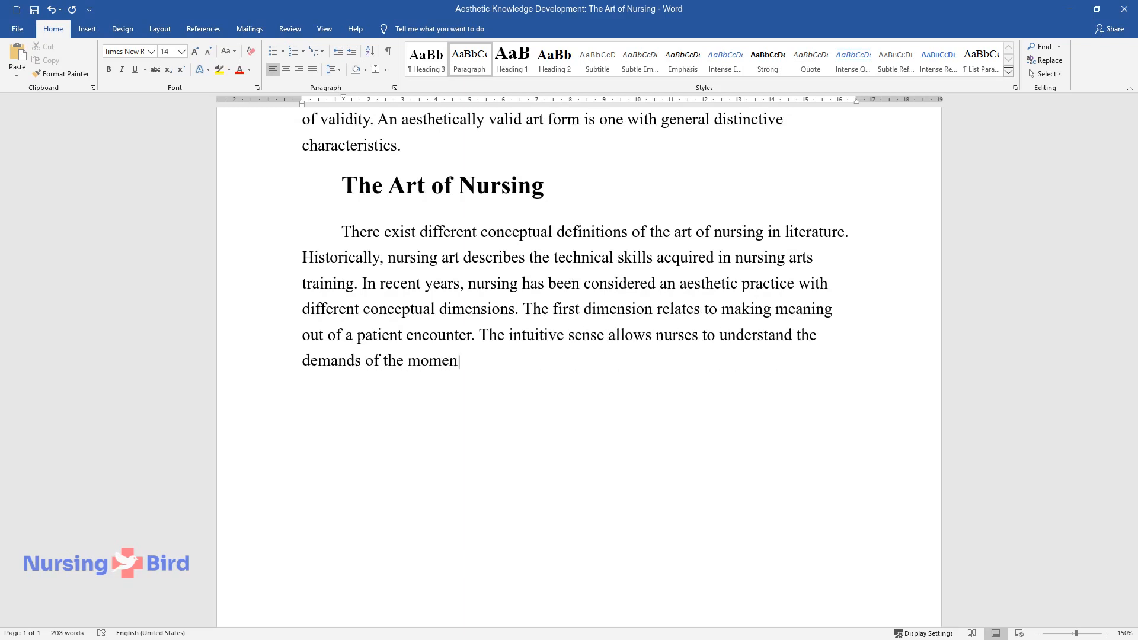
pyautogui.write('t and respond spontaneously to prov')
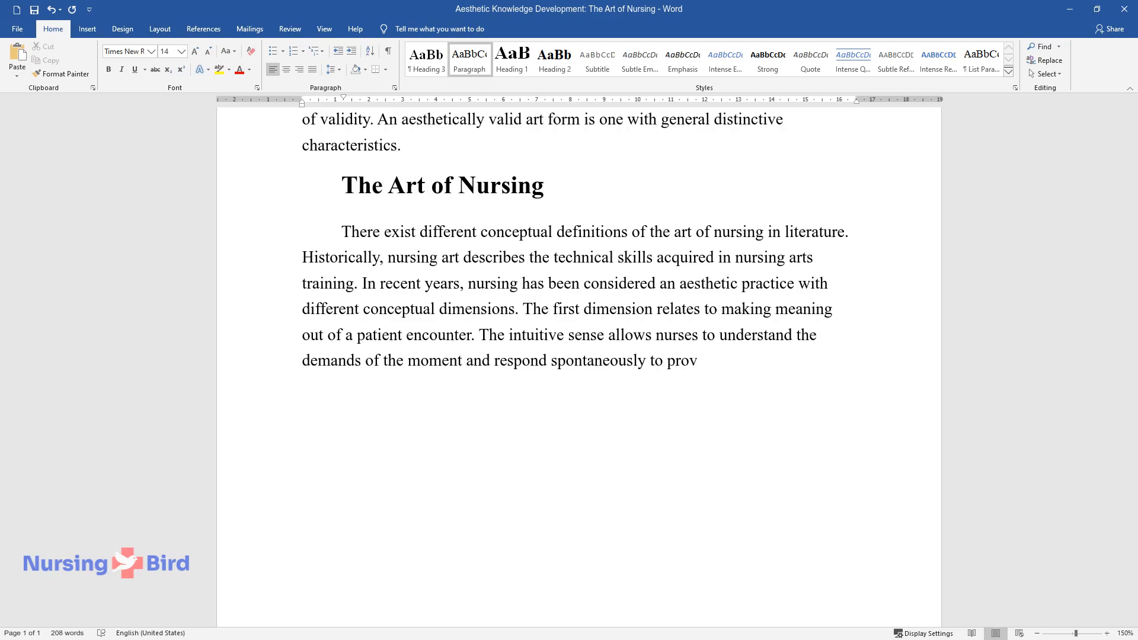
pyautogui.write('ide appropriate care to the patient or family. The intuitive utilizat')
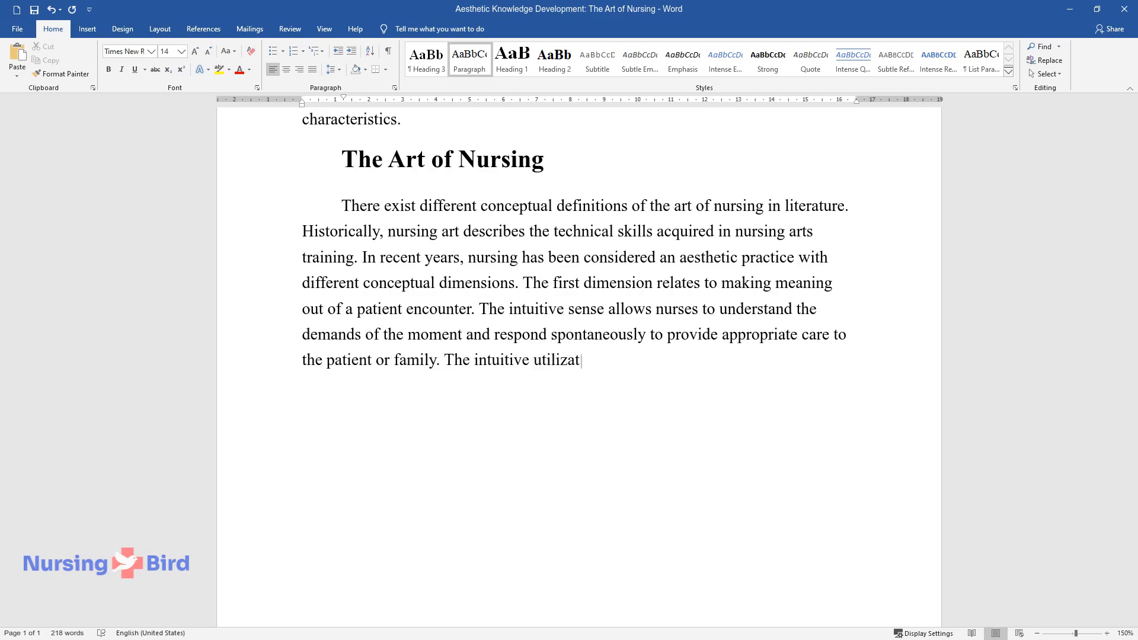
pyautogui.write("ion of the nurse's “creative resources to")
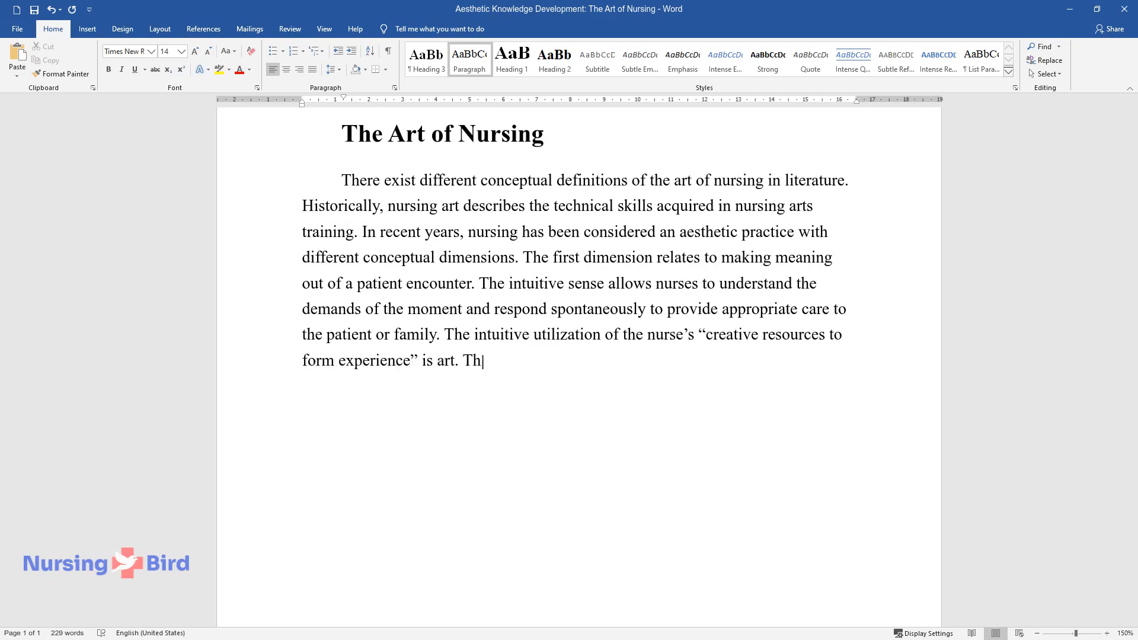
pyautogui.write('e second dimension relates to making meaningful')
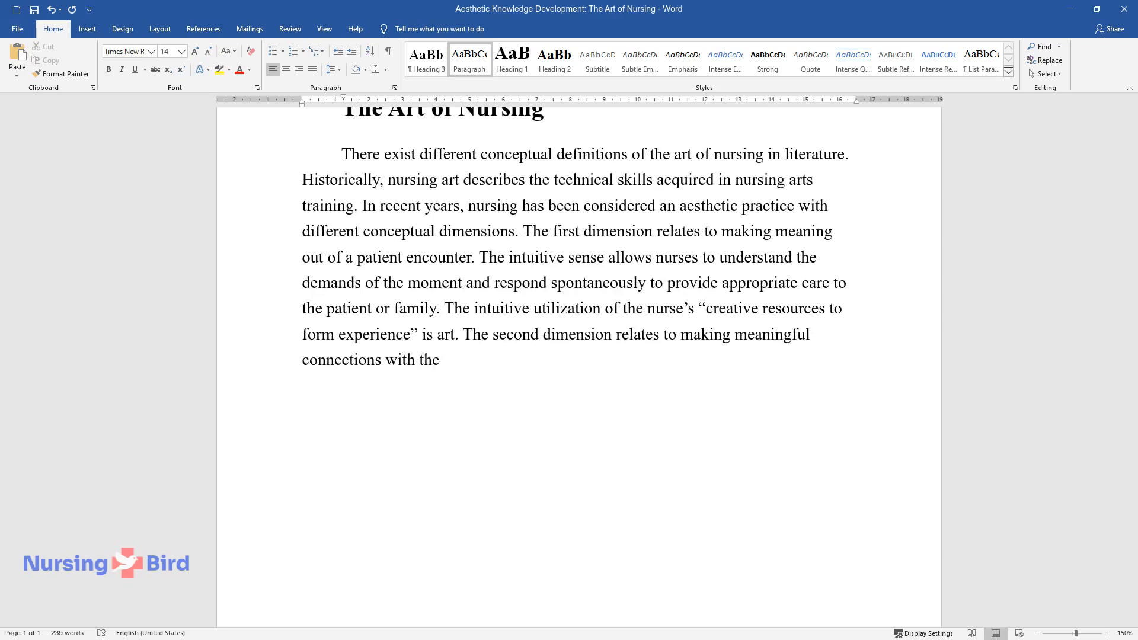
pyautogui.write('patient. The art of nursing requir')
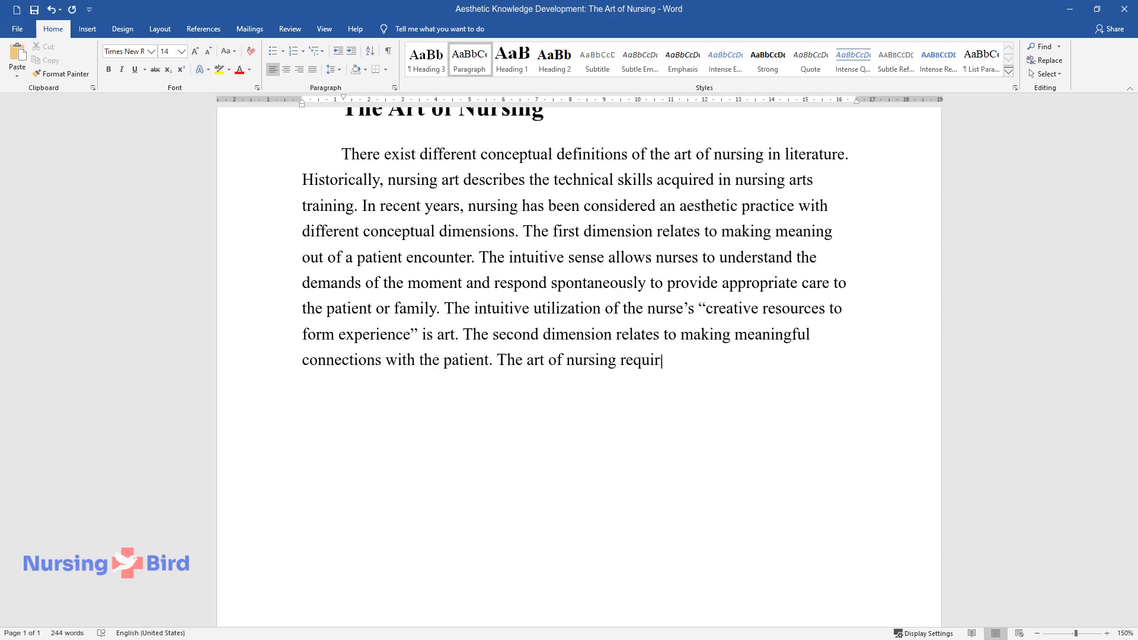
pyautogui.write('es a deep connection with the patie')
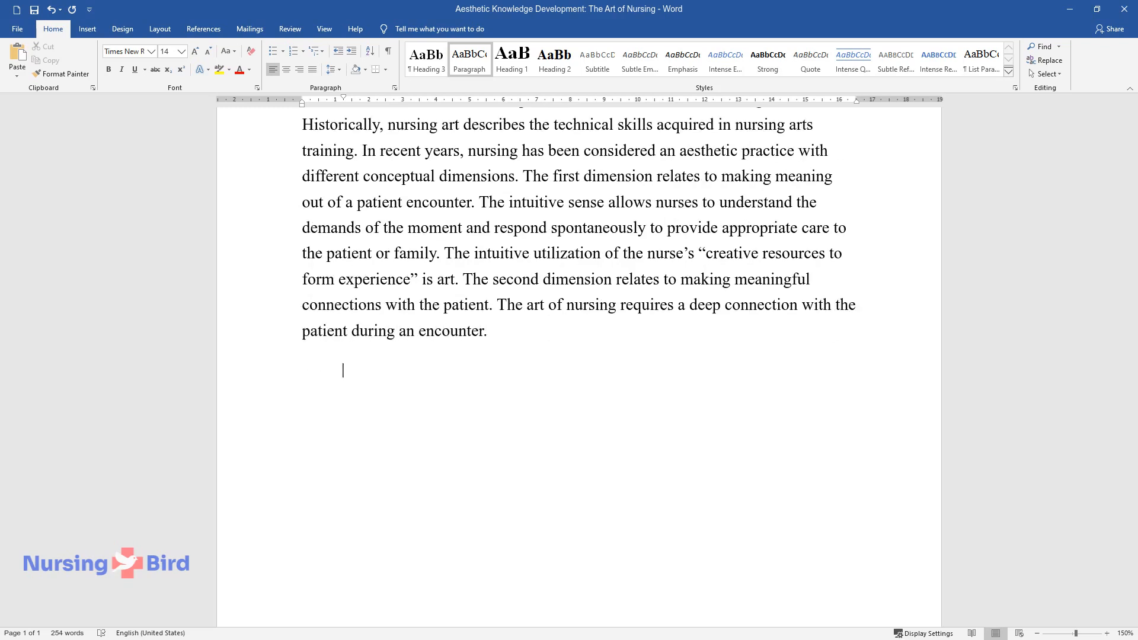
# Step: Write the paragraph on dimensions three to five: care proficiency, rational clinical reasoning, transformative ethical conduct
pyautogui.write('The third dimension is')
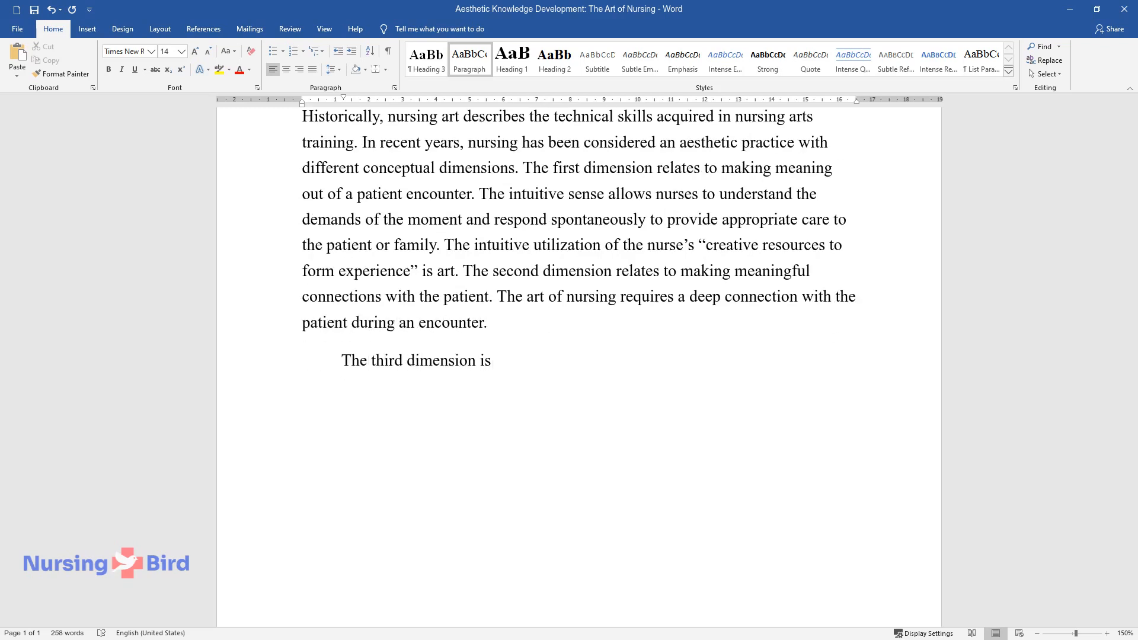
pyautogui.write('proficiency in care delivery. A skillful performance')
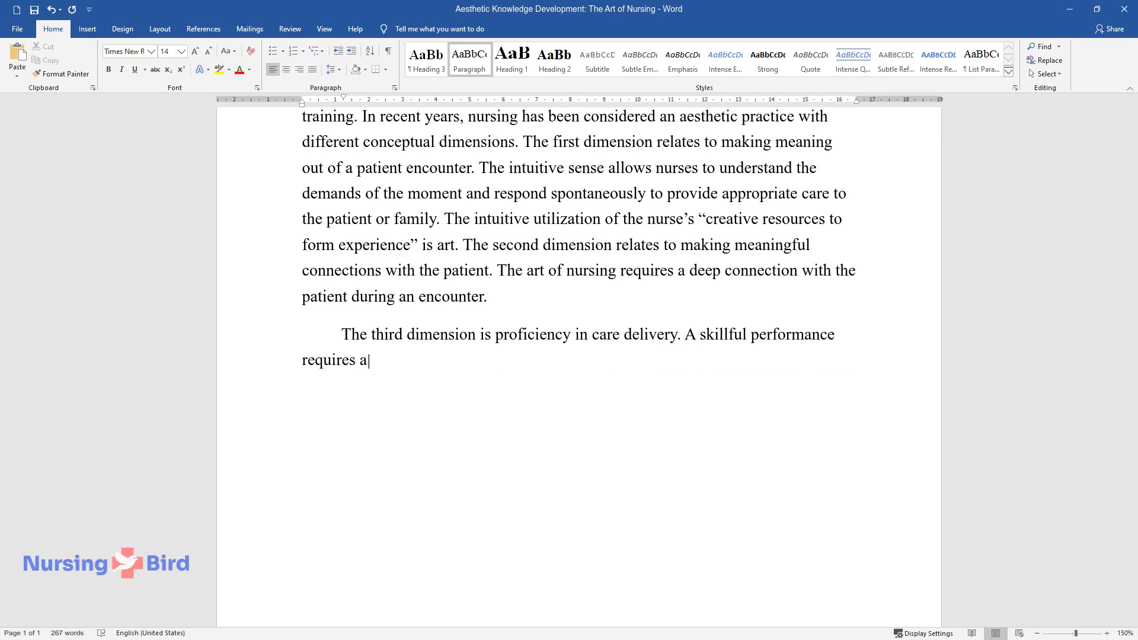
pyautogui.write('deep understanding of the tasks')
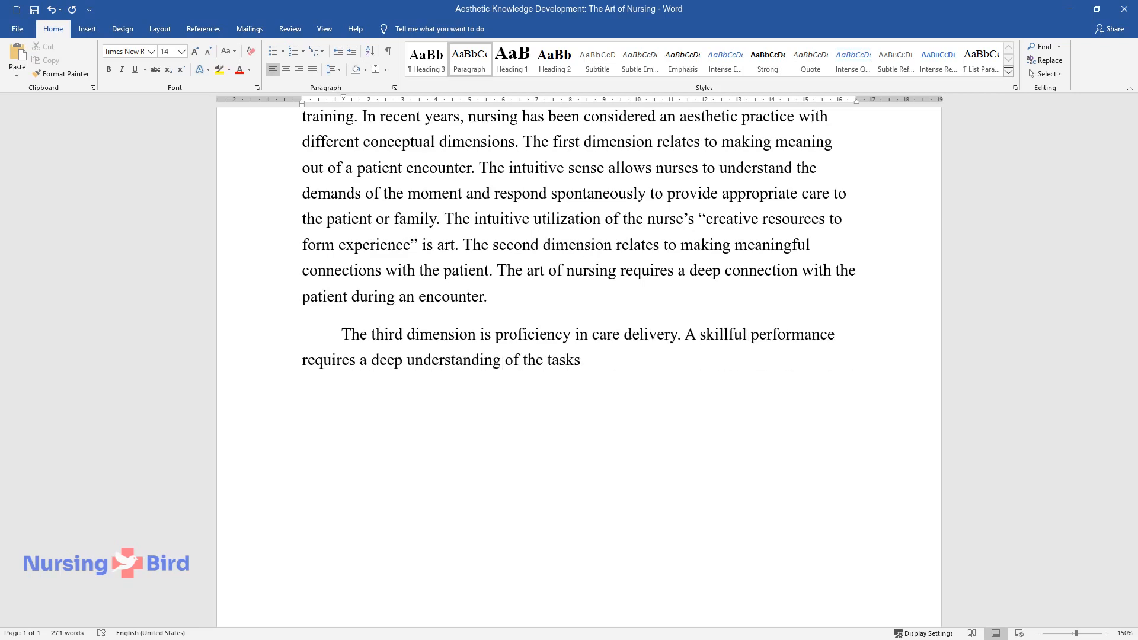
pyautogui.write(', procedures, and ethics relevant to a')
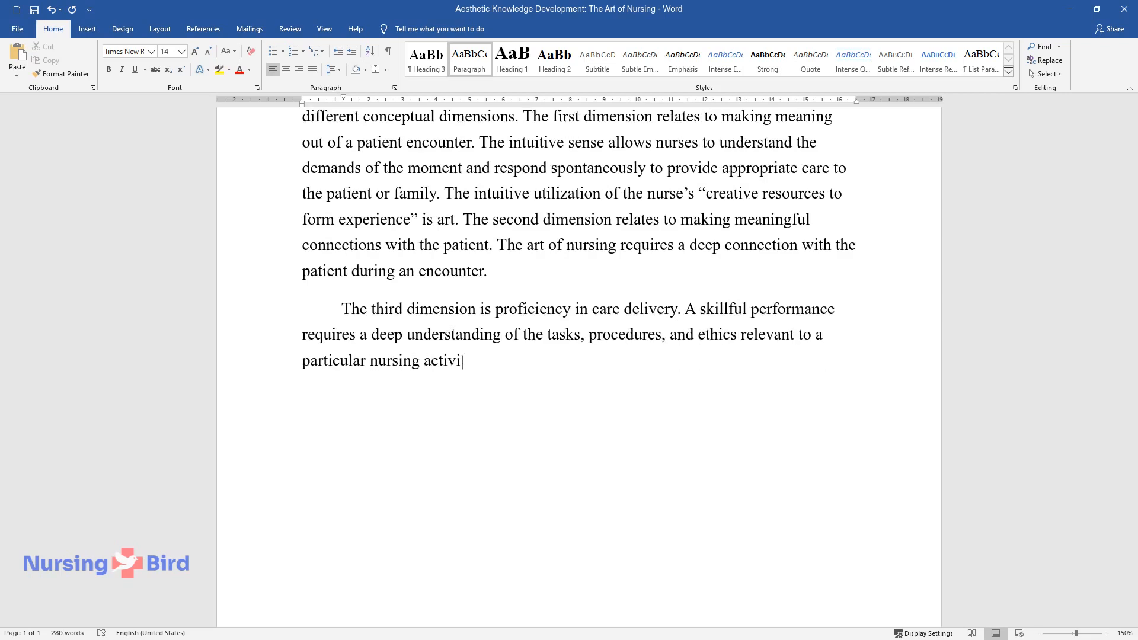
pyautogui.write('ty. The fourth dimension is rati')
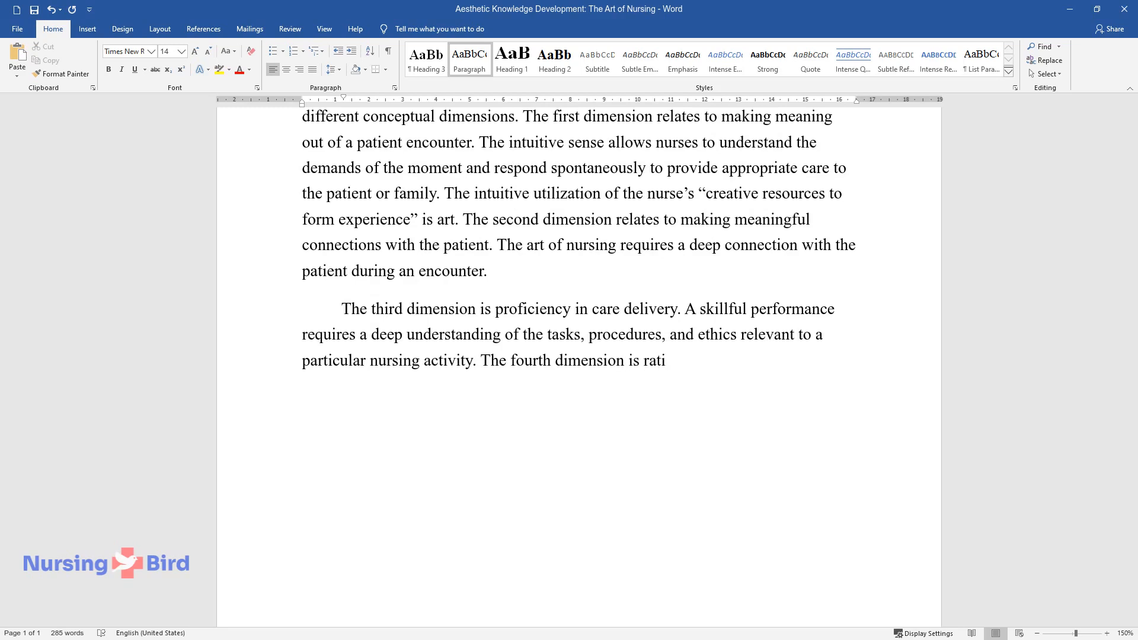
pyautogui.write('onal reasoning in clinical deci')
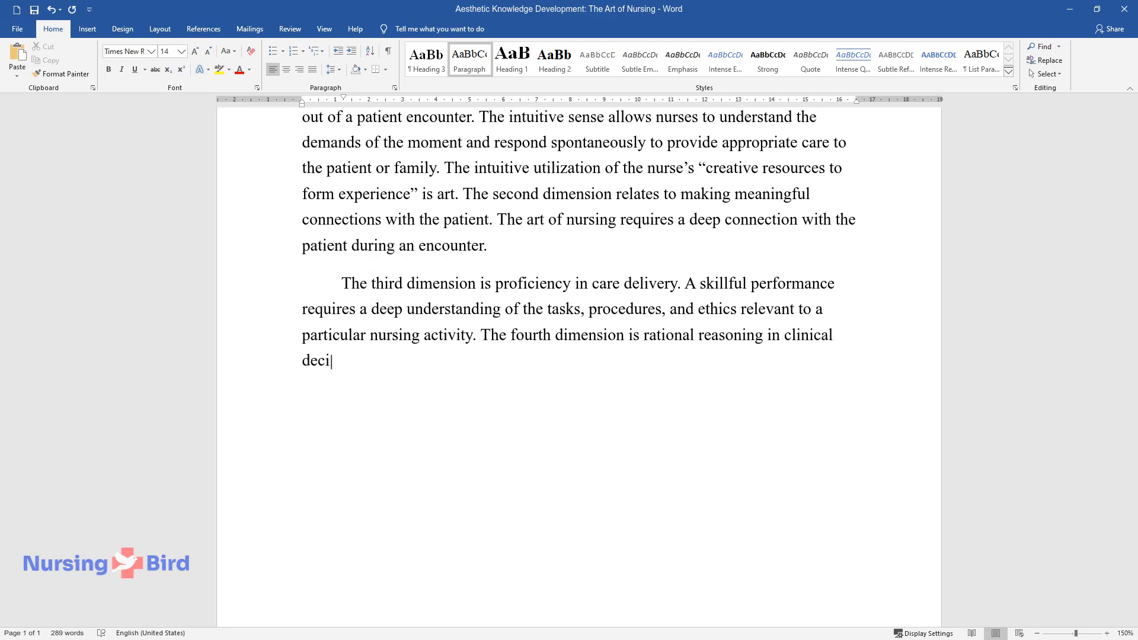
pyautogui.write('sion-making. Rational processes')
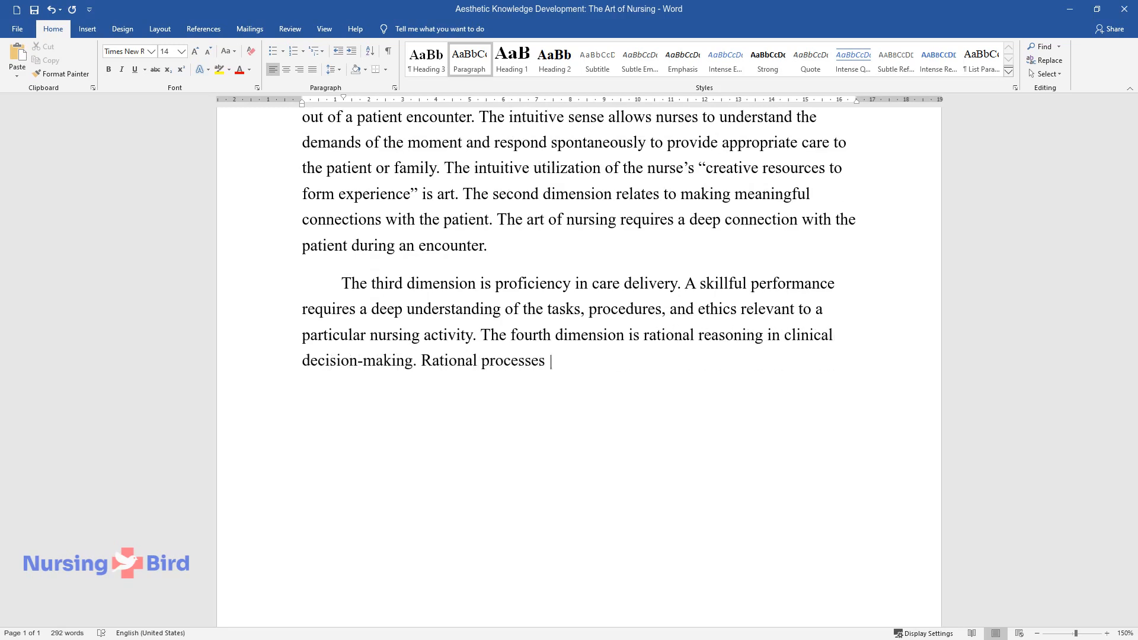
pyautogui.write('and nursing skills underlie the')
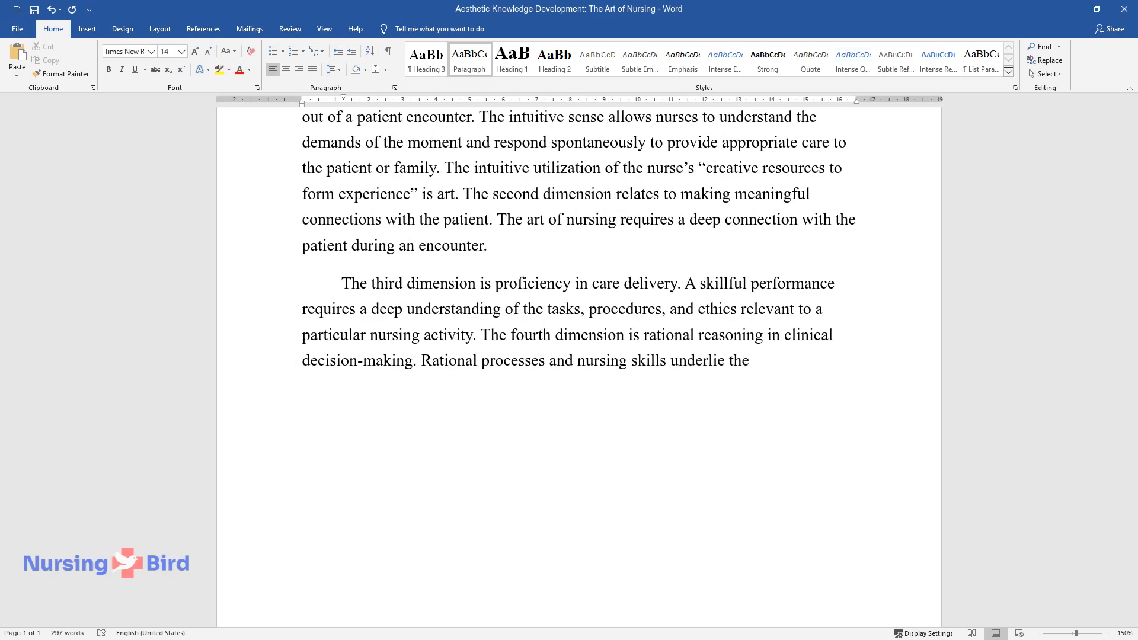
pyautogui.write('aesthetic capability of nurses.')
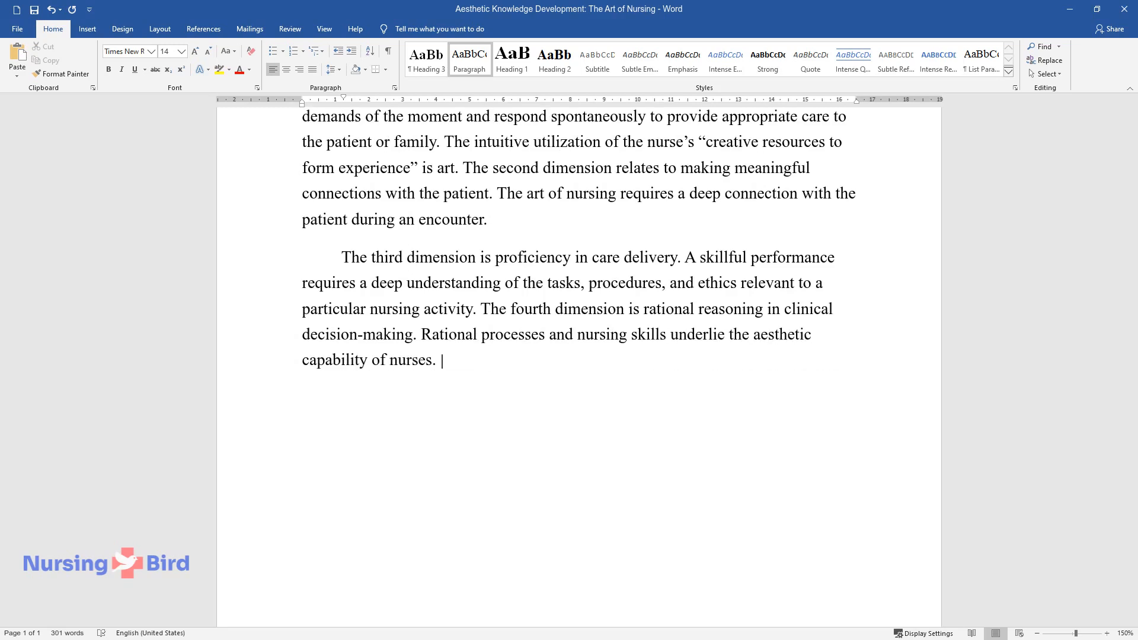
pyautogui.write('The fifth conceptual dimension is ethical conduct in nursing')
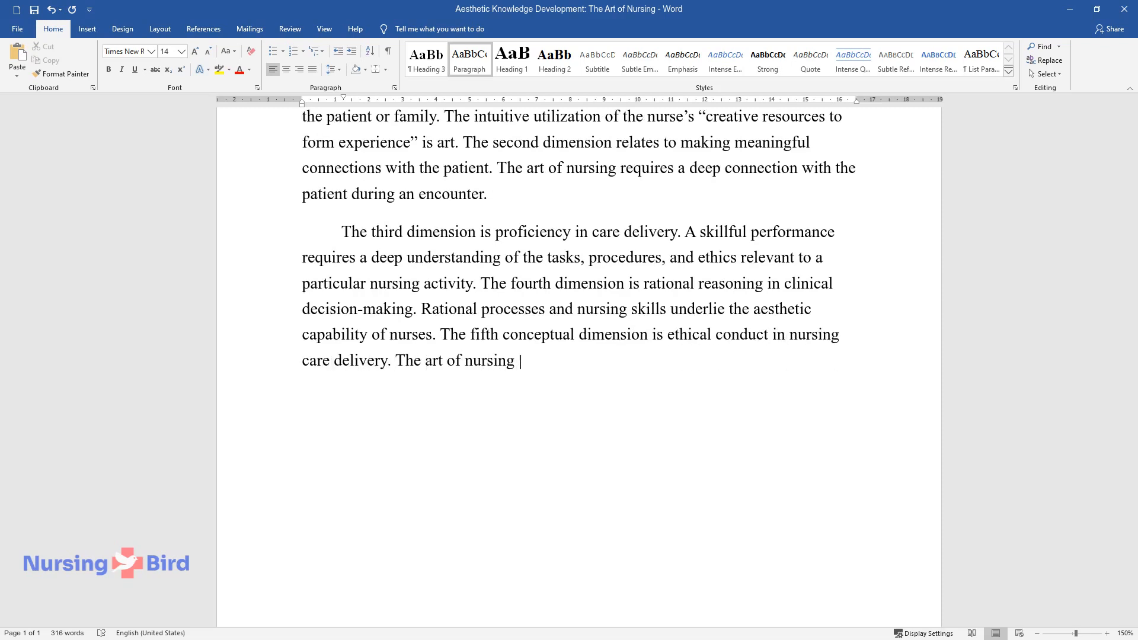
pyautogui.write('consists of a transformative element that involves')
pyautogui.write('The envis')
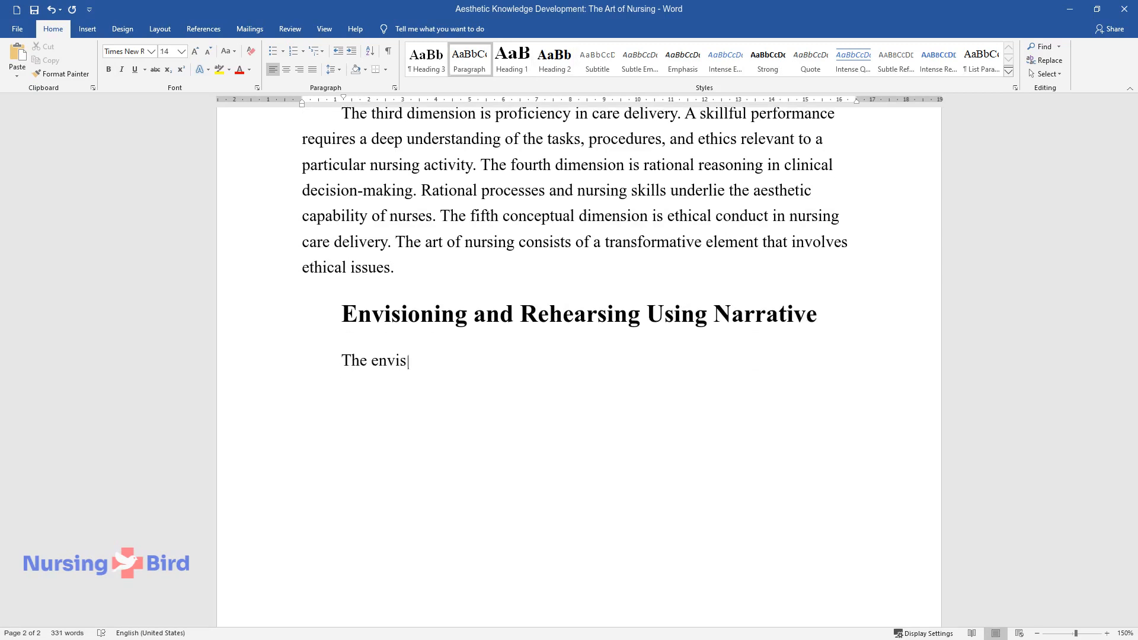
# Step: Write how envisioning and rehearsing breed creativity and narratives convey 'mood, feel, and attitude'
pyautogui.write('ioning and rehearsing processes gi')
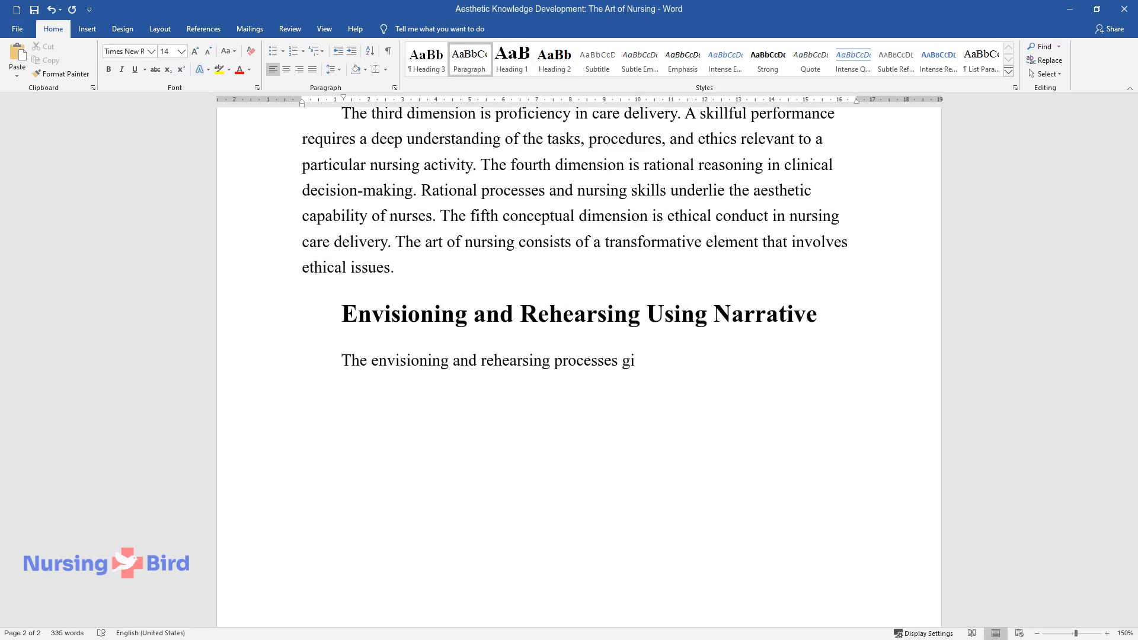
pyautogui.write('ve rise to aesthetic creativity. Envisioning entails anticipating a r')
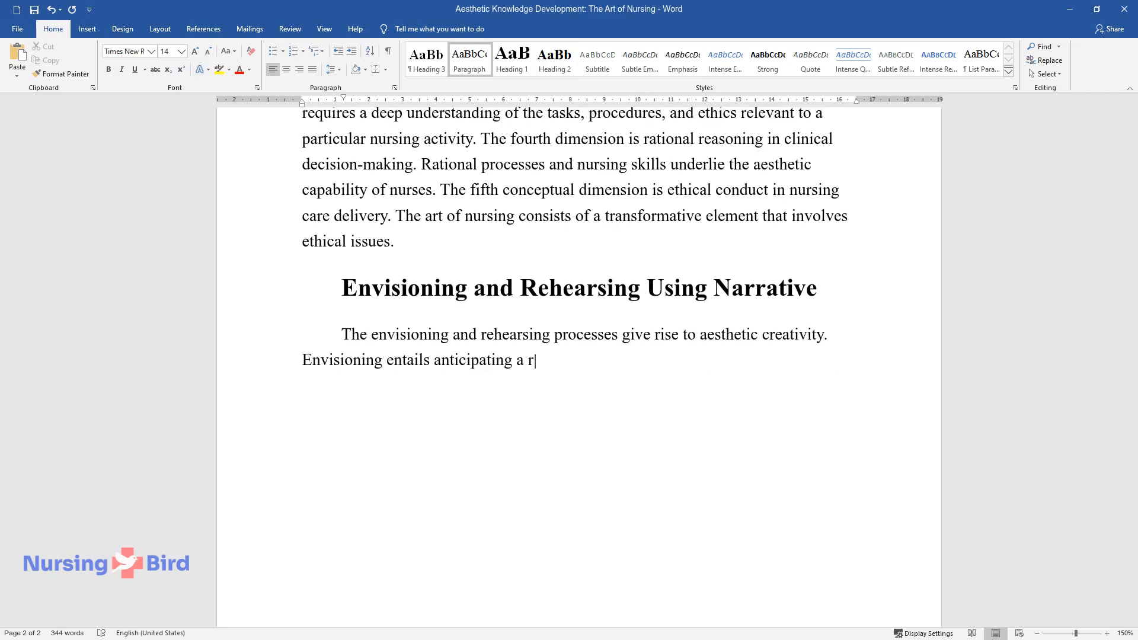
pyautogui.write('esponse or outcome of a process while')
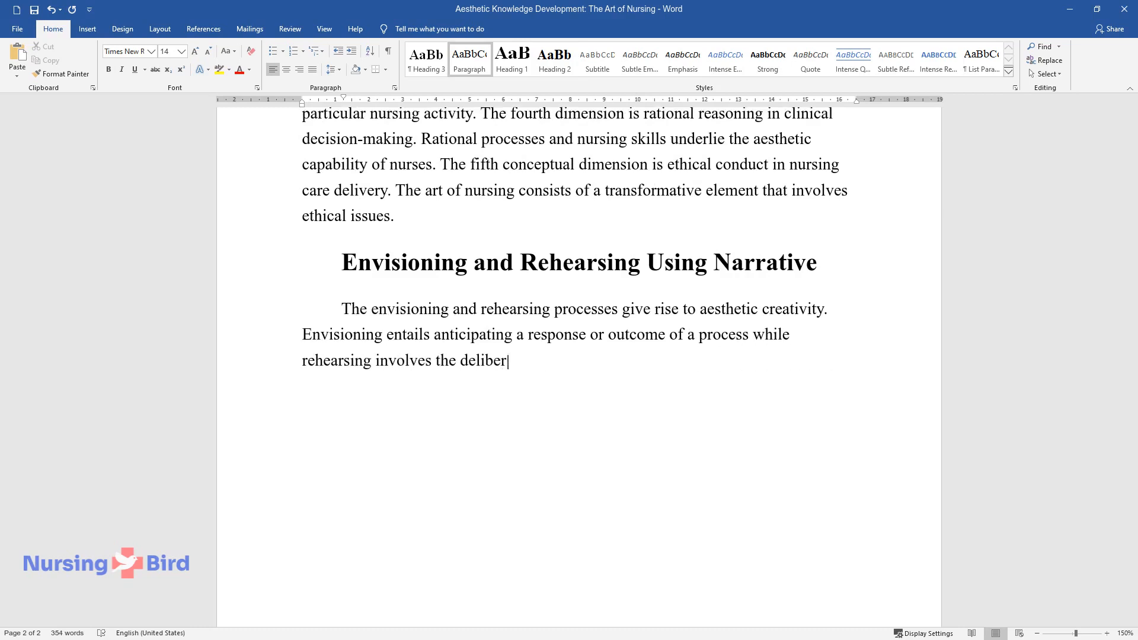
pyautogui.write('ate creation and re-creation of a')
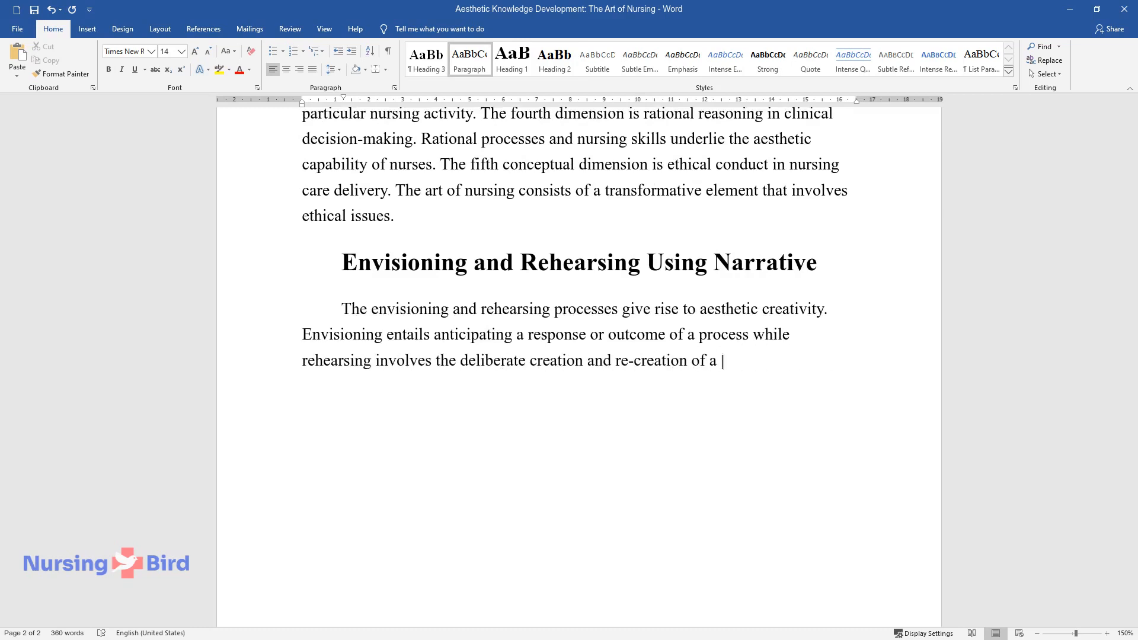
pyautogui.write('scenario. Narratives evoke personal')
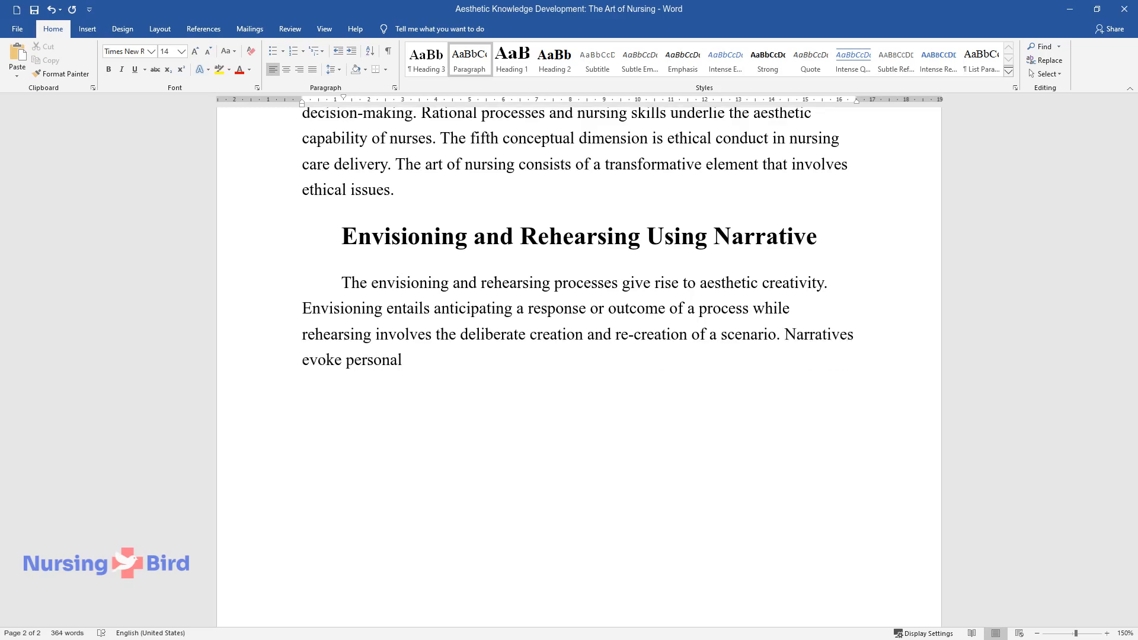
pyautogui.write('reflection on the meaning and aesthetic knowledge inherent in the')
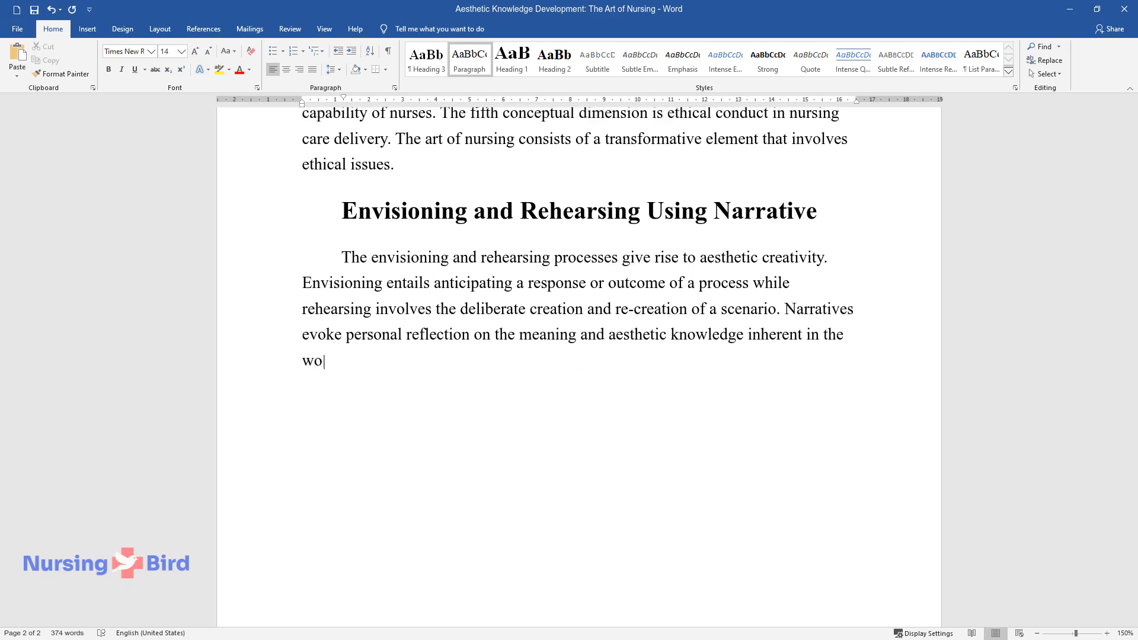
pyautogui.write('rds of the storyline. The narrative')
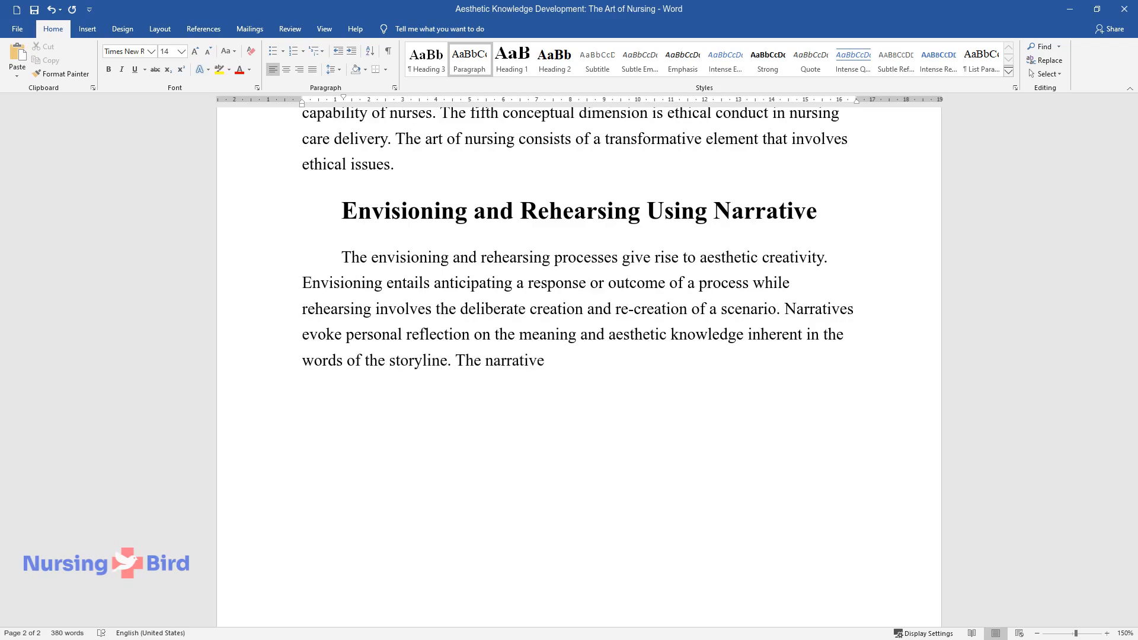
pyautogui.write('communicates the "mood, feel, and')
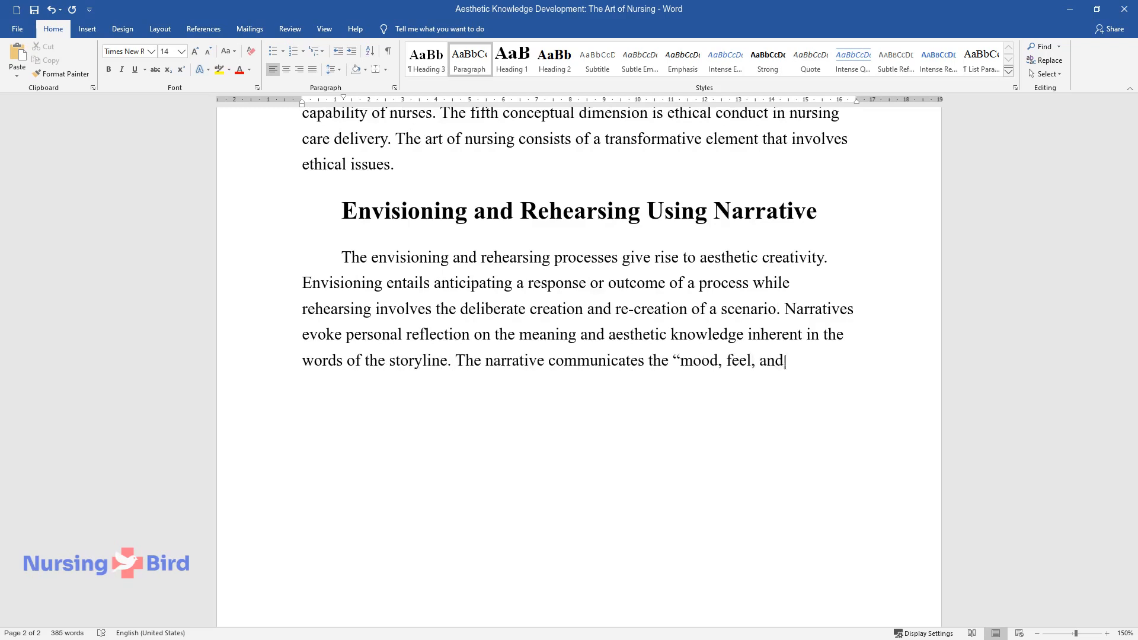
pyautogui.write('attitude” of the story in the envisioned time and space. In addition, the verbalizations and non-verbal')
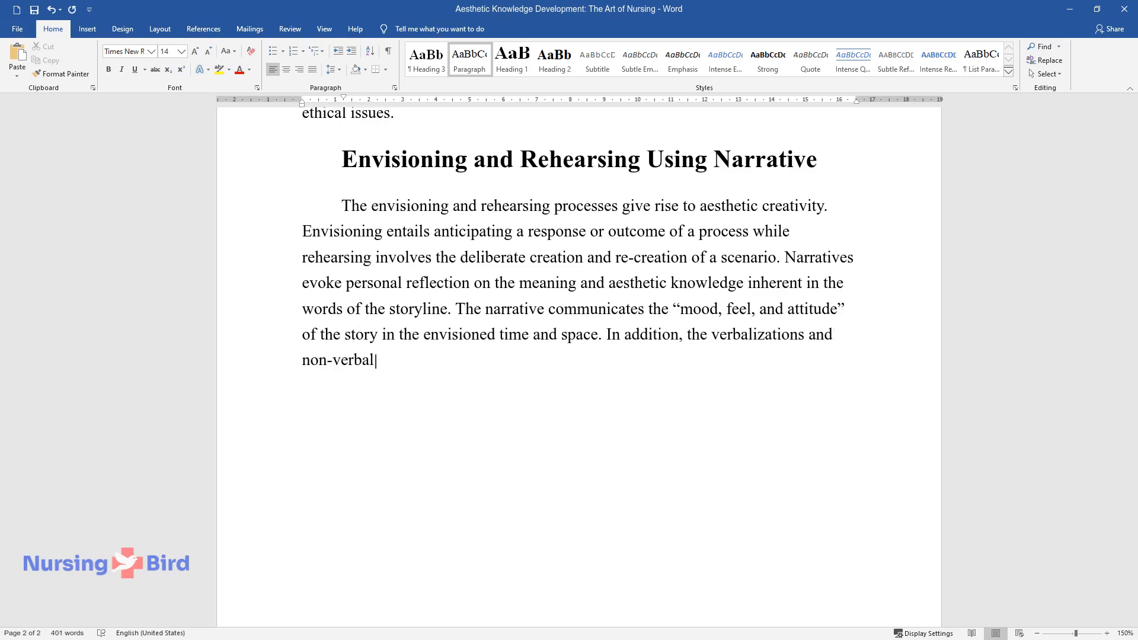
# Step: Finish the paragraph on storyline cues forming one plot and fiction serving as rehearsal for future events
pyautogui.write('cues in storylines integrate into')
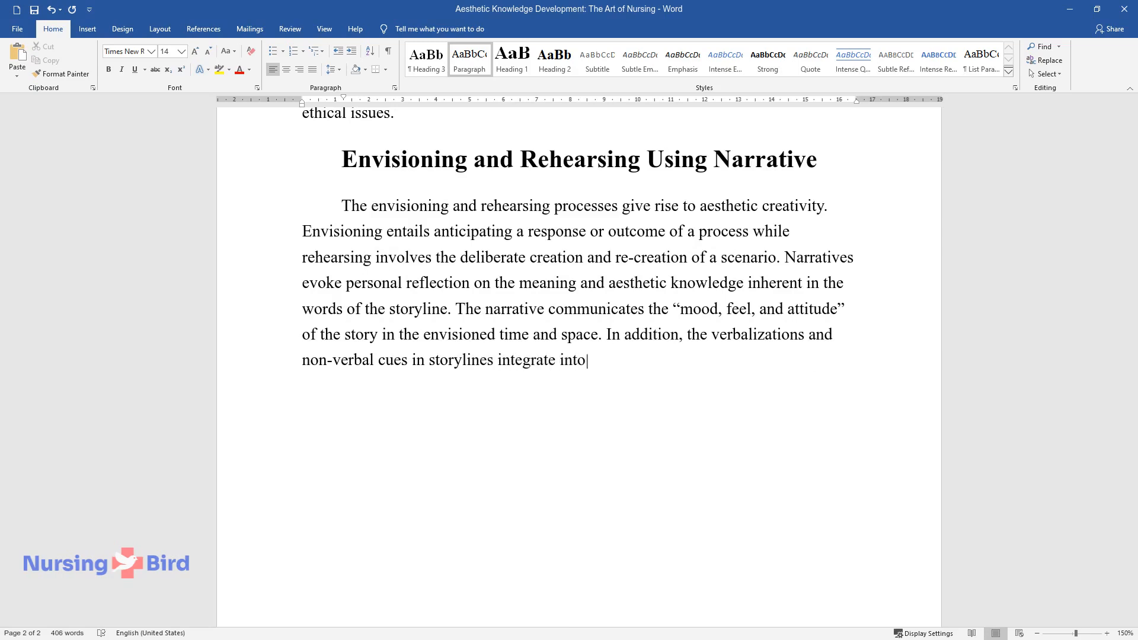
pyautogui.write('a single plot of the imagined nursing')
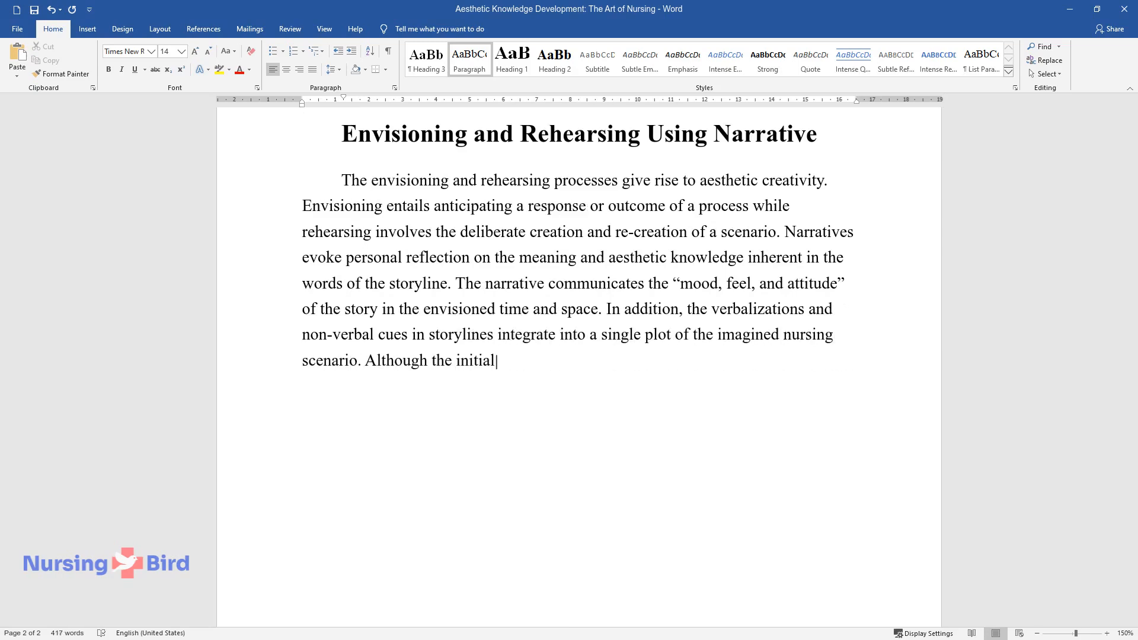
pyautogui.write('story is essentially fictional wor')
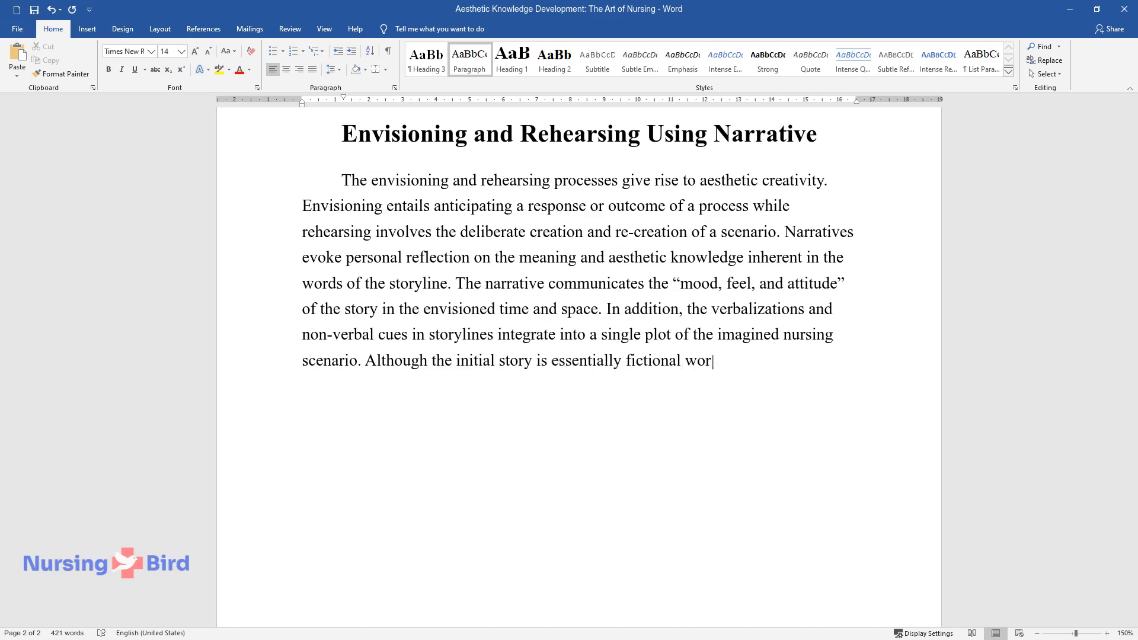
pyautogui.write('k, it serves as an important rehea')
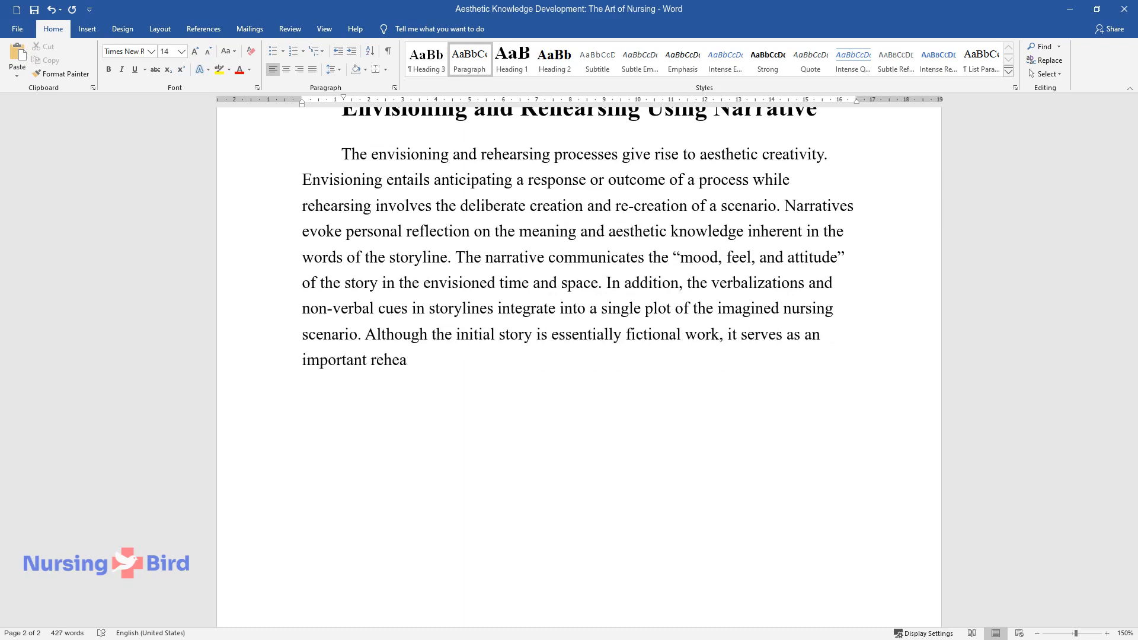
pyautogui.write('rsal tool for the actual event in t')
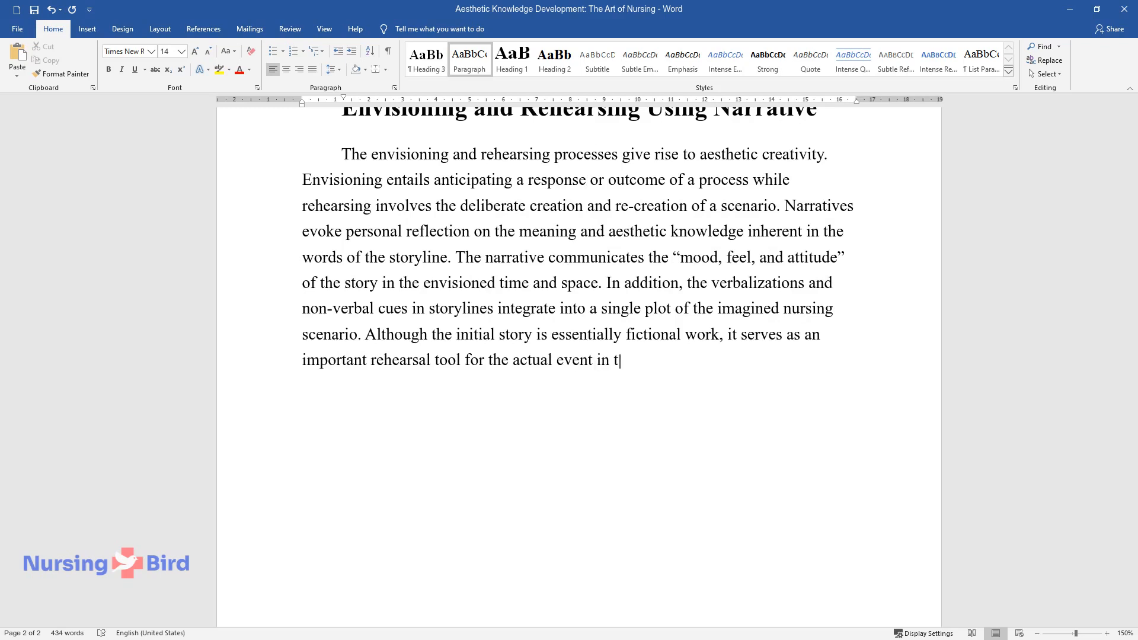
pyautogui.write('he future. Rehearsal of the narrative is achieved through writing or conversation.')
pyautogui.write('Envisioning and Rehearsing Usin')
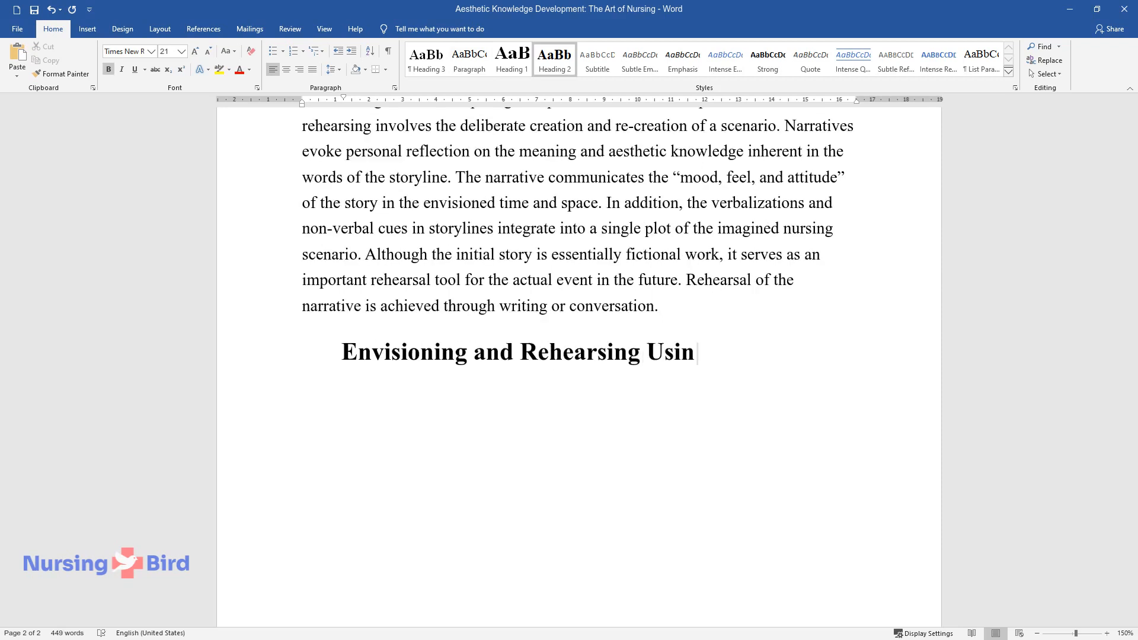
# Step: Complete the Movement heading and write how a nurse's body language sends strong messages to patients
pyautogui.write('g Movement')
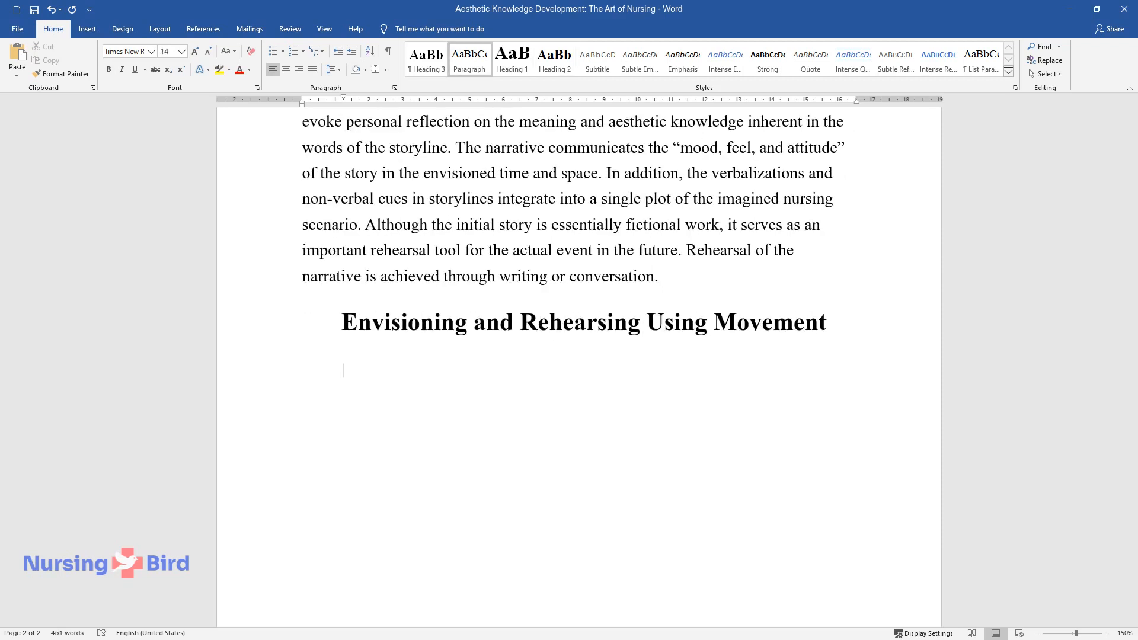
pyautogui.write('Movement is an important part of')
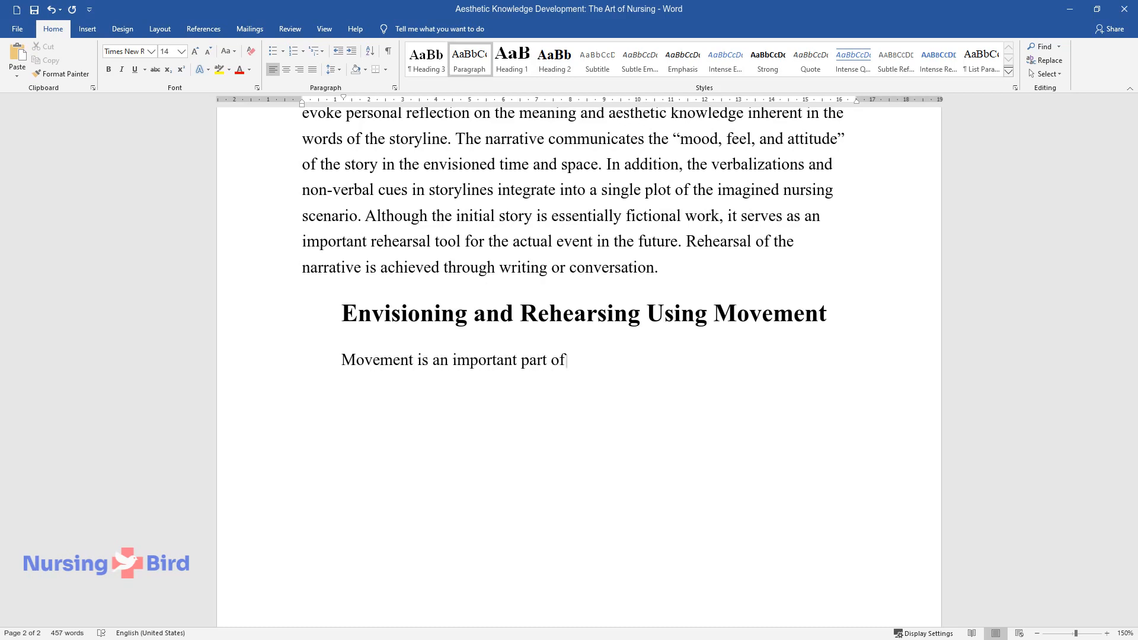
pyautogui.write('the art of nursing. Movement entails the')
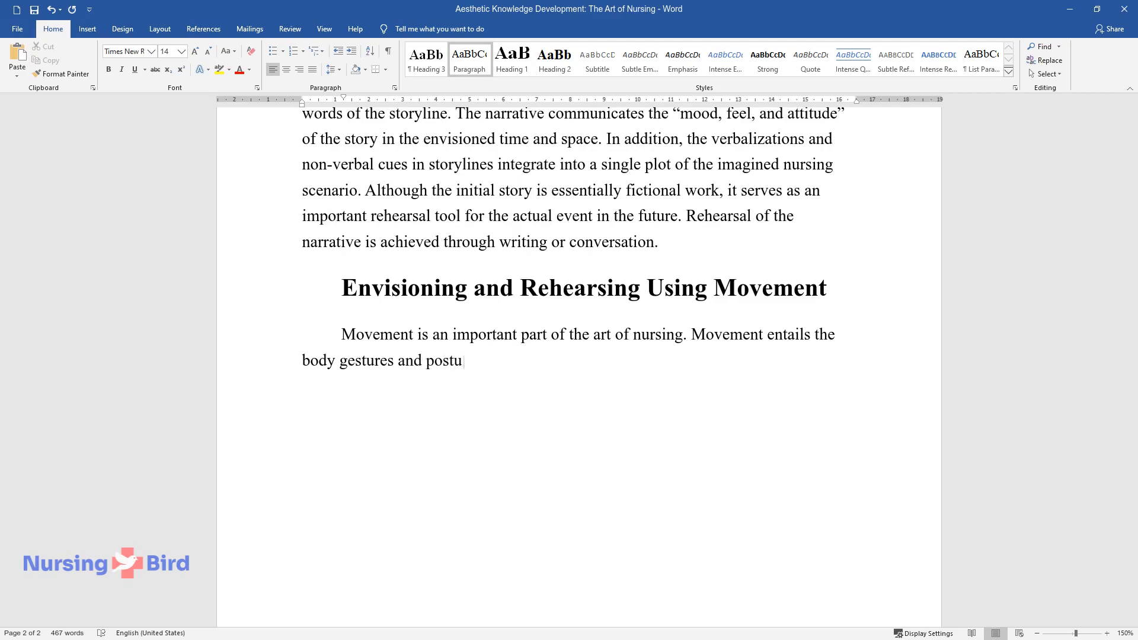
pyautogui.write('res that communicate meaning in')
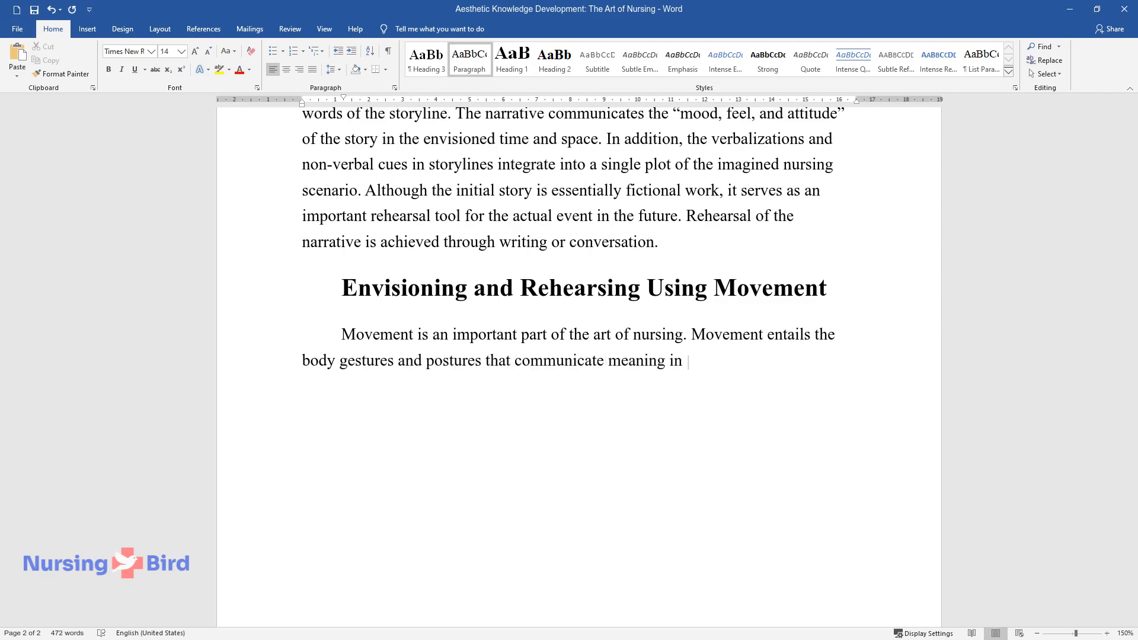
pyautogui.write('different situations. The body m')
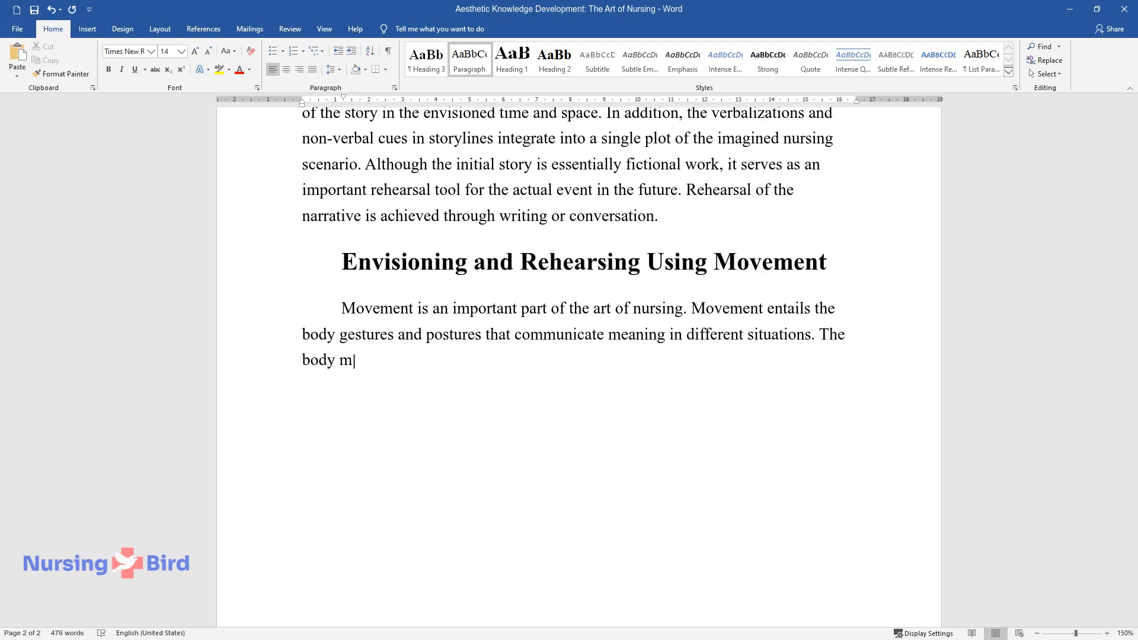
pyautogui.write('ovements (body language) of a nur')
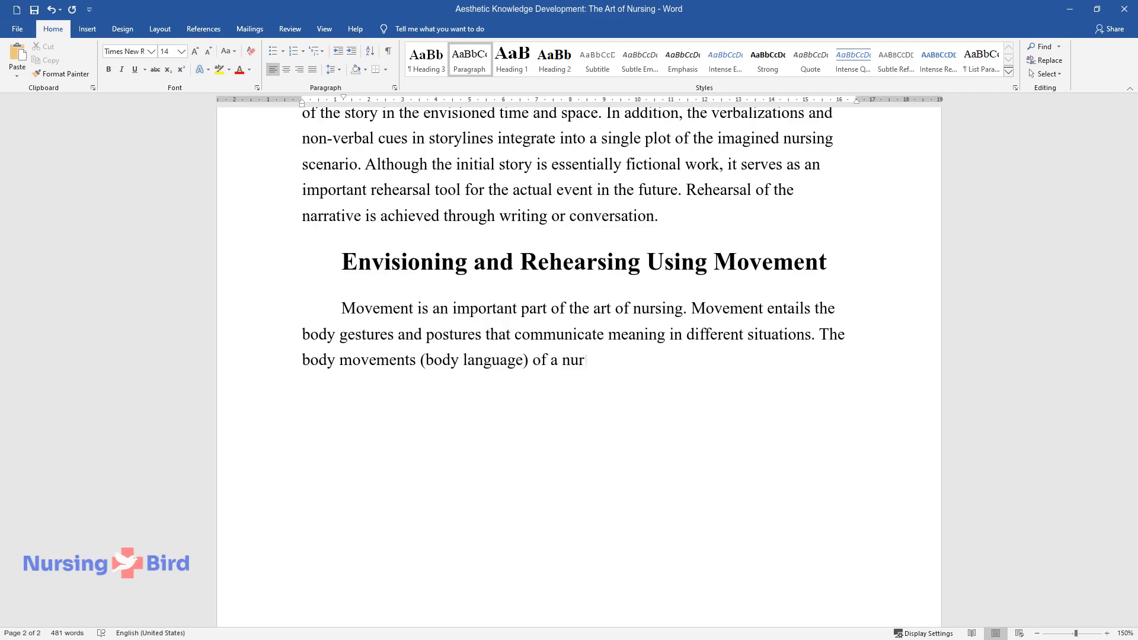
pyautogui.write('se send strong messages to patie')
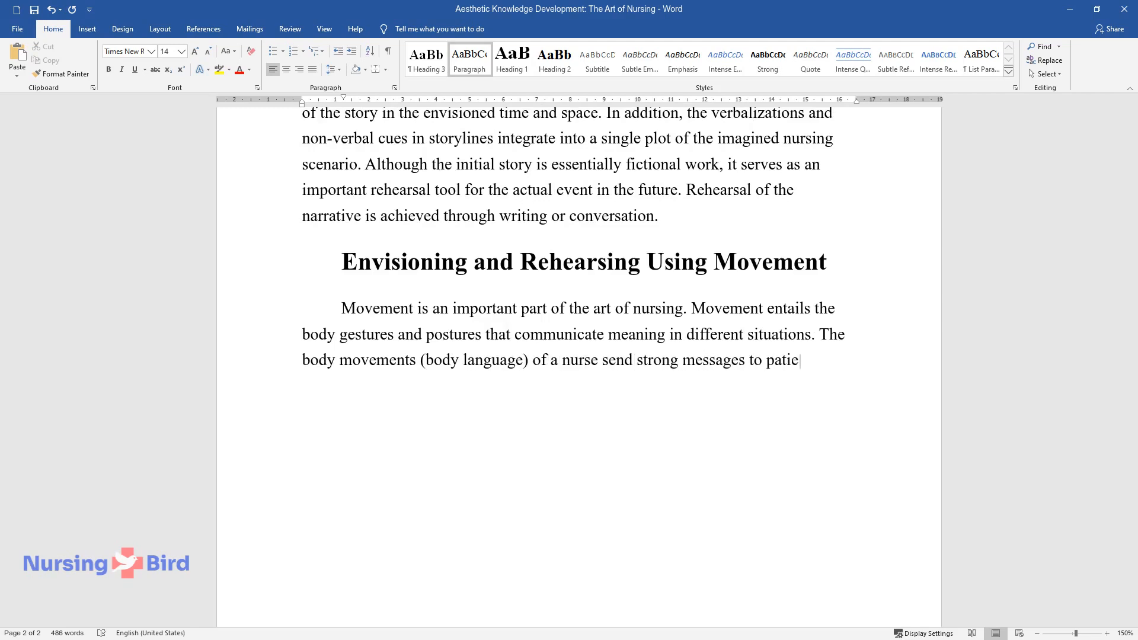
pyautogui.write('nts and families during encounte')
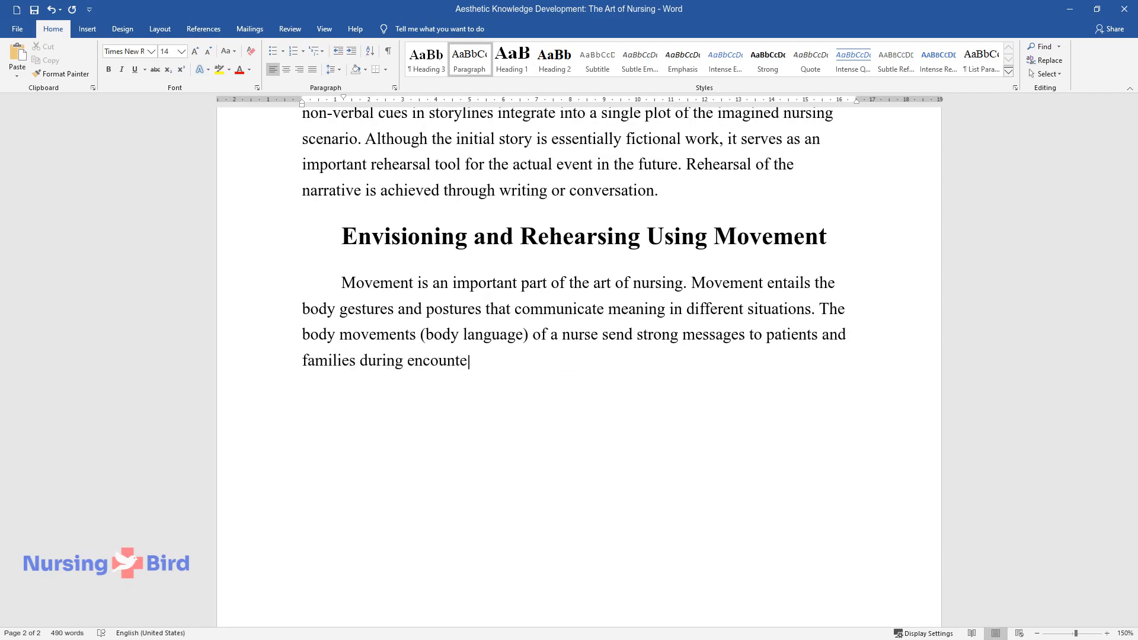
pyautogui.write('rs. According to Chinn and Kramer, body movements are')
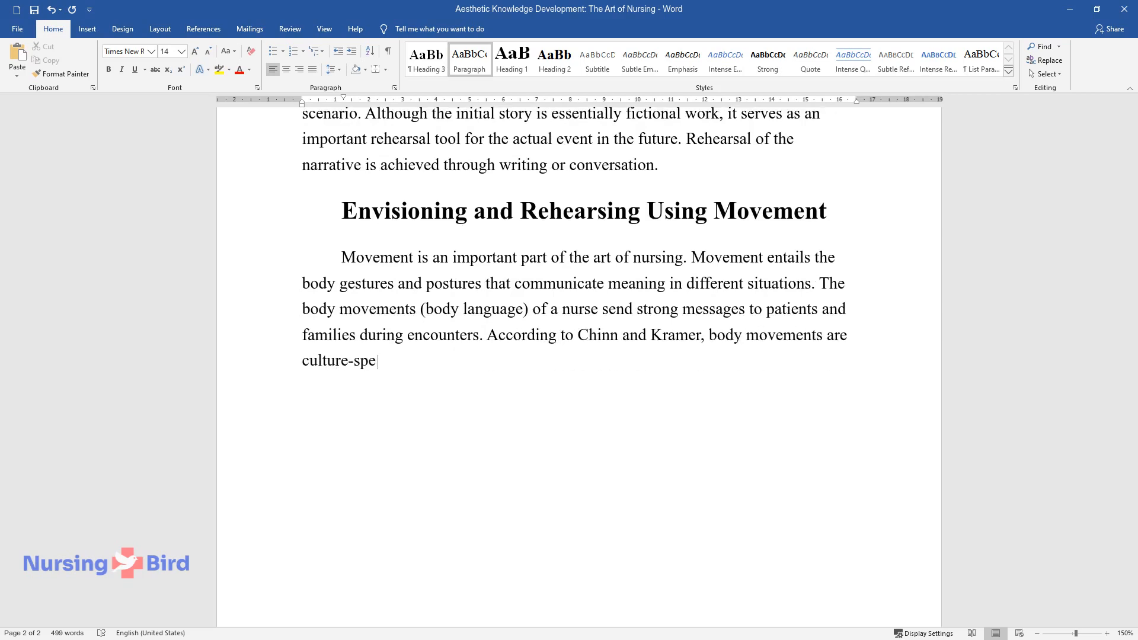
# Step: Continue on movement conveying intentions, setting 'rhythm, style, pace, and attitude', rehearsing touch and time-space context
pyautogui.write("cific and convey a nurse's inten")
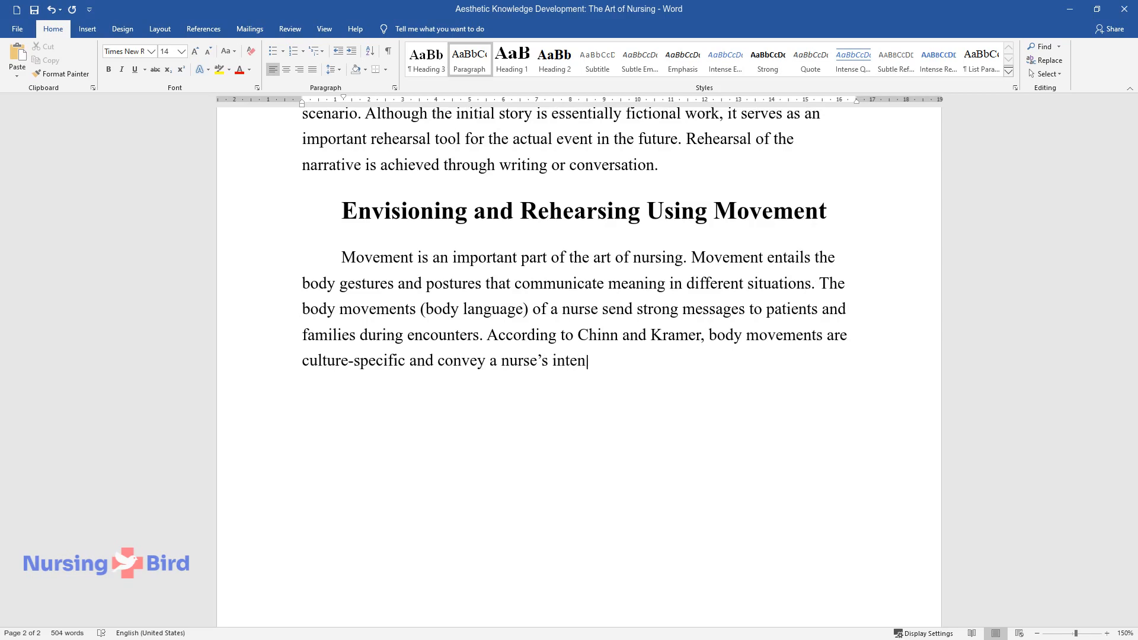
pyautogui.write('tions, self-image, technical skills, and')
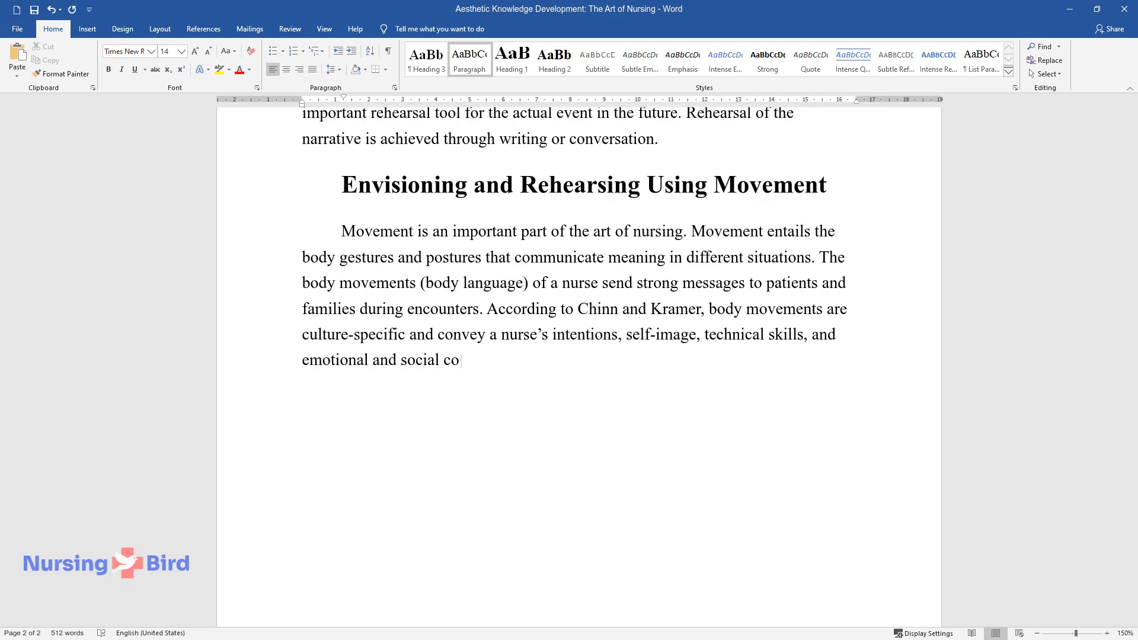
pyautogui.write('mpetence. Artful nurses envision')
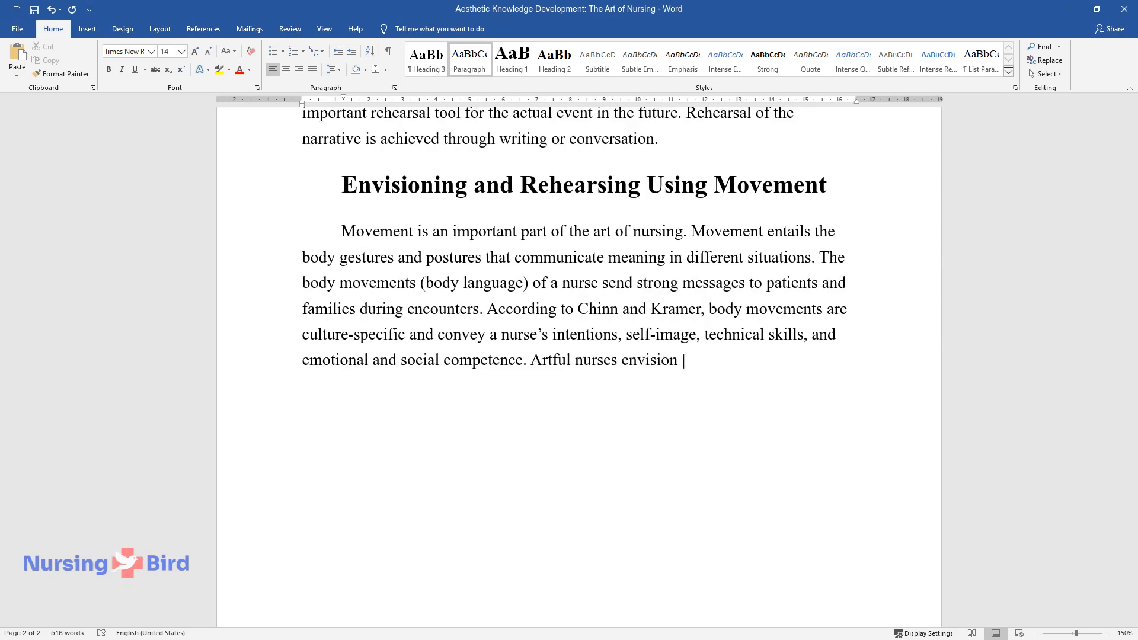
pyautogui.write('using movement to set "rhythm, s')
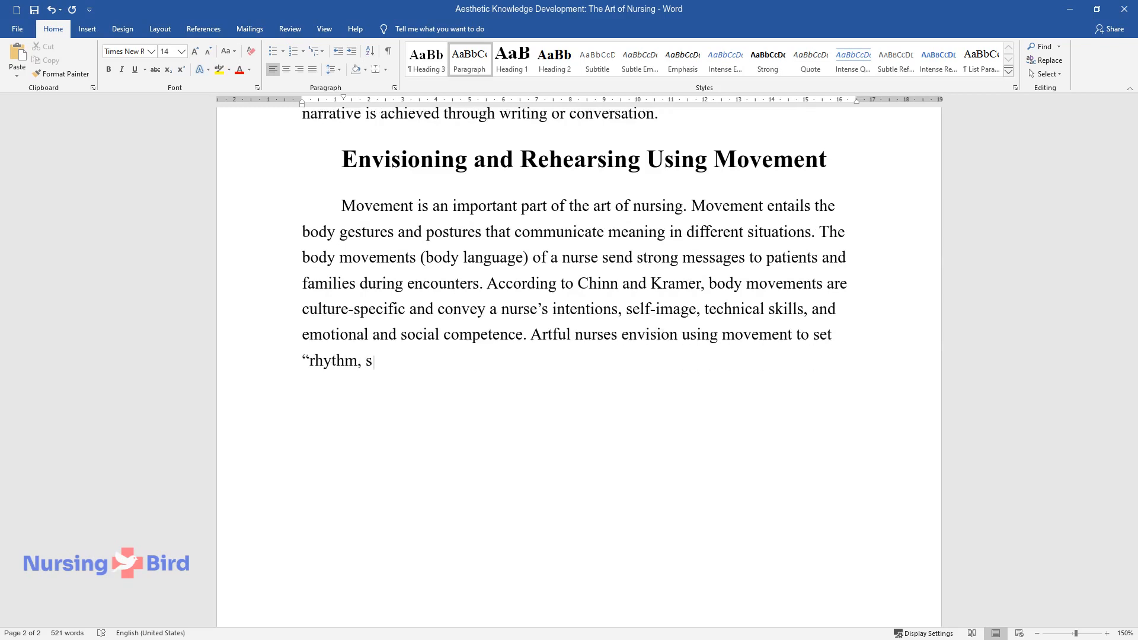
pyautogui.write('tyle, pace, and attitude" to fos')
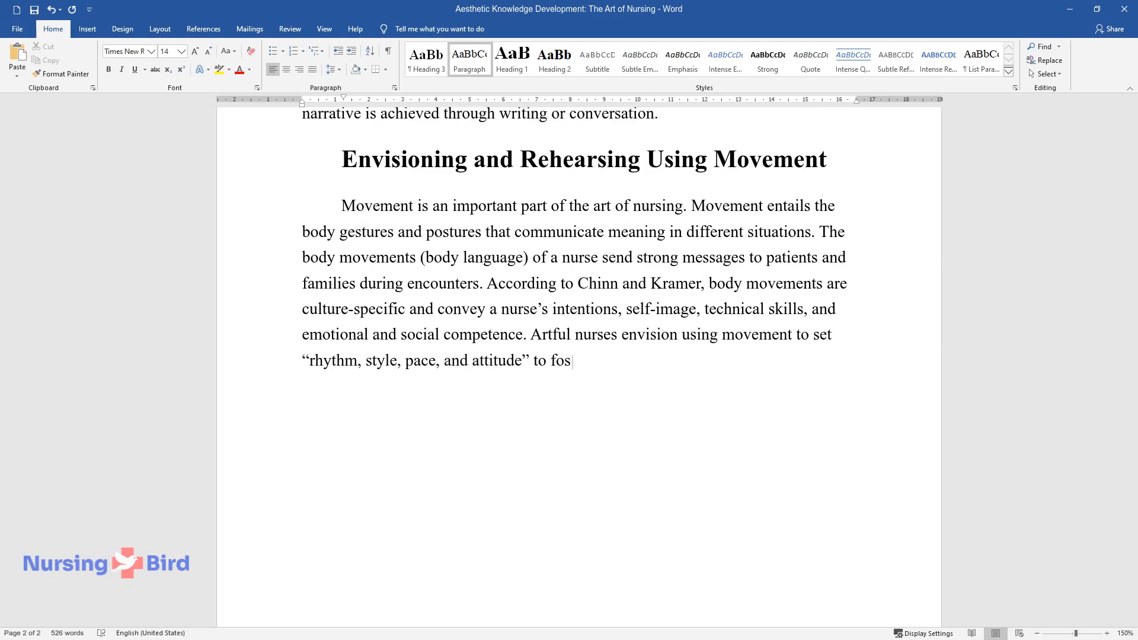
pyautogui.write('ter patient engagement. Rehearsin')
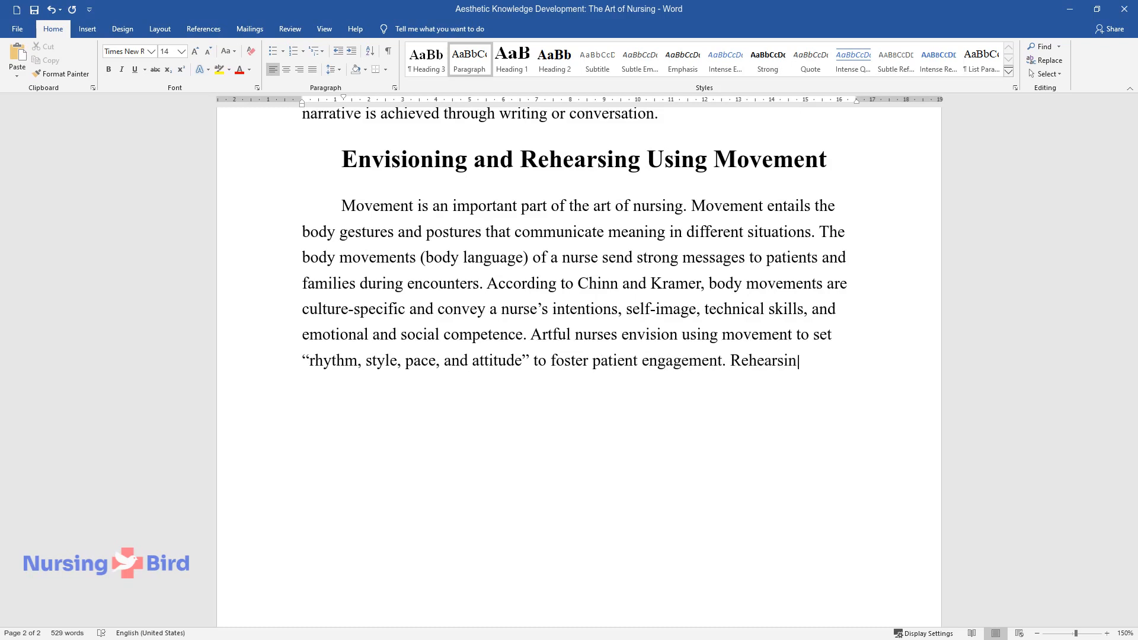
pyautogui.write('g physical contact, touch, and f')
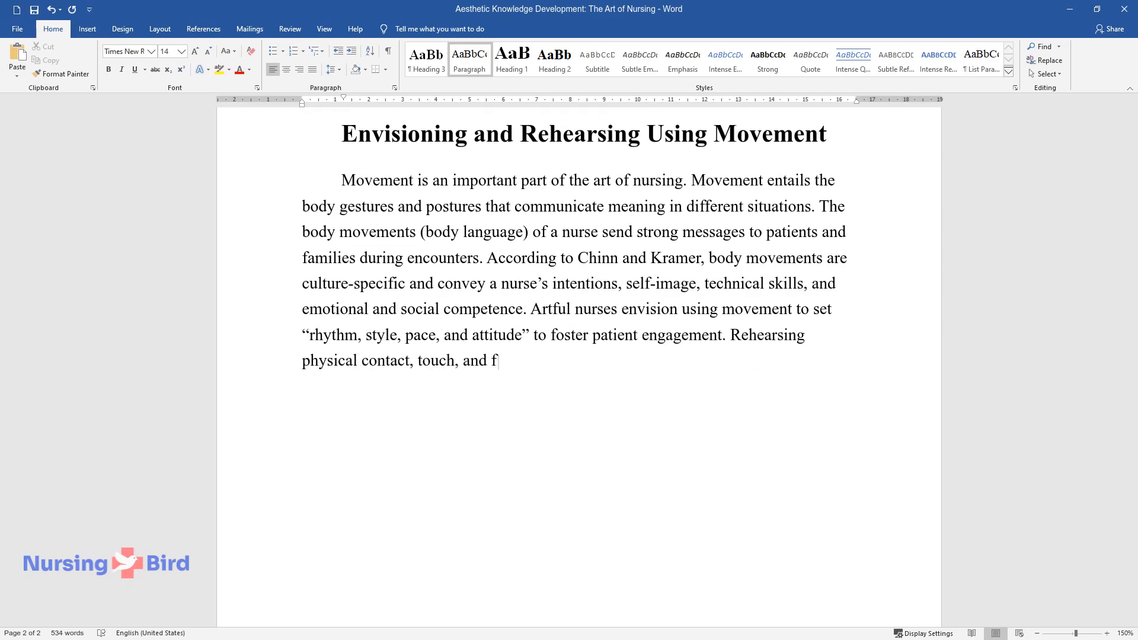
pyautogui.write('acial expressions are also important in the art of')
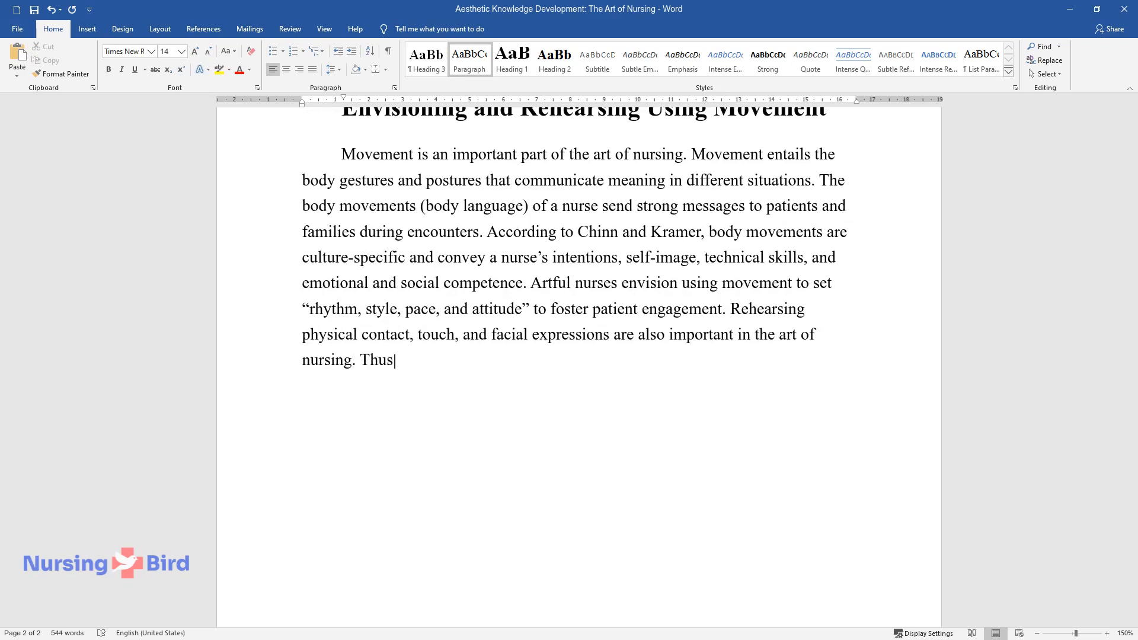
pyautogui.write(', movement determines the time-s')
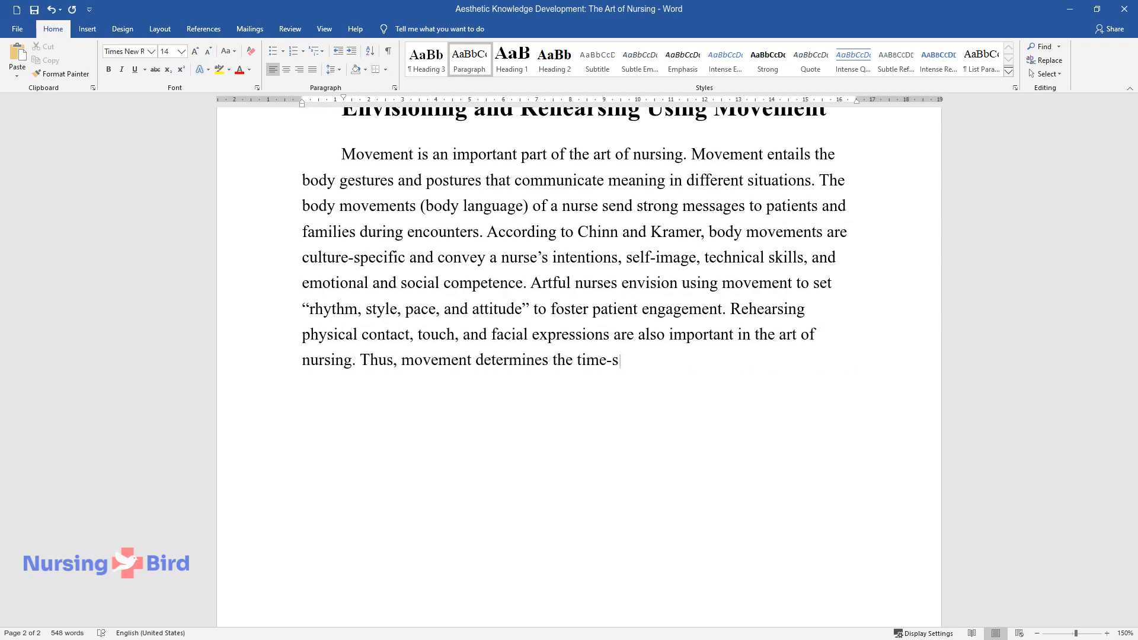
pyautogui.write('pace context within which nursing')
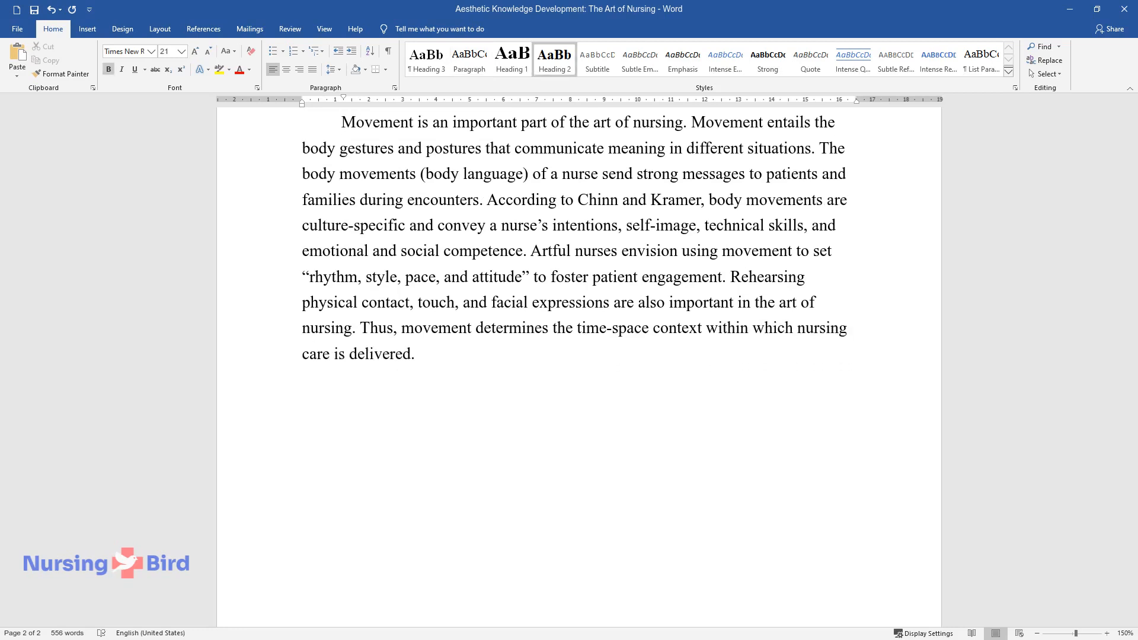
# Step: Add 'Narrative and Story for Artistic Quality' heading and write on participants and plot development as artistic process
pyautogui.write('Narrative and Story for')
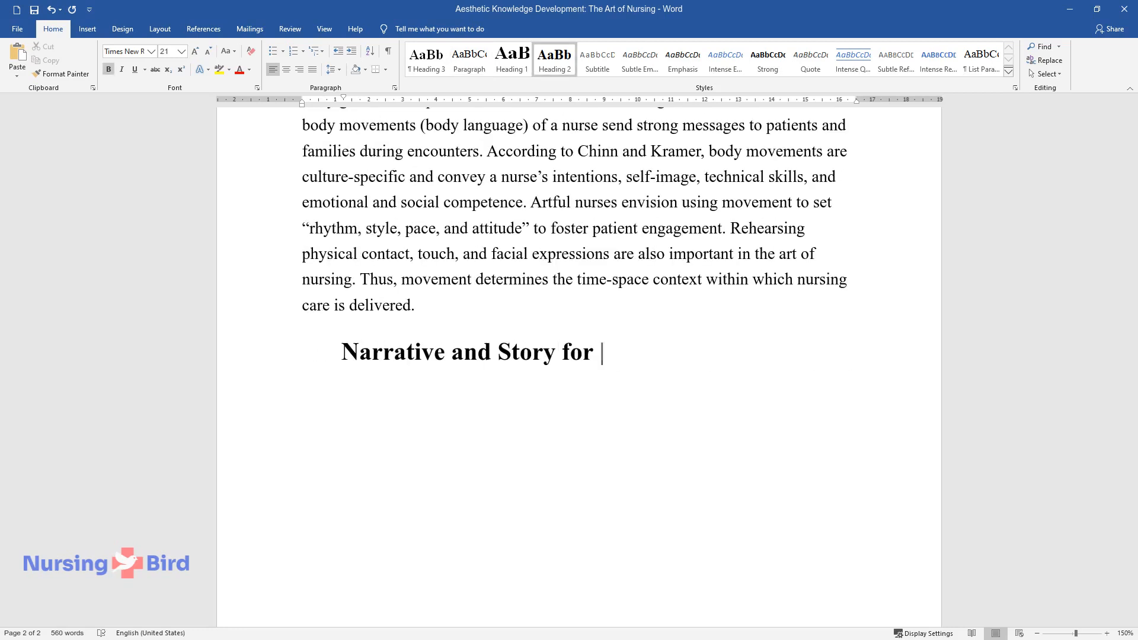
pyautogui.write('Artistic Quality')
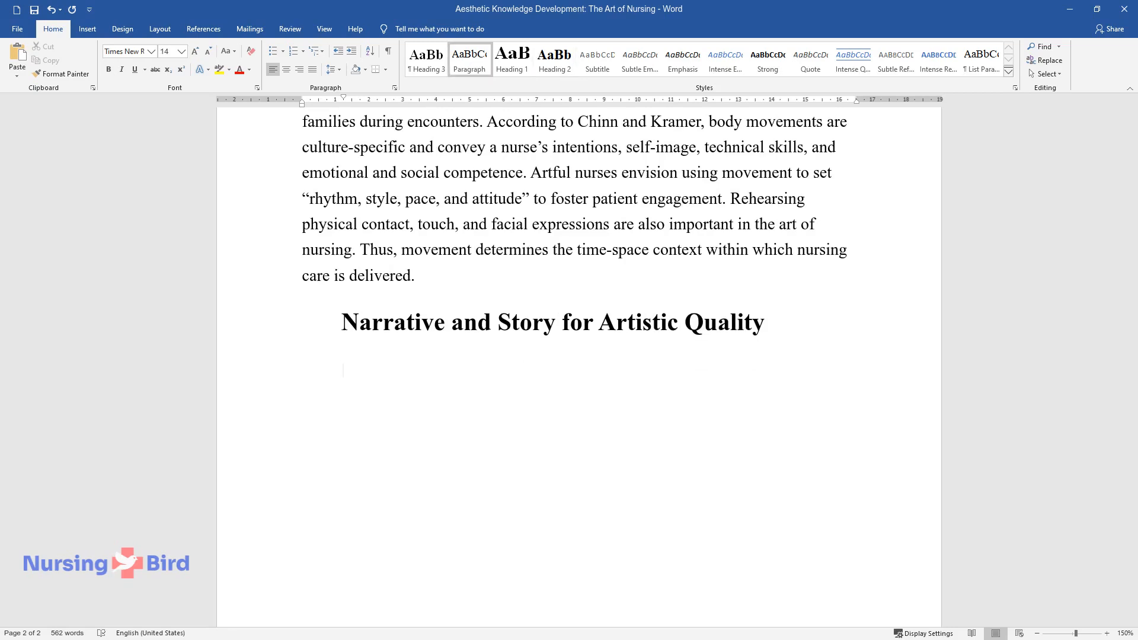
pyautogui.write('Narratives and stories')
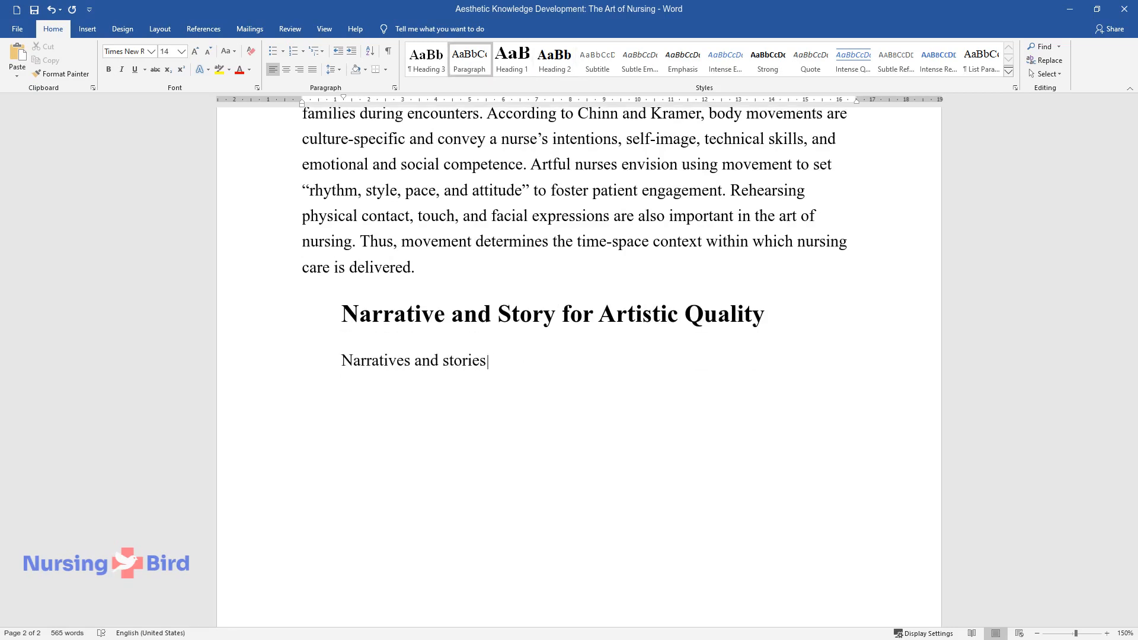
pyautogui.write('generate deep meaning that paral')
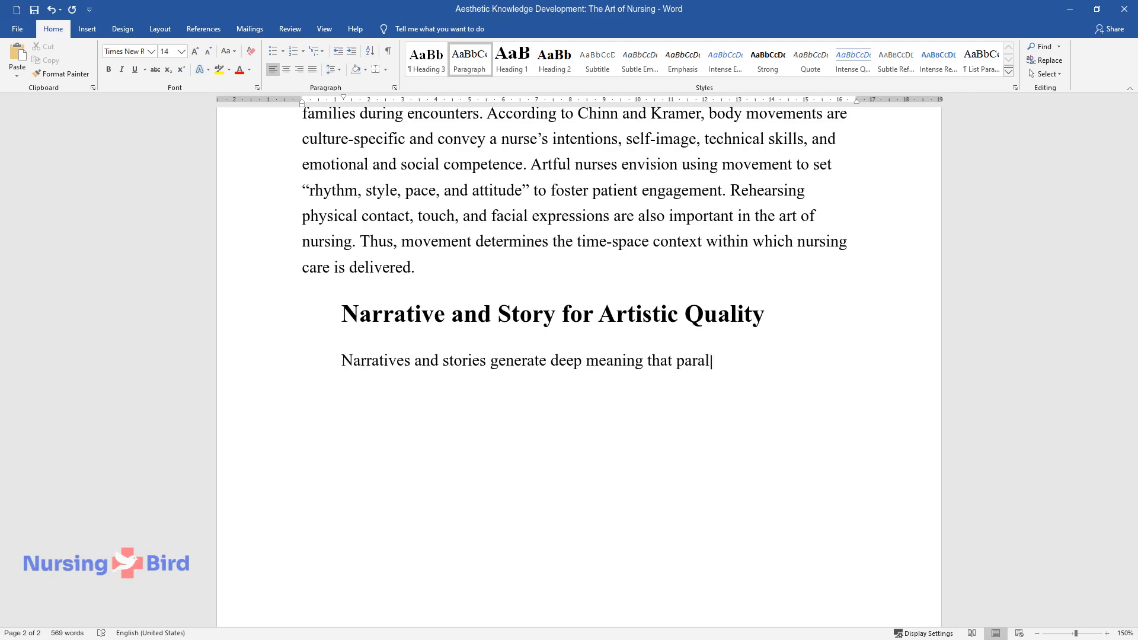
pyautogui.write('lels messages conveyed by aesthe')
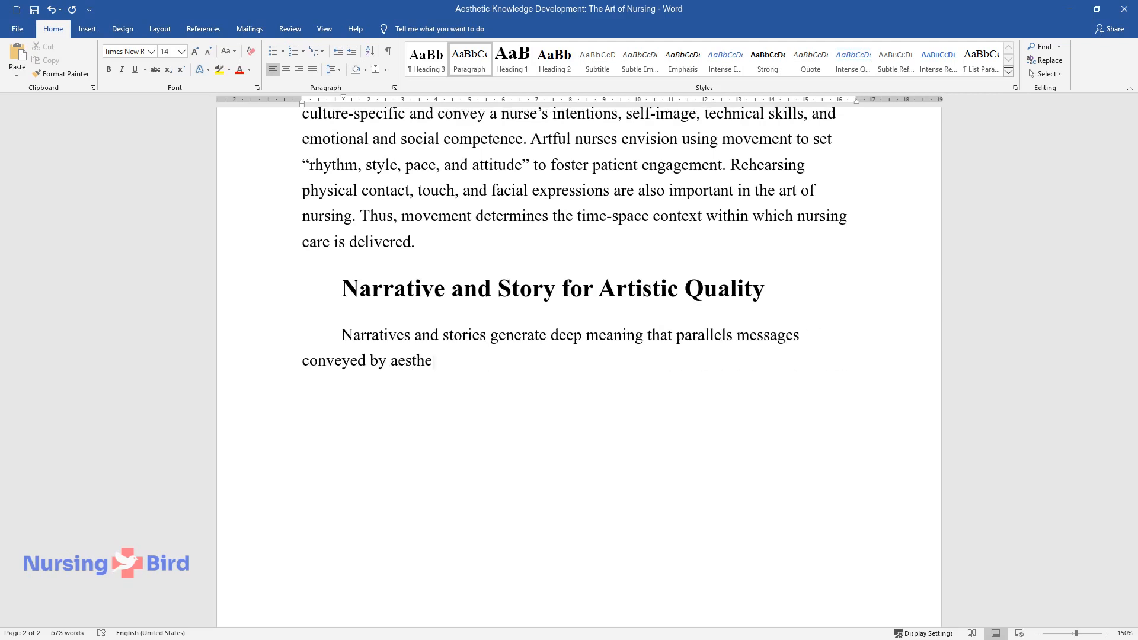
pyautogui.write('tic objects. In both narratives a')
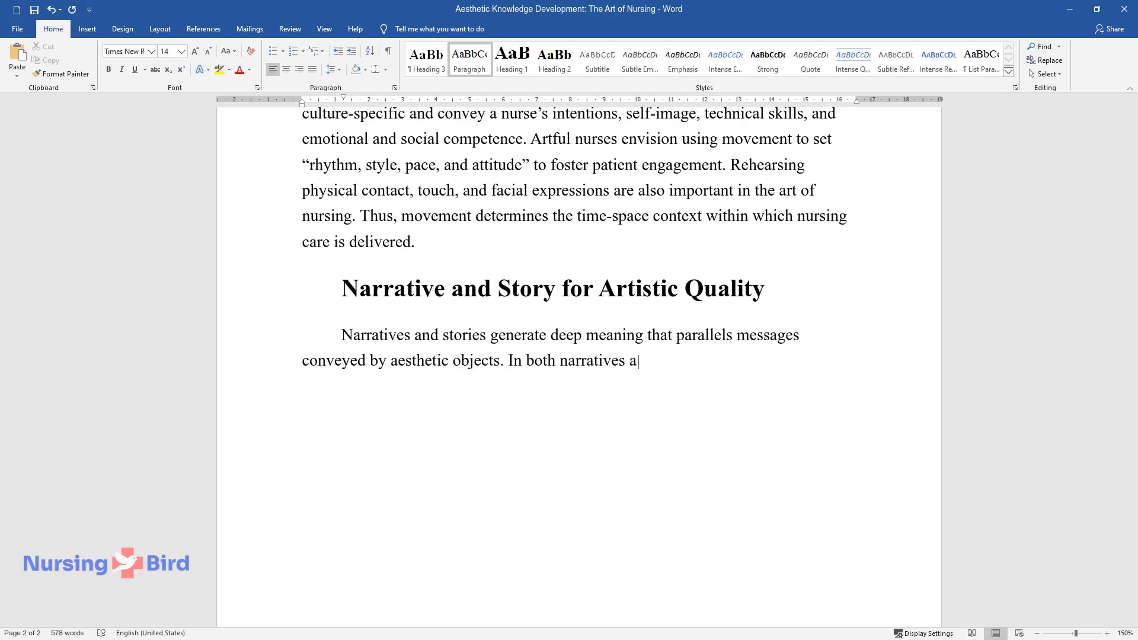
pyautogui.write('nd stories, the participants play')
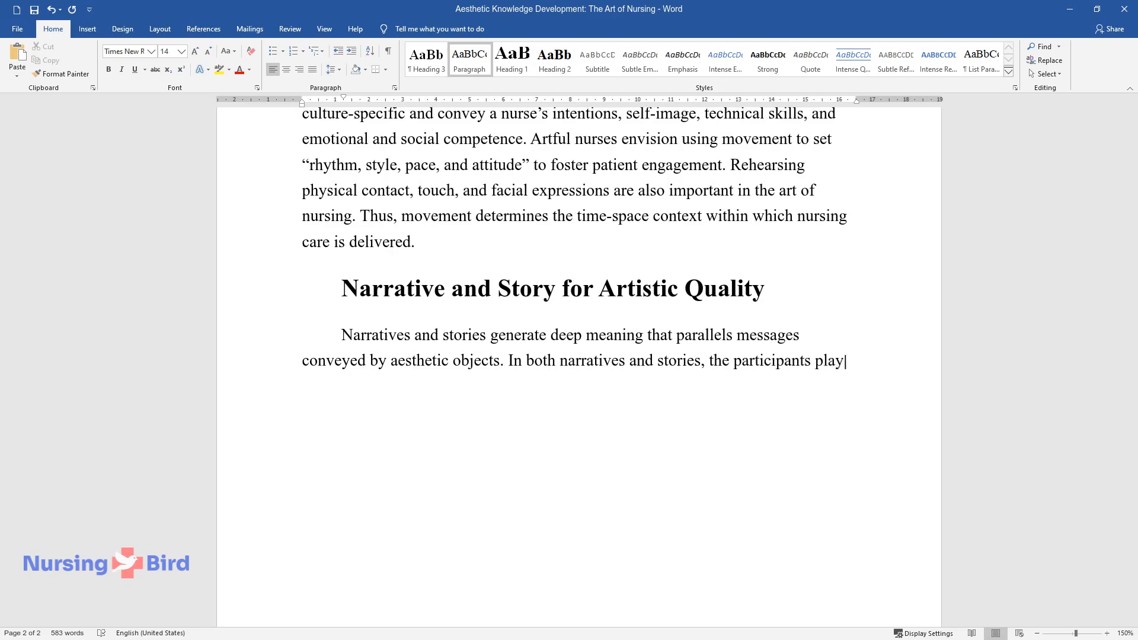
pyautogui.write('a role in plot development with')
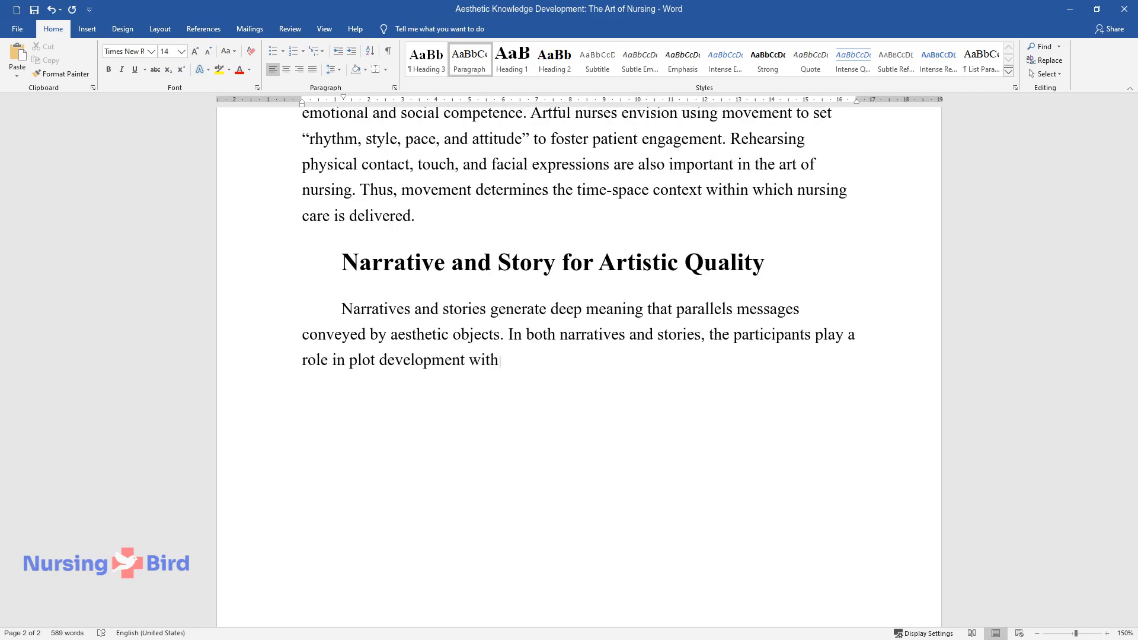
pyautogui.write('the plot unfolding as the story p')
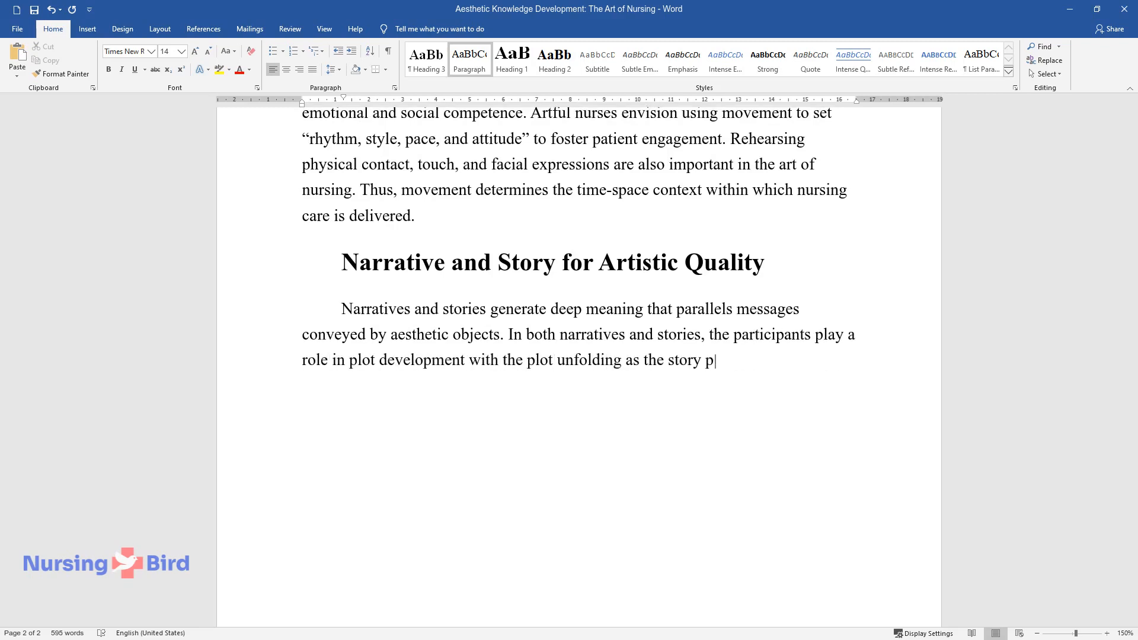
pyautogui.write('rogresses towards a particular c')
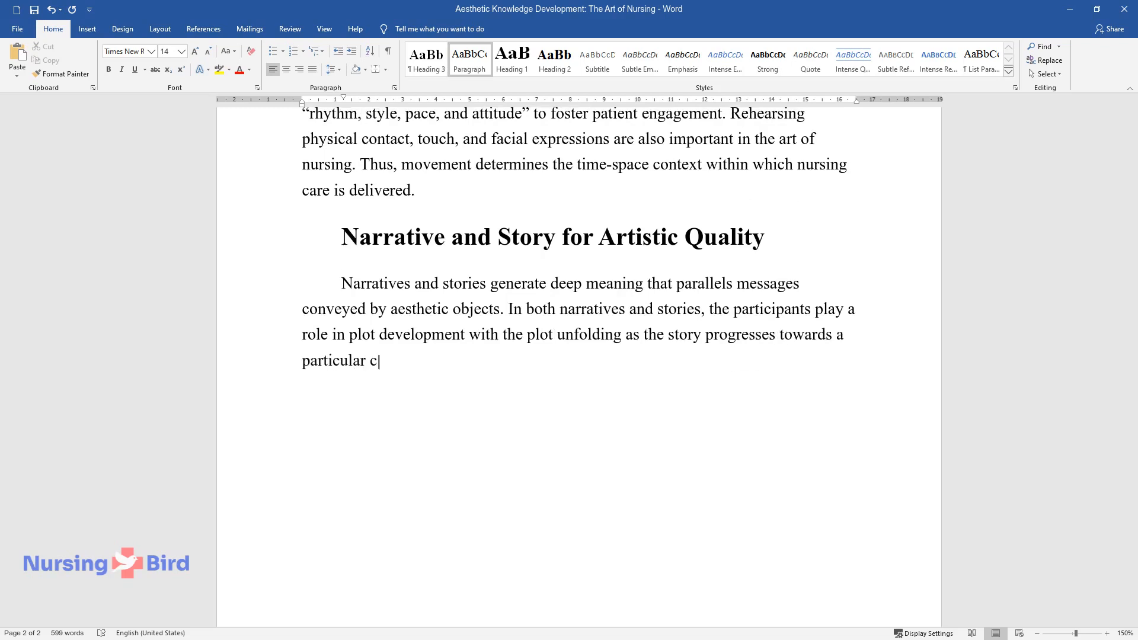
pyautogui.write('onclusion. Thus, plot development')
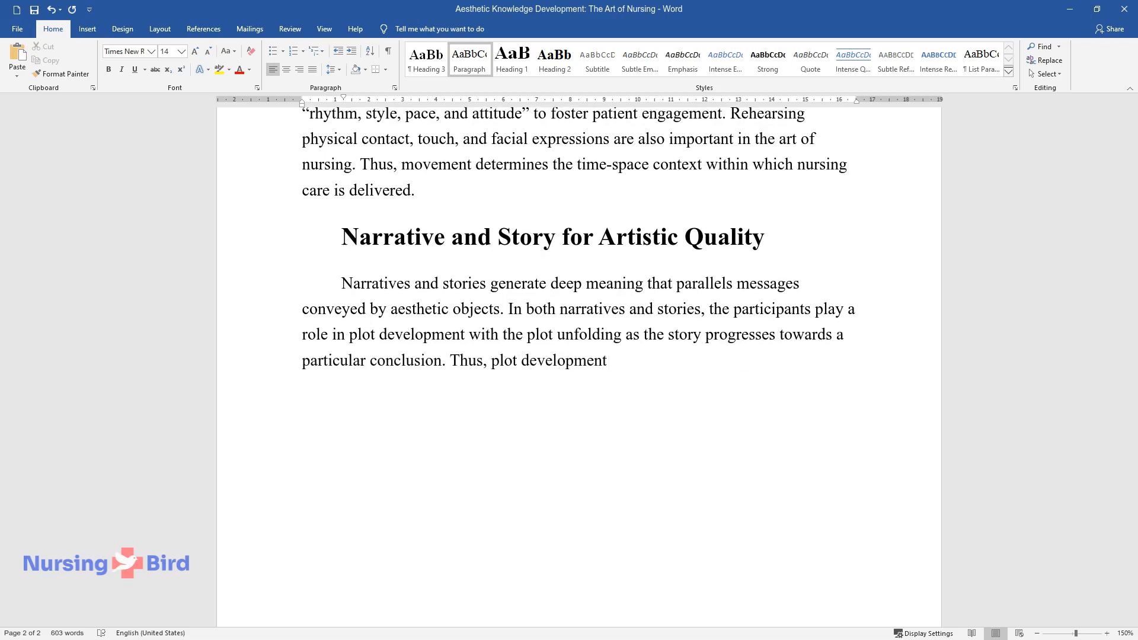
pyautogui.write('is an artistic process that requires')
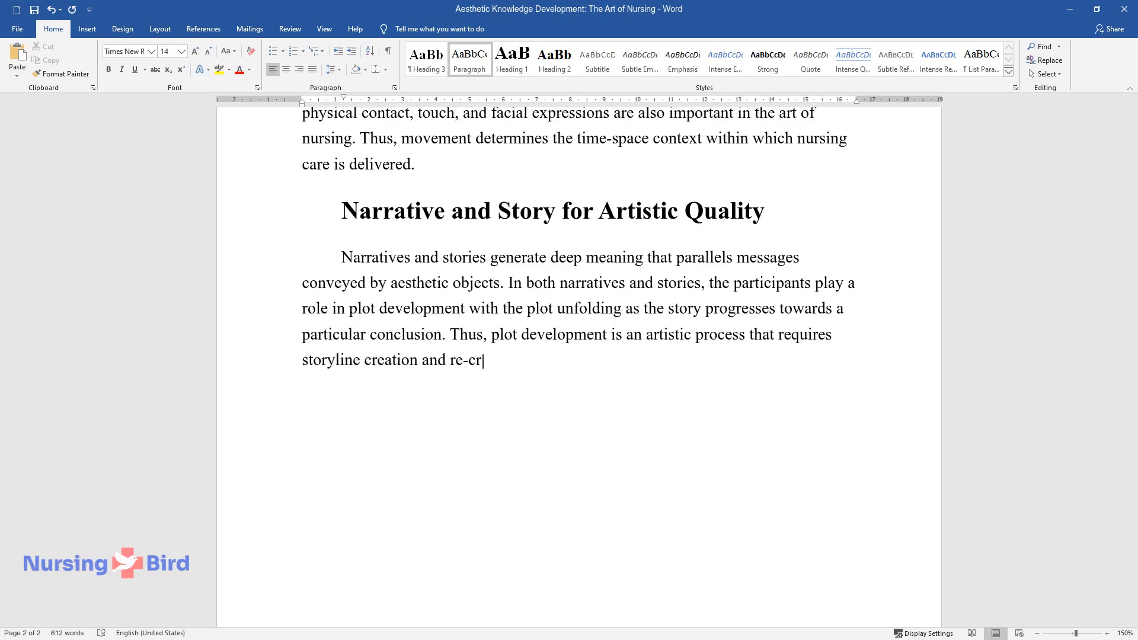
# Step: Finish on story creation from nursing experiences and the two ways artistic quality is achieved, then begin the Connoisseur-Critics heading
pyautogui.write('eation skills. Developing a storyline with a particular')
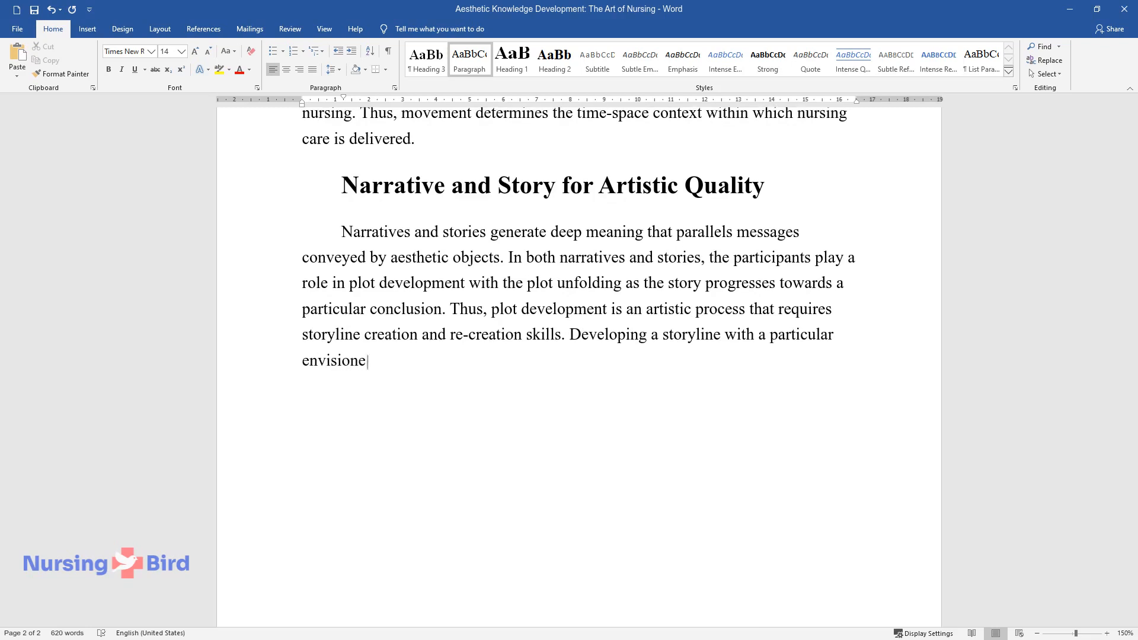
pyautogui.write('d ending relies on the nursing ex')
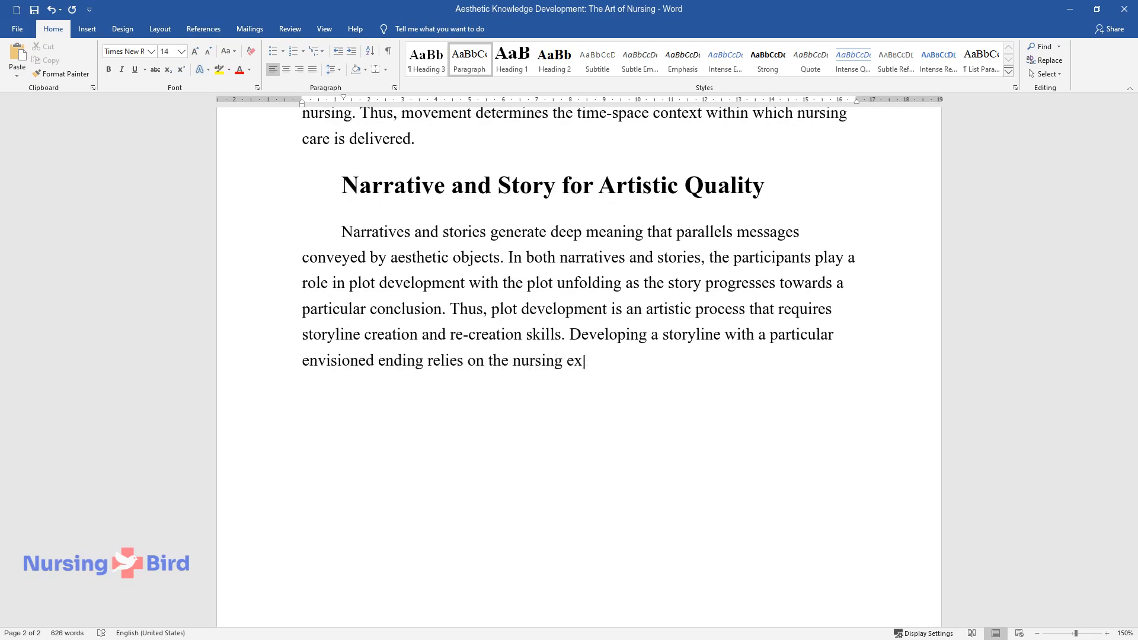
pyautogui.write('periences during interactions with the')
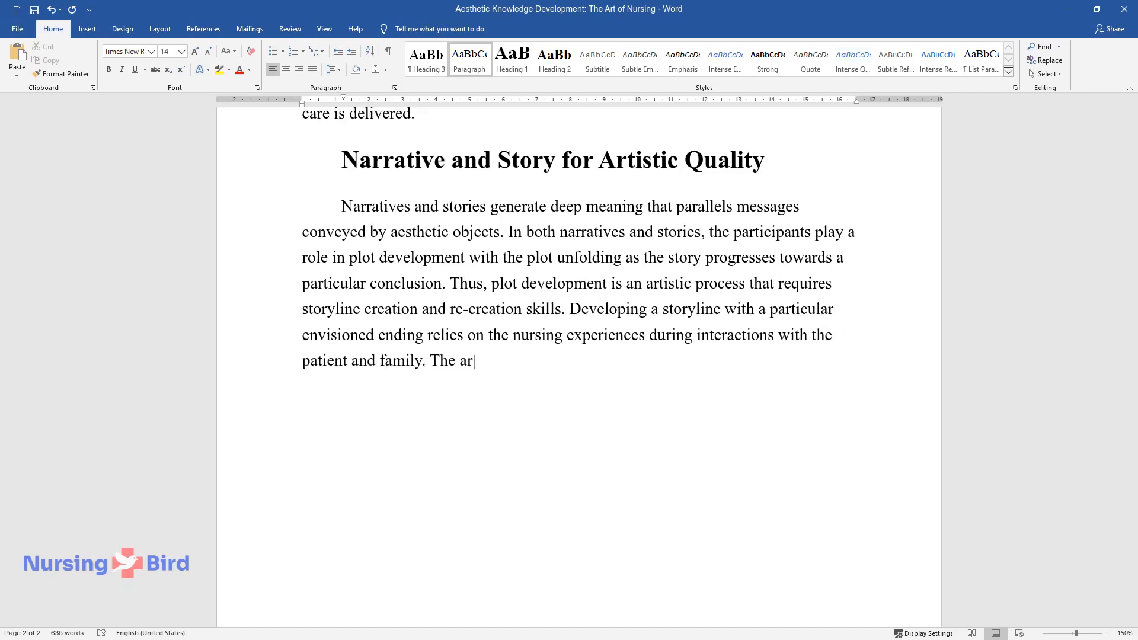
pyautogui.write('tistic quality of narratives and')
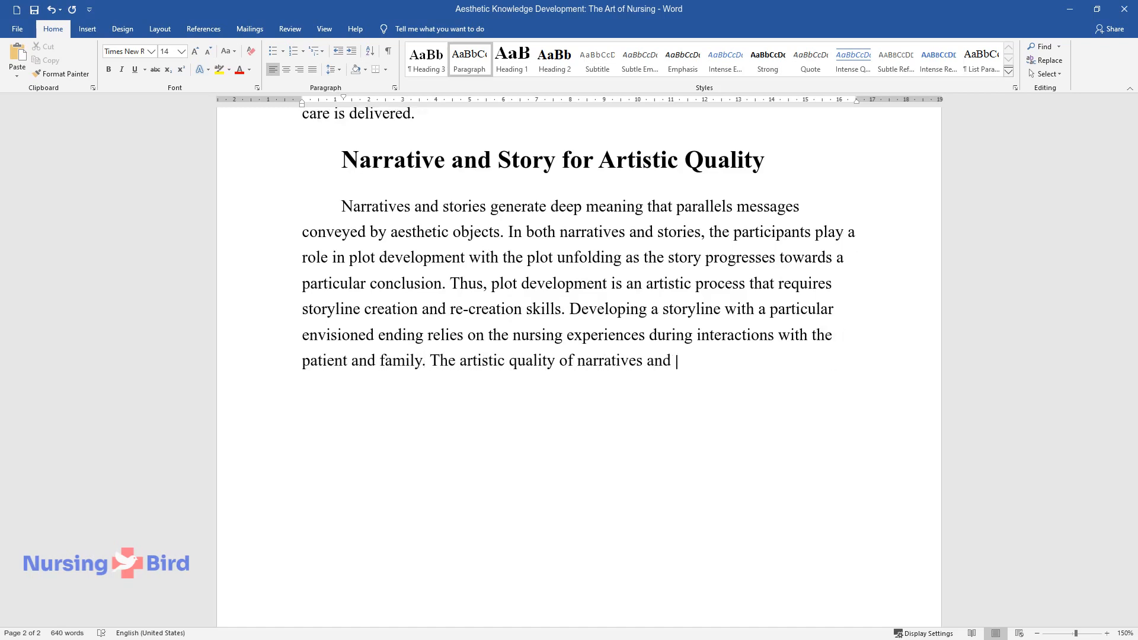
pyautogui.write('stories is achieved in two ways.')
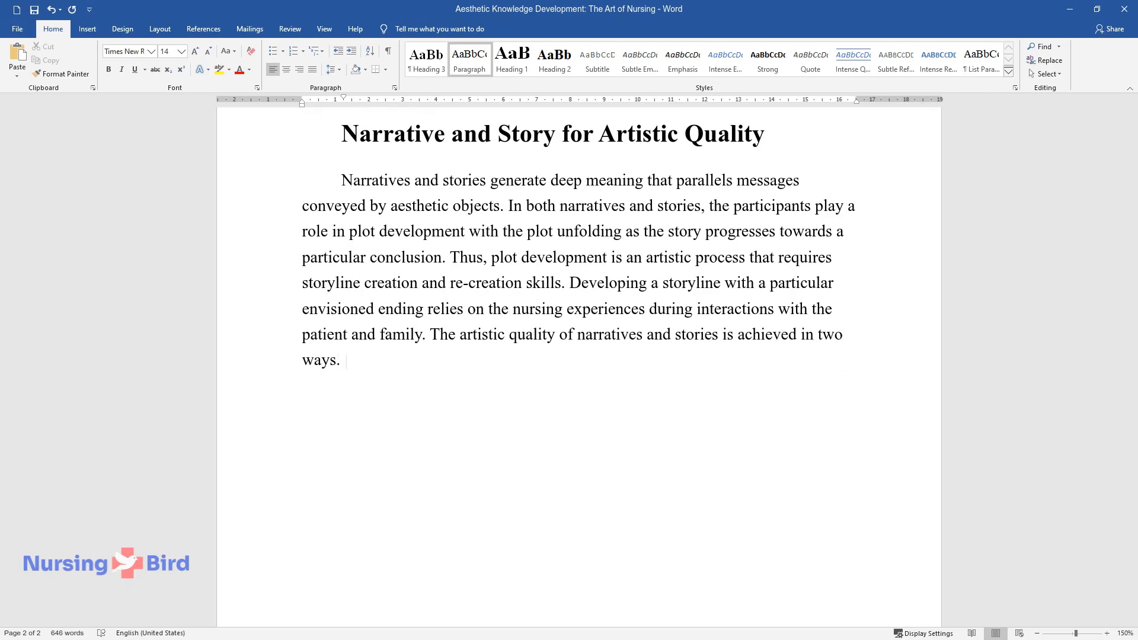
pyautogui.write('First, storylines convey deep meaning and experiences that characterize the')
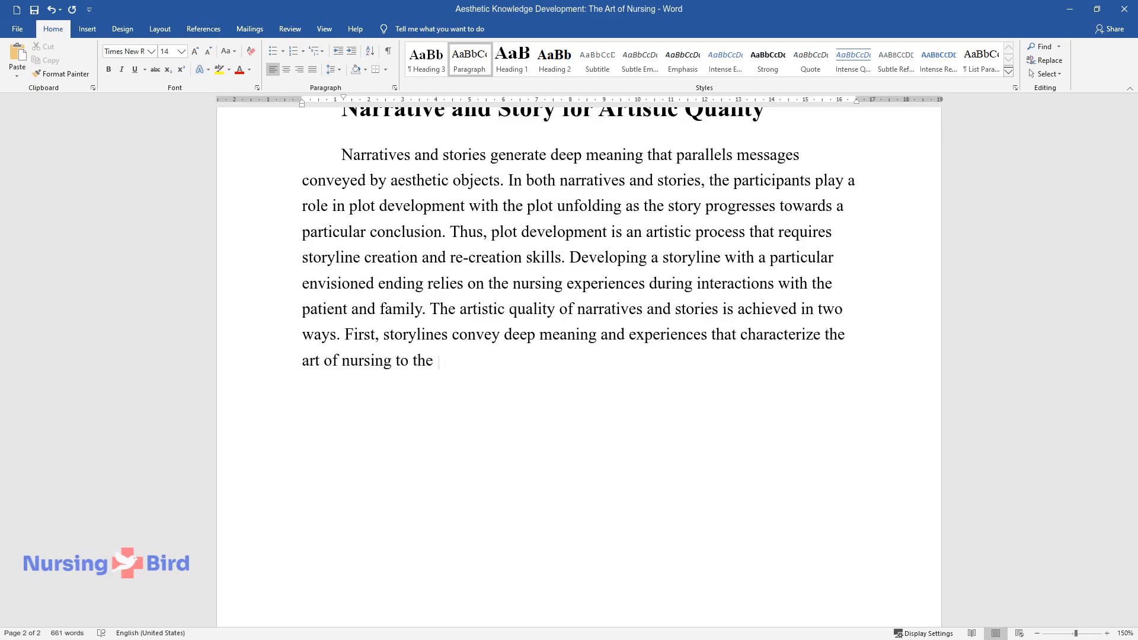
pyautogui.write('audience or readers. Second, storylines serve as a tool for')
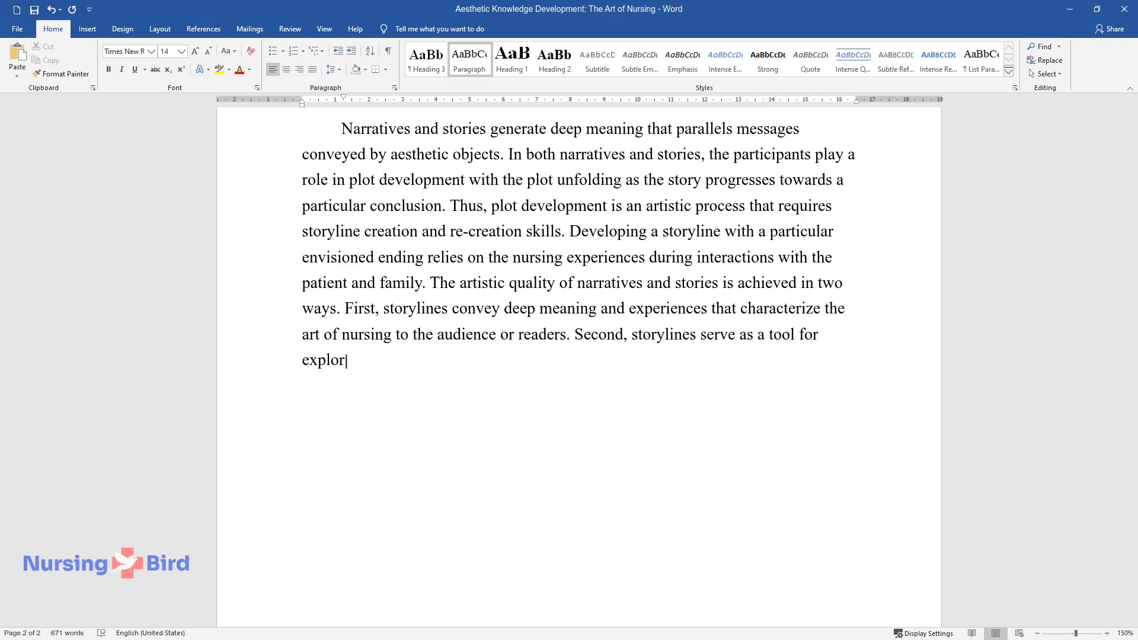
pyautogui.write('ing new situations and scenarios')
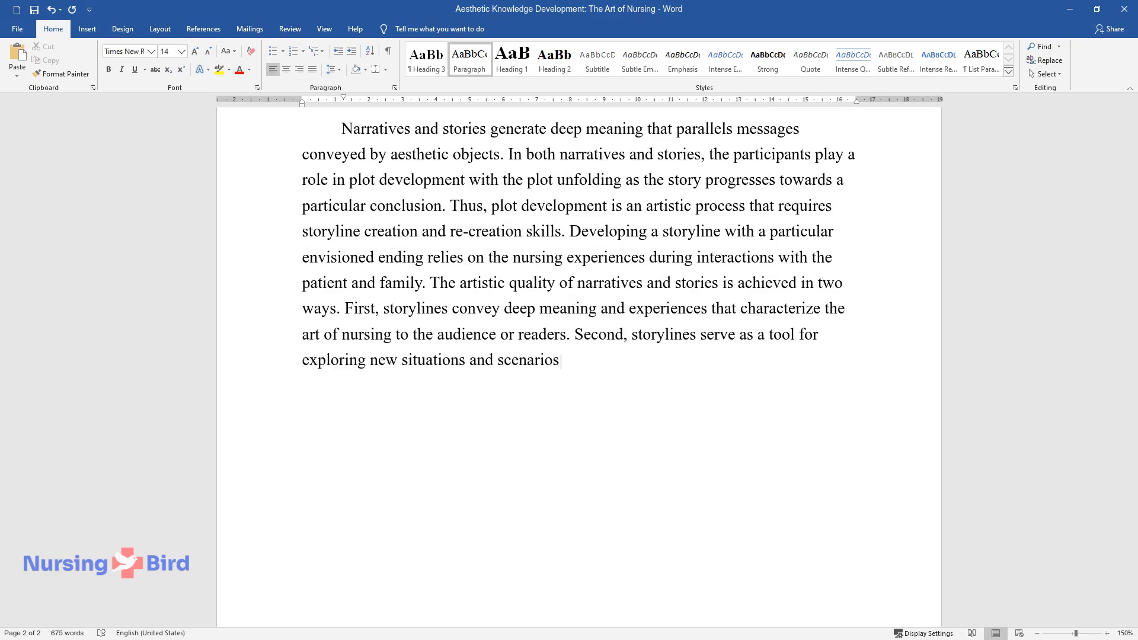
pyautogui.write('The Role of Connoisseur-Critics')
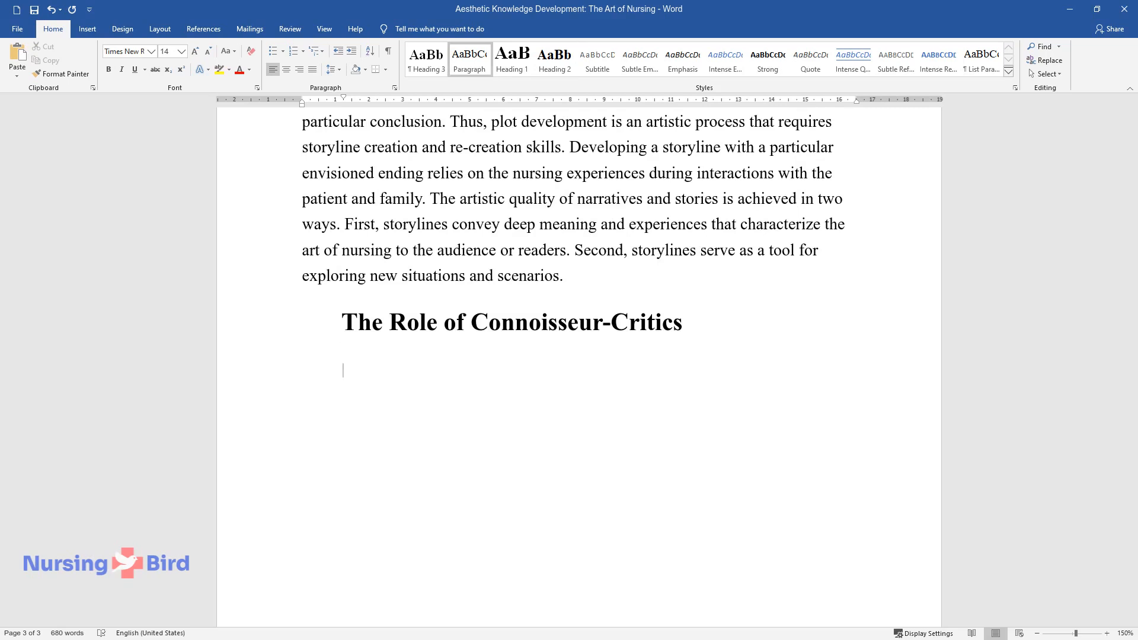
# Step: Write how a connoisseur-critic knows an art form's history and trends and develops artists' talent
pyautogui.write('A connoisseur-critic is a skilled critic who')
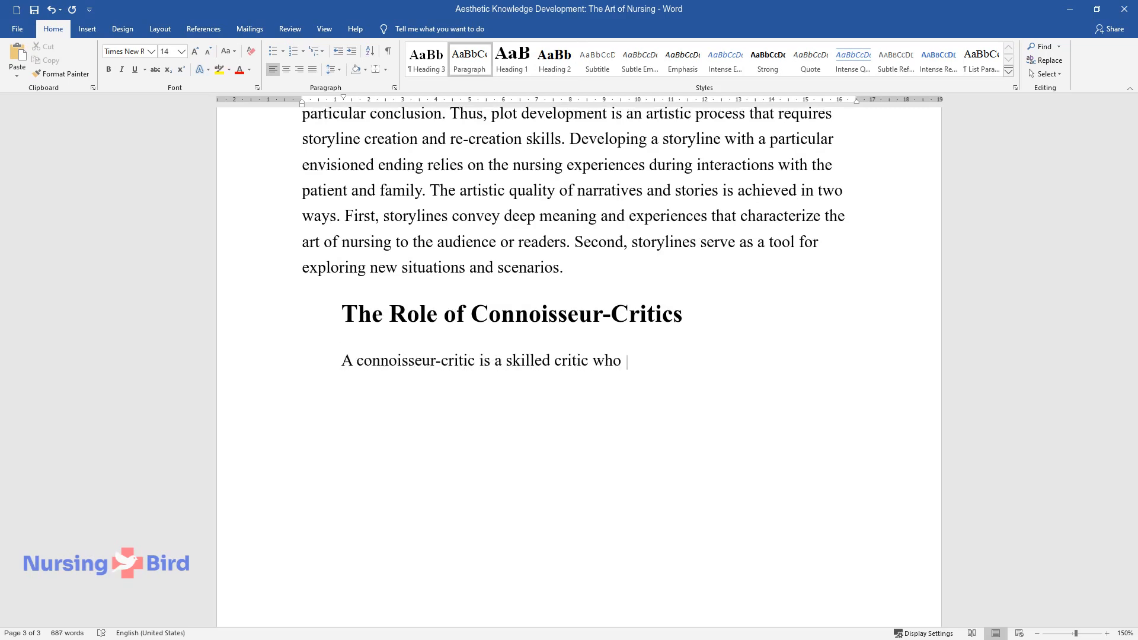
pyautogui.write('plays an instrumental role in the d')
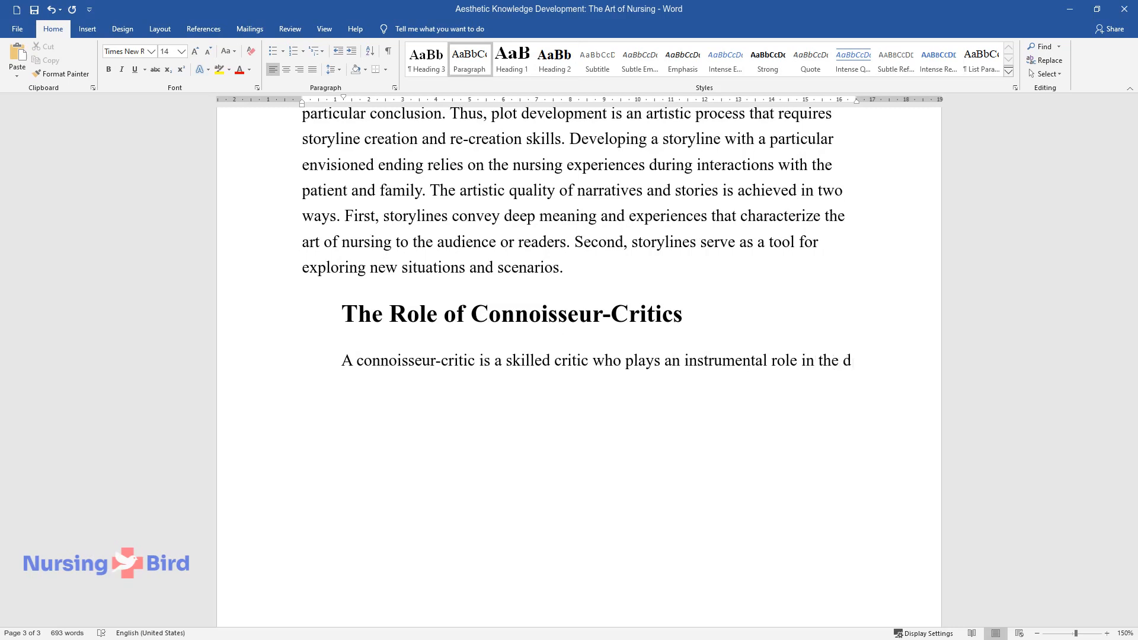
pyautogui.write('evelopment of art. He or she unders')
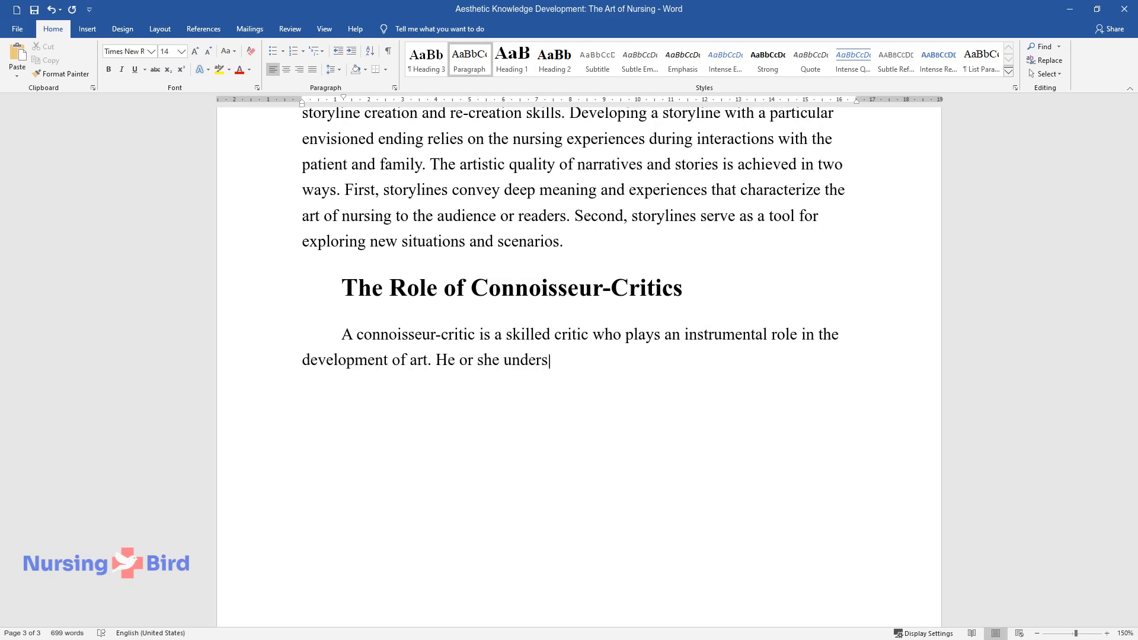
pyautogui.write('tands the history and evolution of a')
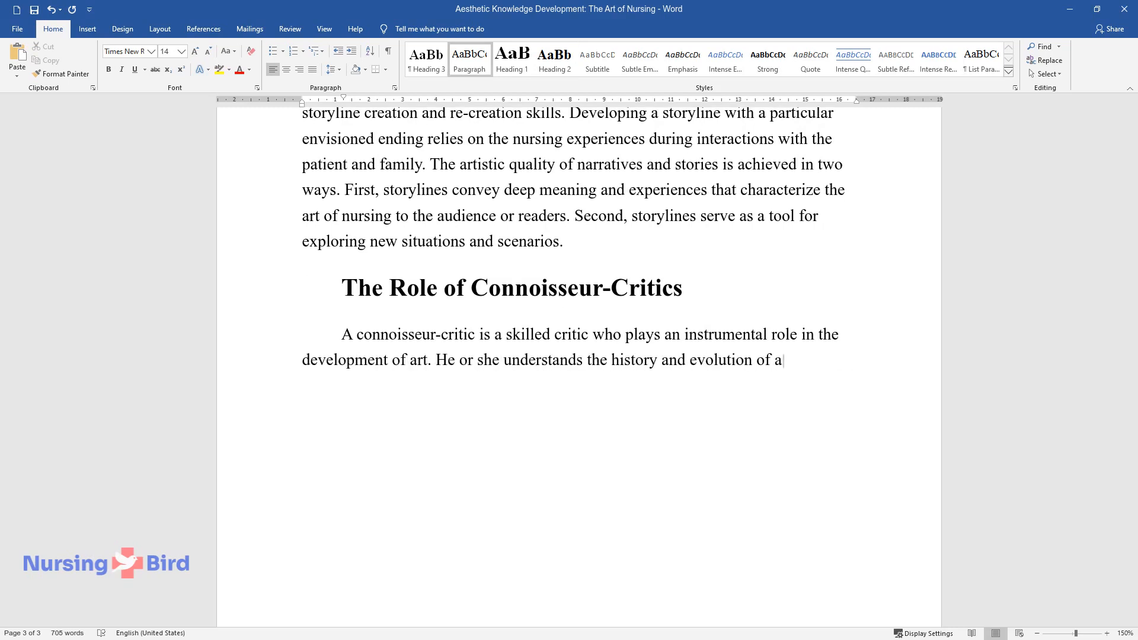
pyautogui.write('n art form as well as new industry')
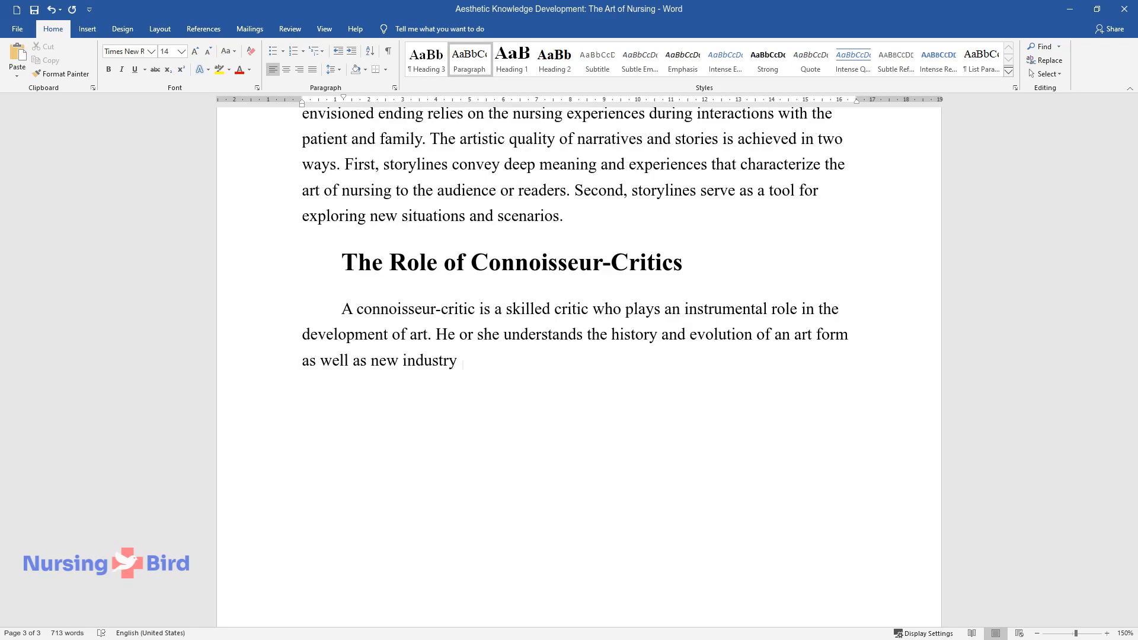
pyautogui.write('trends. As an expert with a discrim')
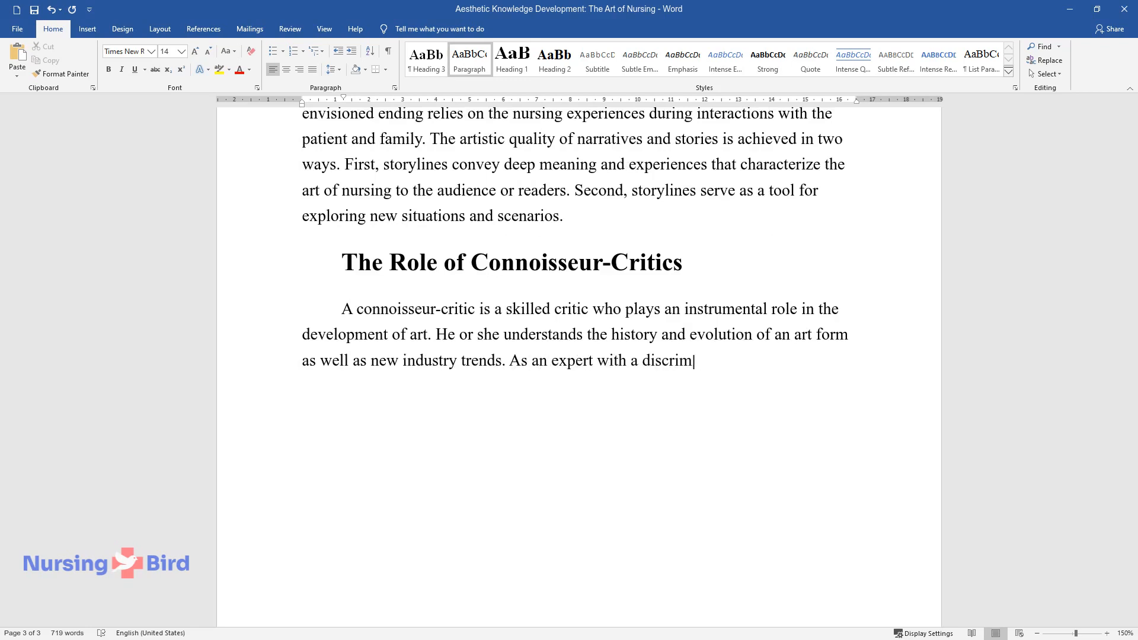
pyautogui.write('inating eye, a connoisseur-critic h')
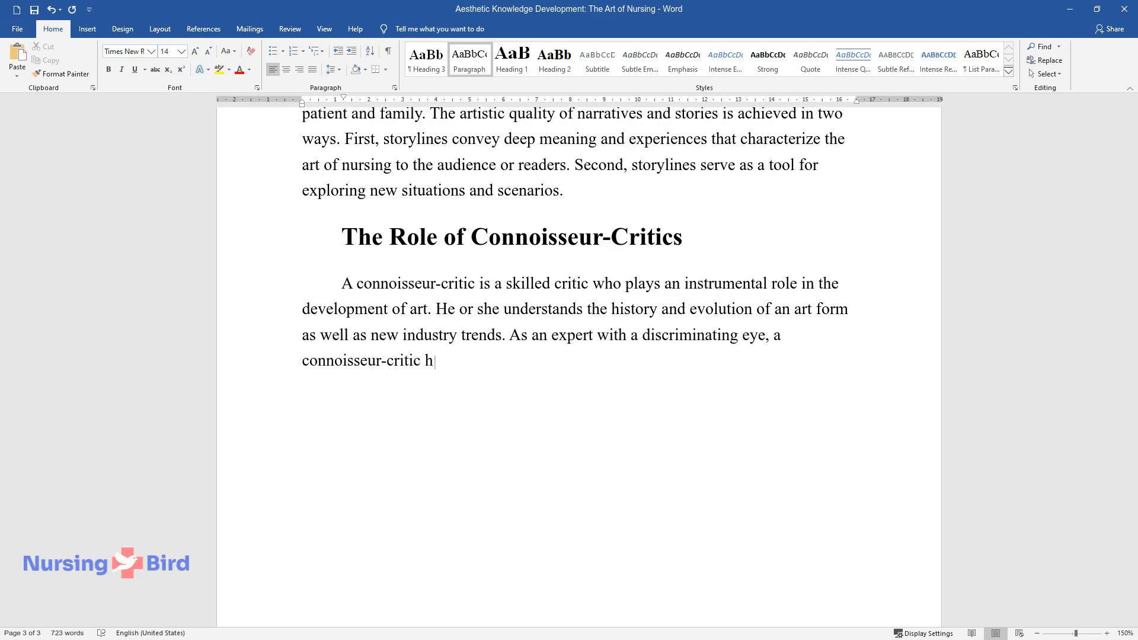
pyautogui.write('elps develop the talent and skills of artists to improve their')
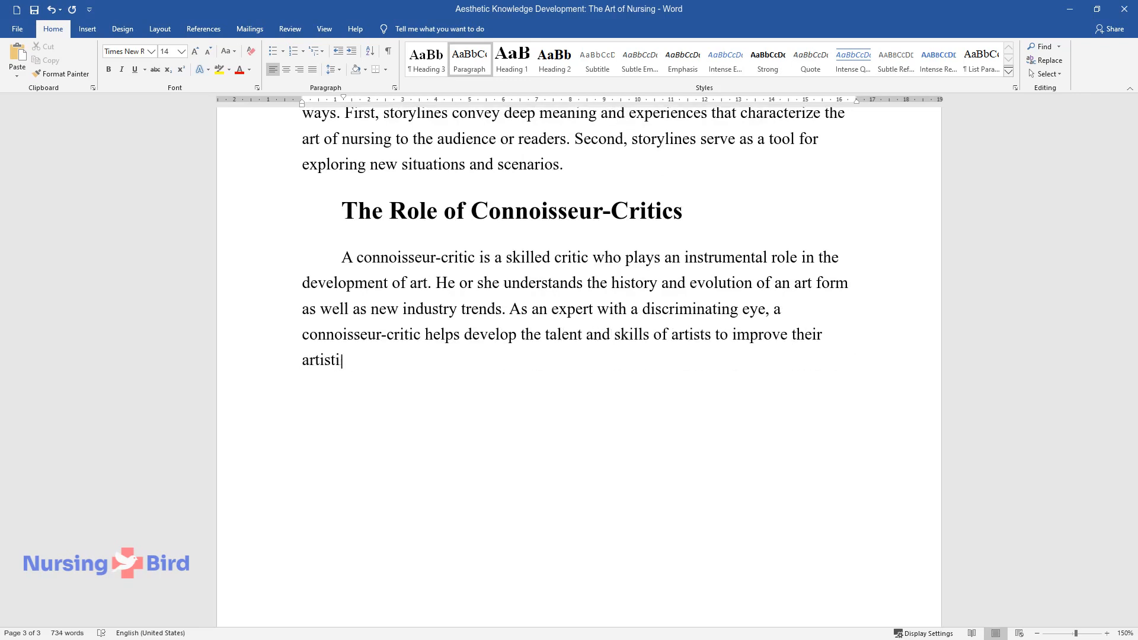
# Step: Finish the paragraph on guidance refining aesthetic skills and sensitivity geared towards greater competence
pyautogui.write('c expression. A connoisseur-critic')
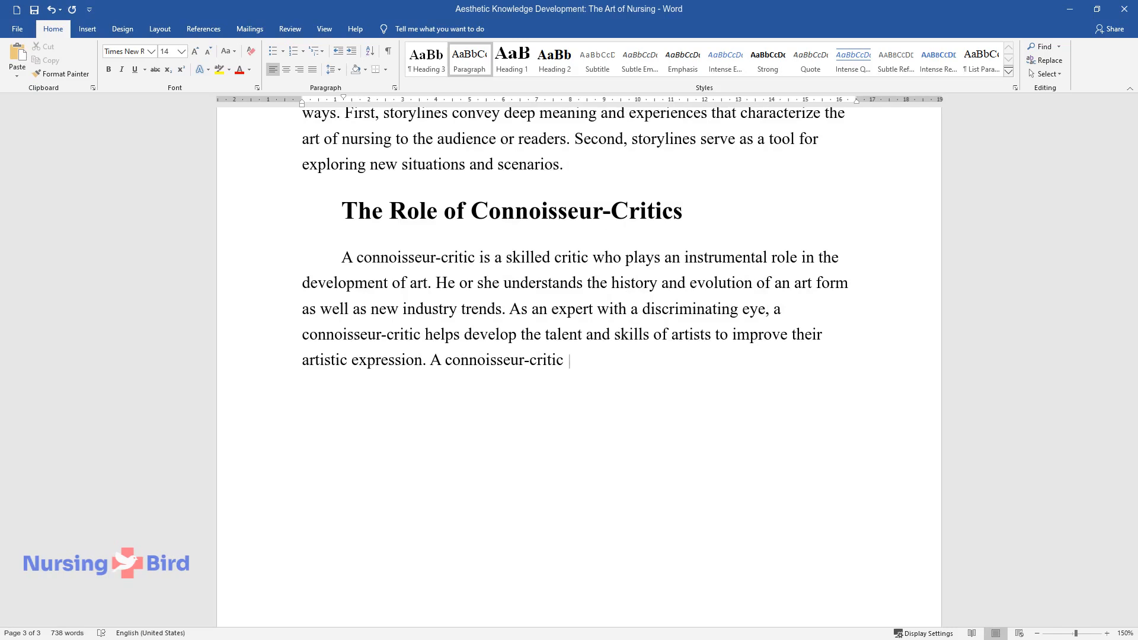
pyautogui.write('offers guidance that helps artists')
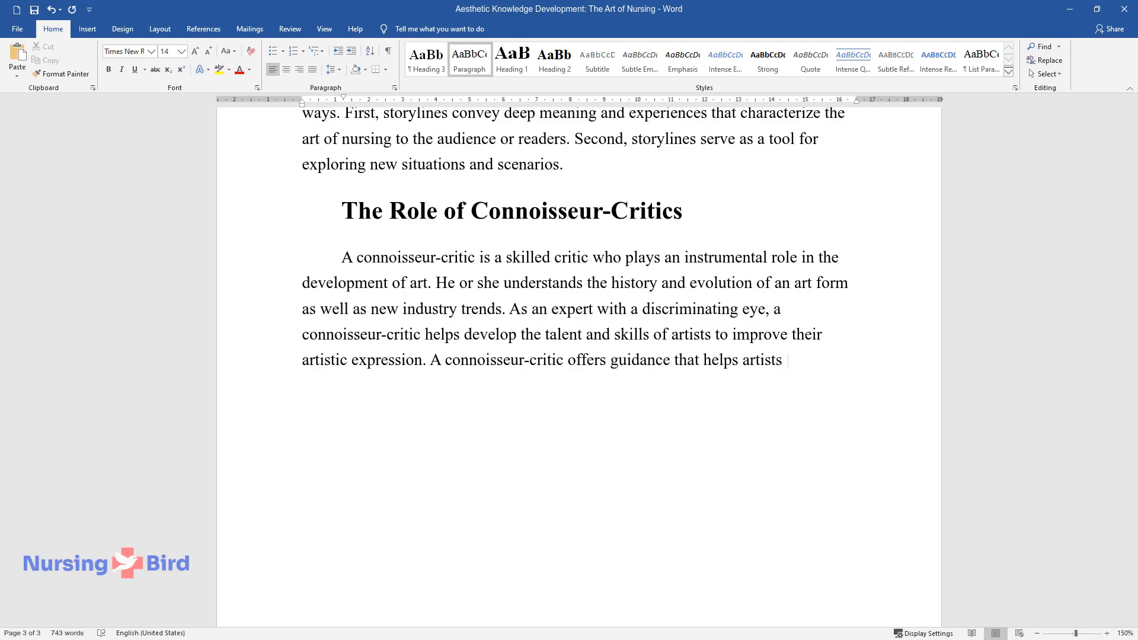
pyautogui.write('refine their aesthetic skills. He o')
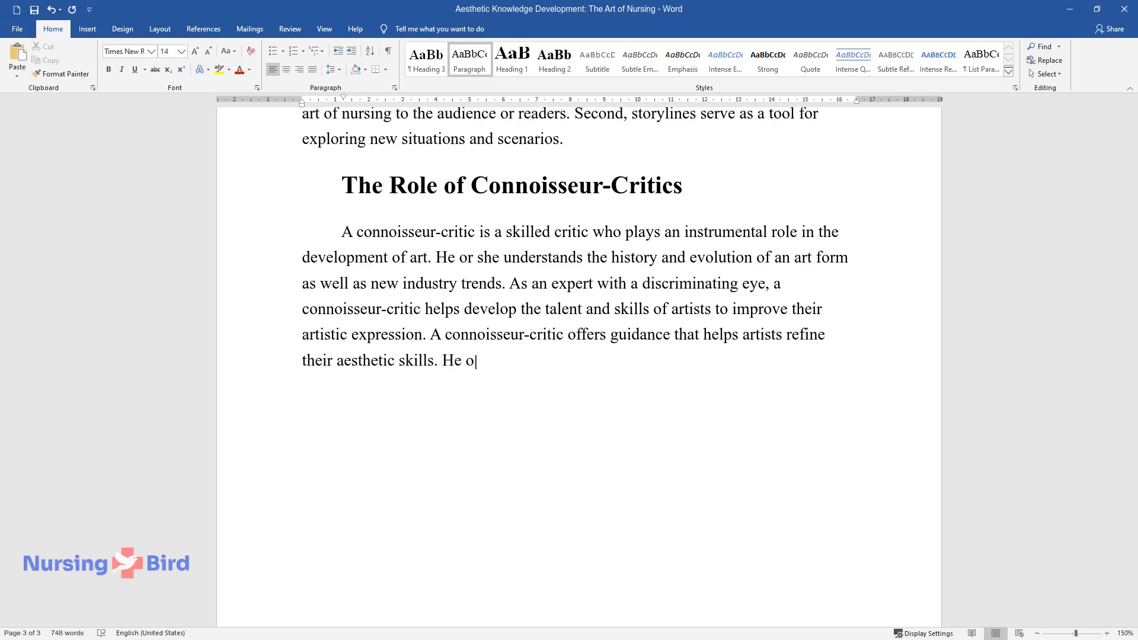
pyautogui.write("r she is sensitive to the artist's")
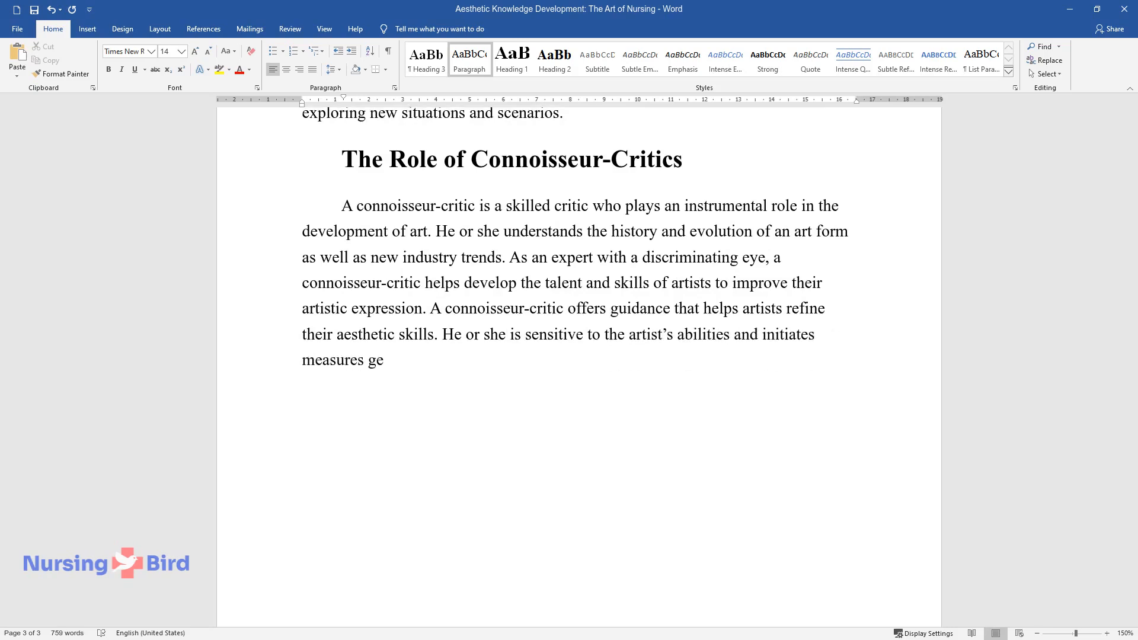
pyautogui.write('ared towards reaching greater competence.')
pyautogui.write('Essentia')
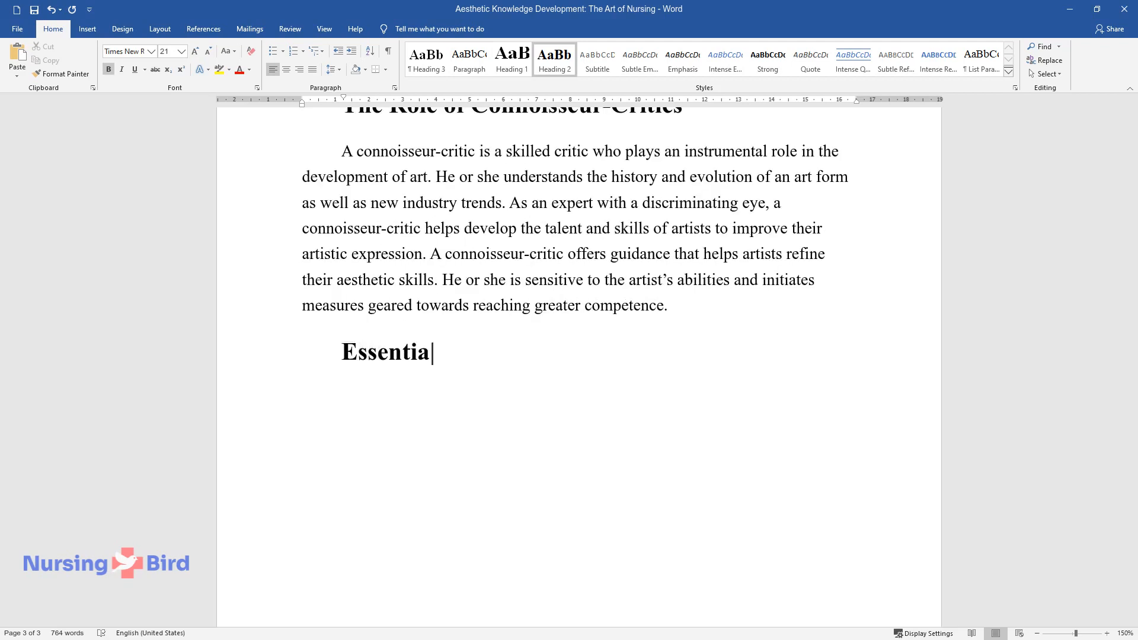
# Step: Complete the 'Essential Elements of Artistic Criticism' heading and write that critics give indicators, not good-or-bad judgments
pyautogui.write('l Elements of Artistic Cri')
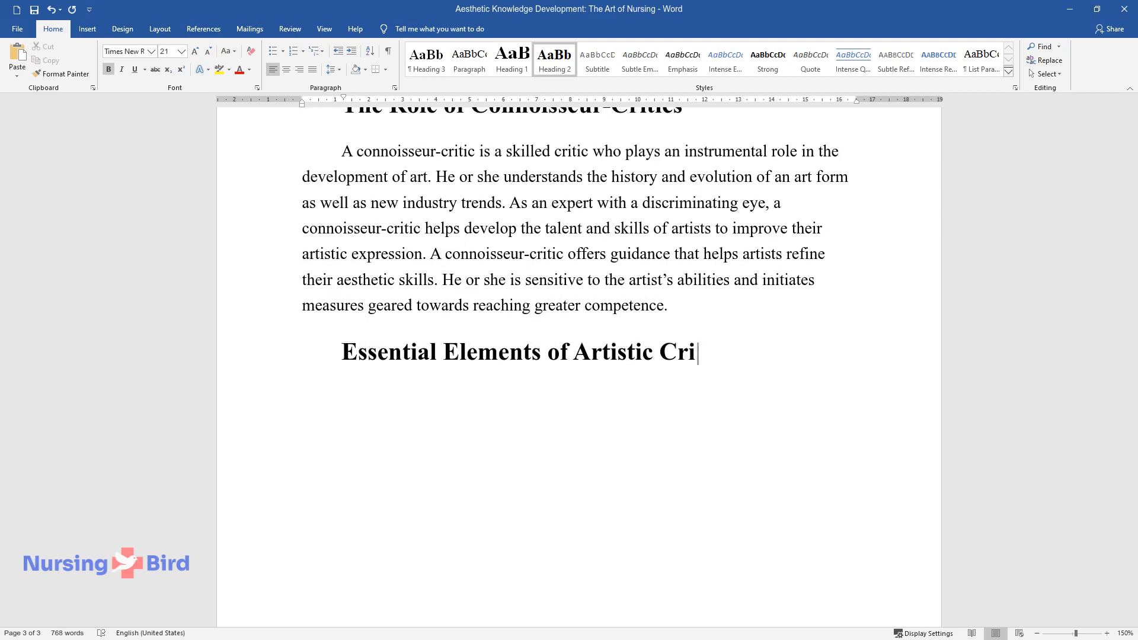
pyautogui.write('ticism')
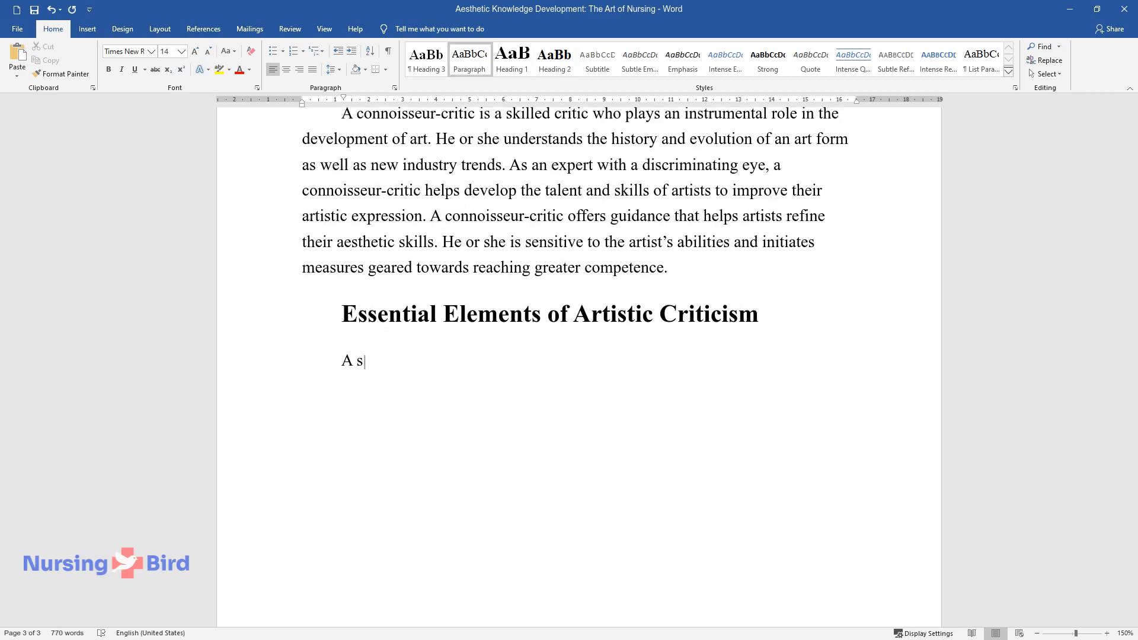
pyautogui.write('killed connoisseur does not give')
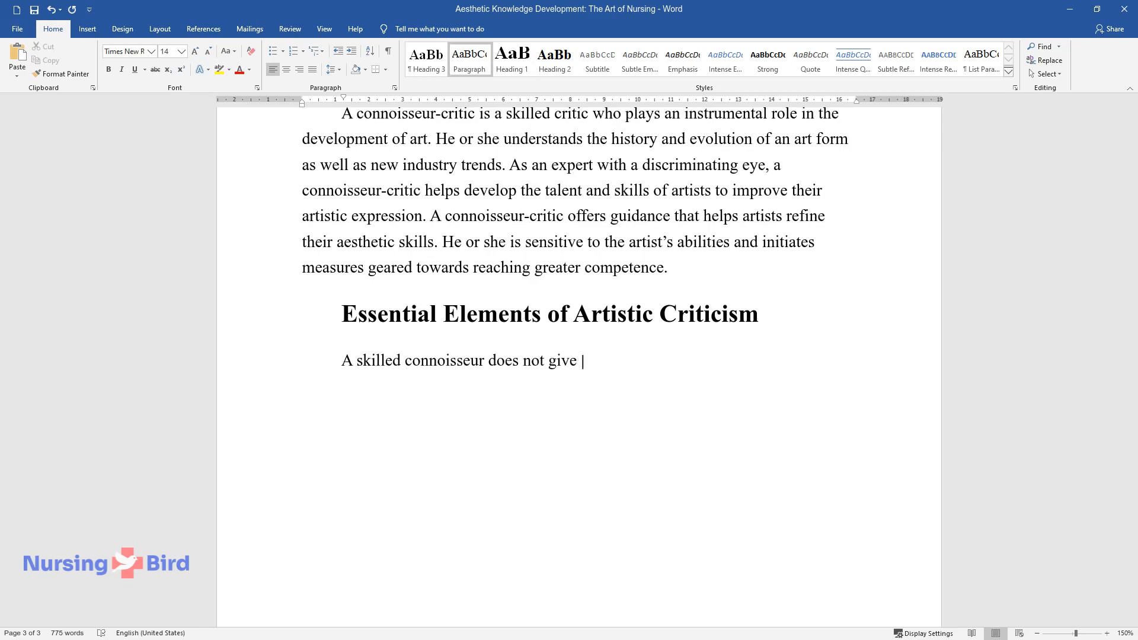
pyautogui.write('generalized judgments regarding a')
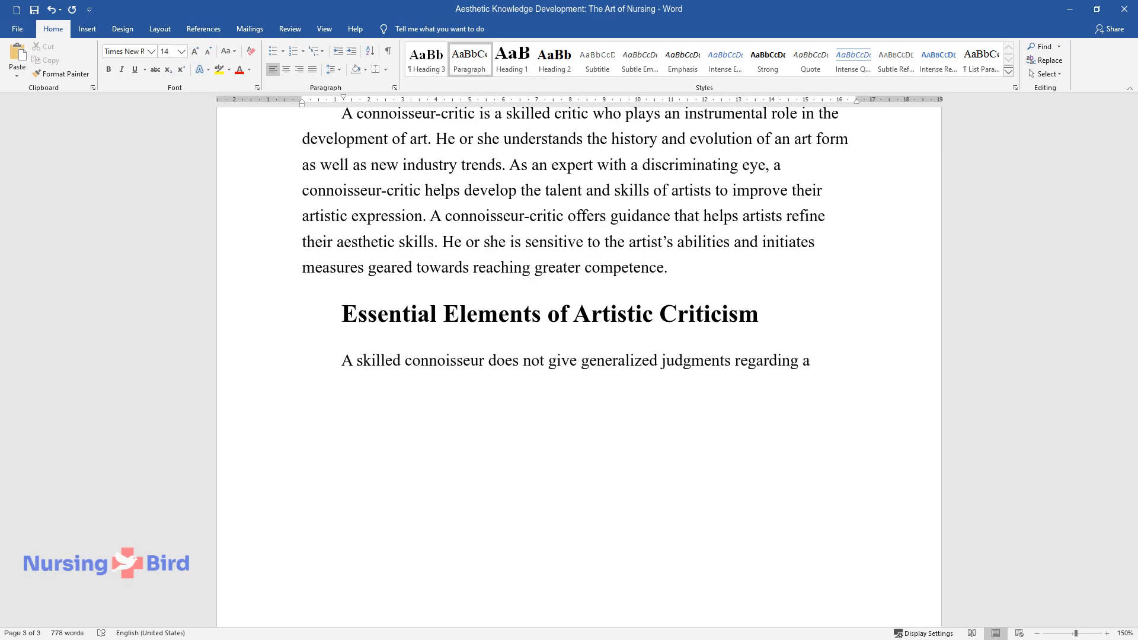
pyautogui.write('an art form. He or she does not j')
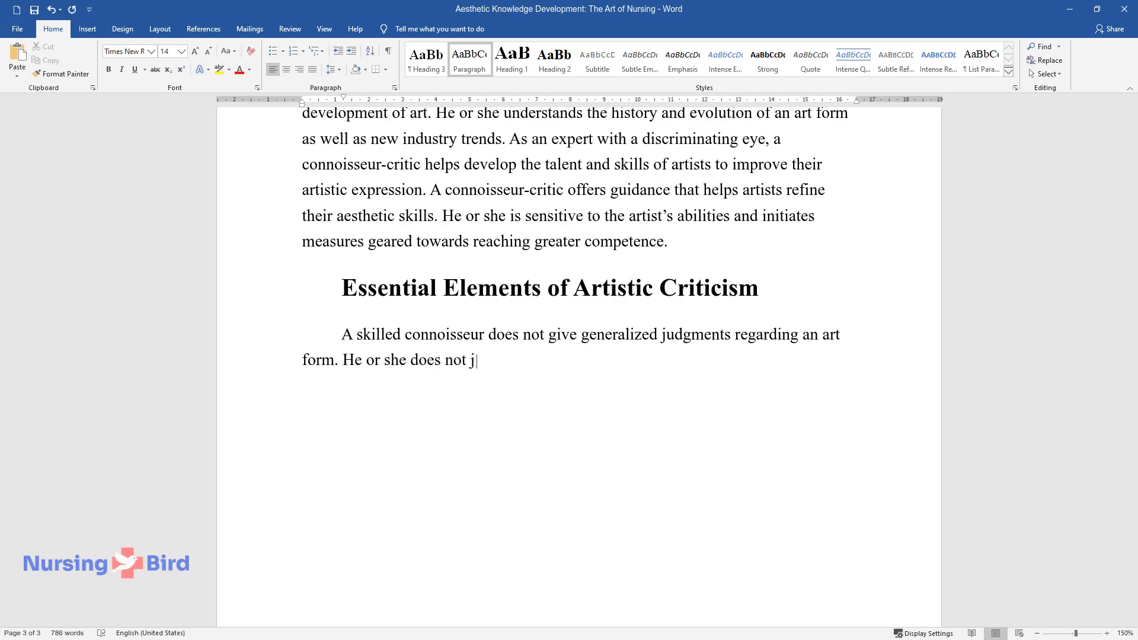
pyautogui.write('udge an art form as being good or')
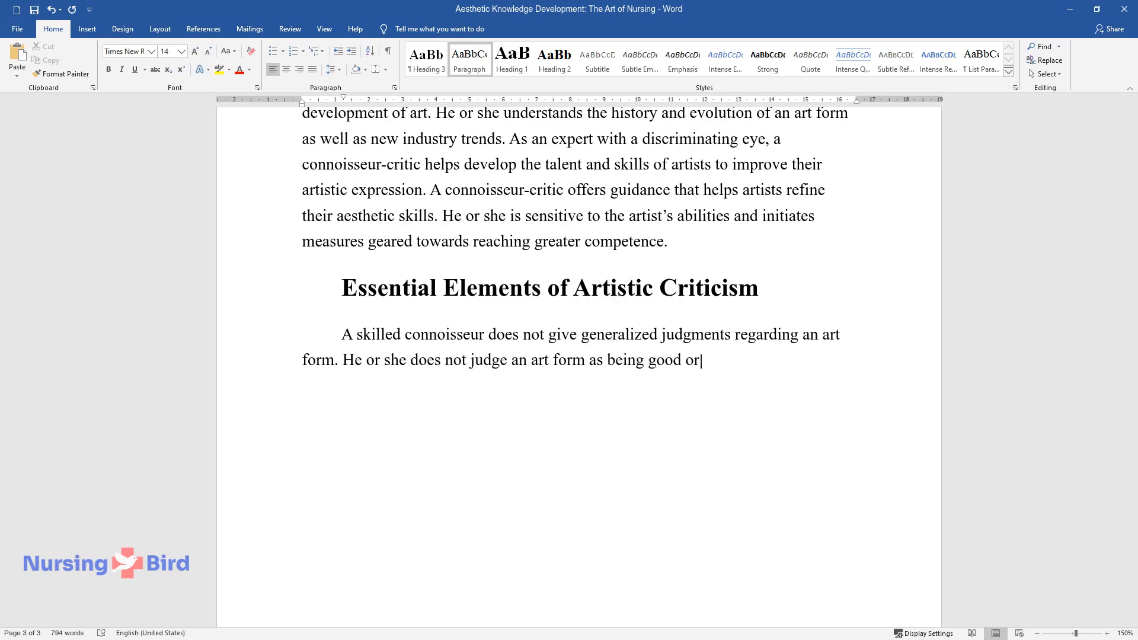
pyautogui.write('bad but provides indicators that')
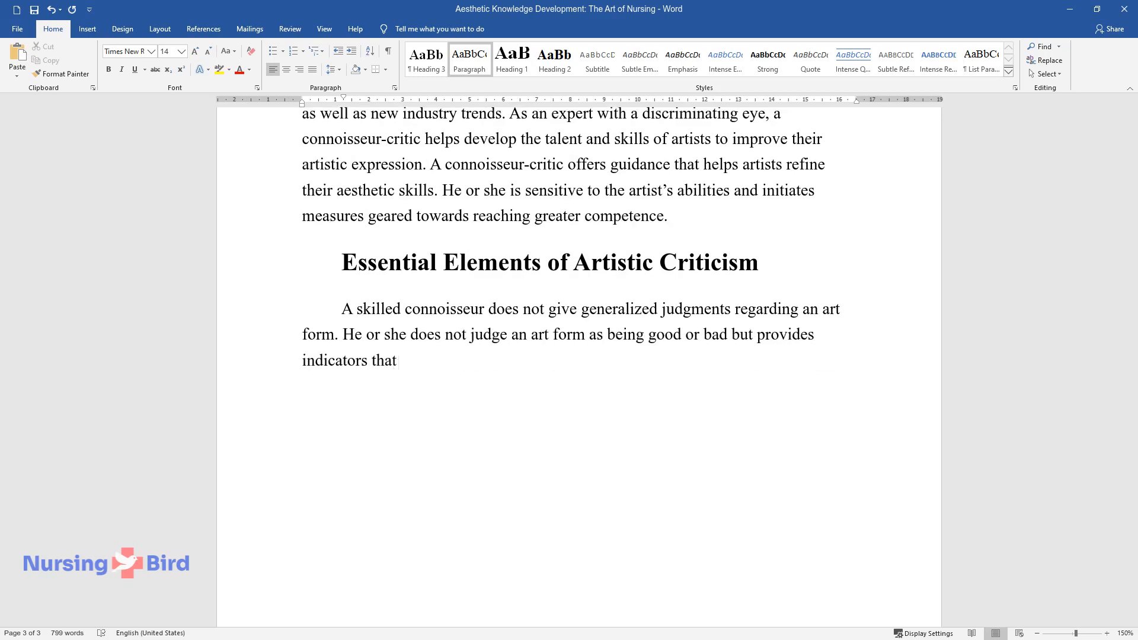
pyautogui.write('inform his or her response. Ther')
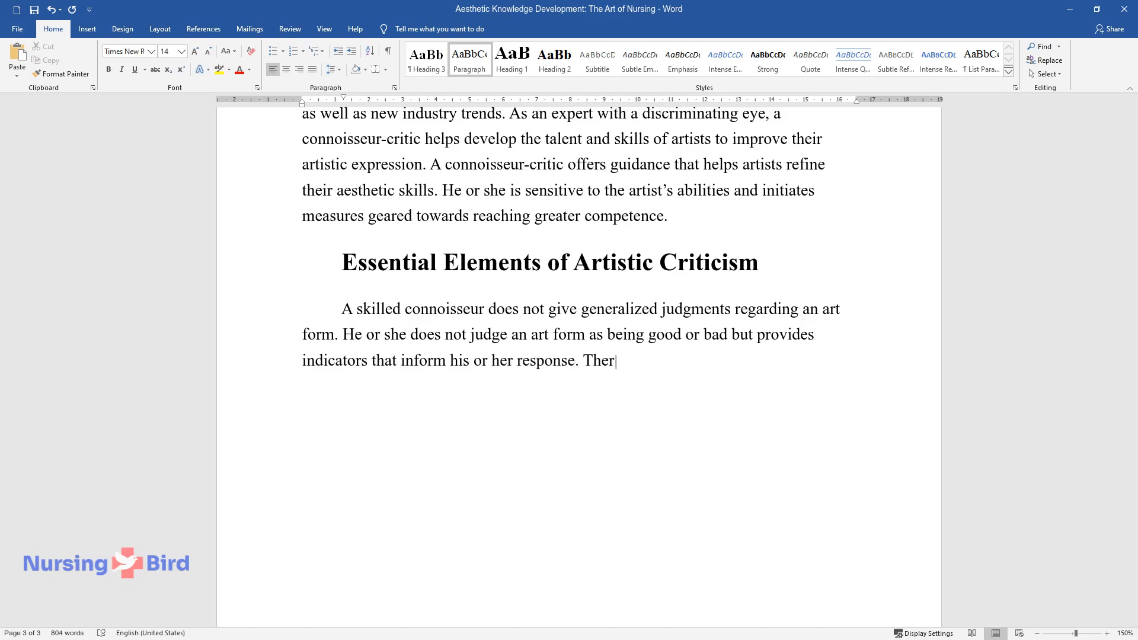
# Step: Continue on criticism containing indicators of reaction and substantive insight into aspects eliciting the response
pyautogui.write('efore, artistic criticism contain')
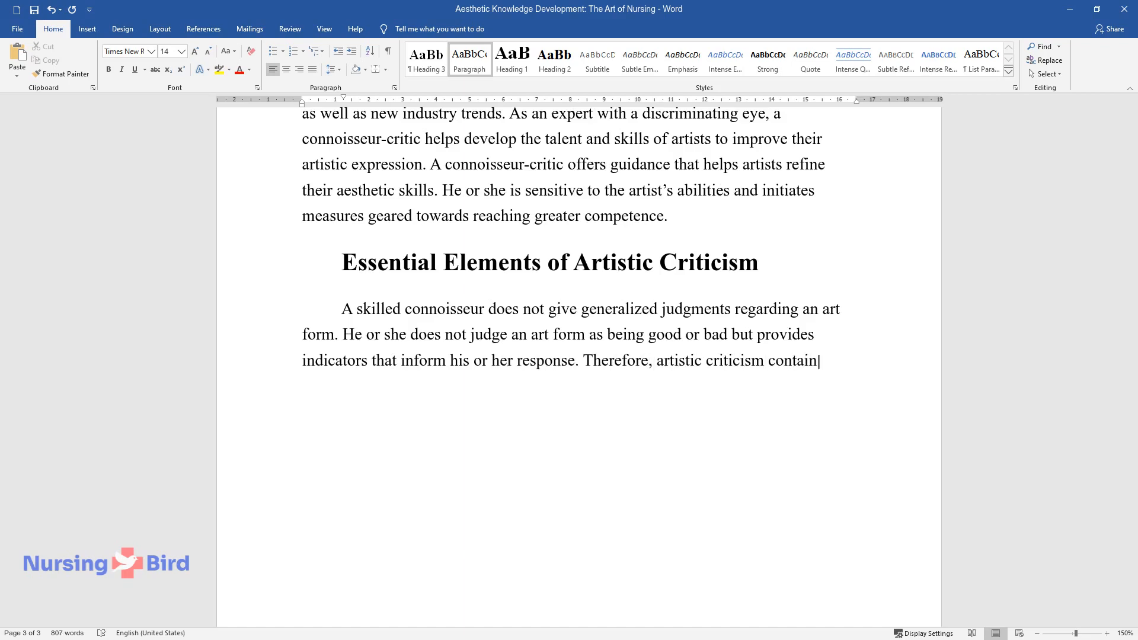
pyautogui.write('s indicators of the reaction. An')
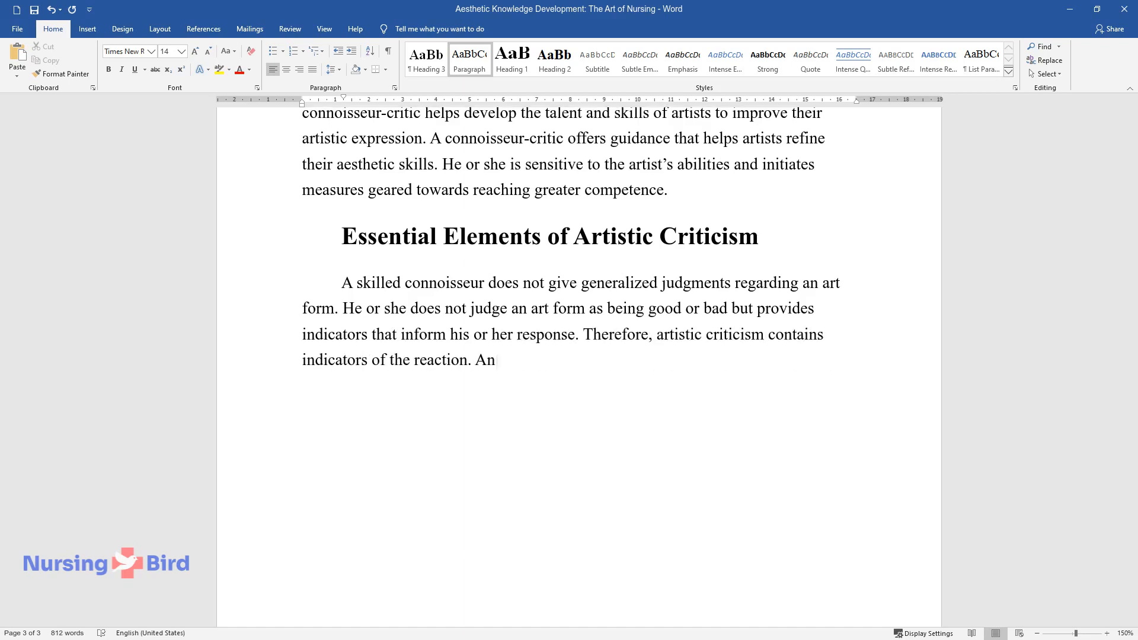
pyautogui.write('other element of artistic critici')
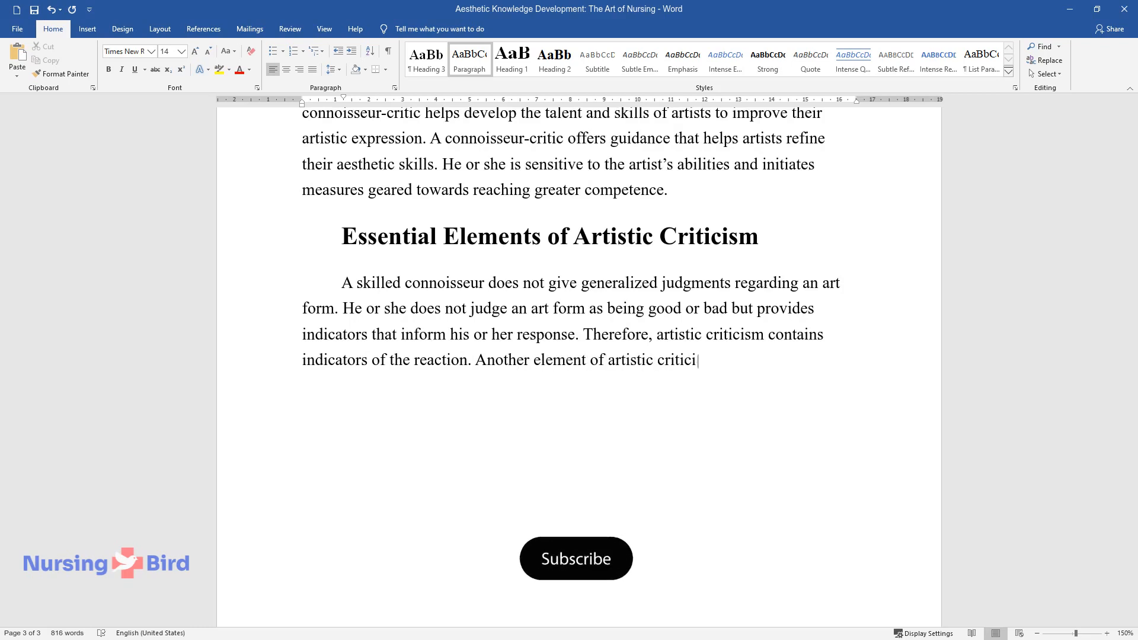
pyautogui.click(575, 558)
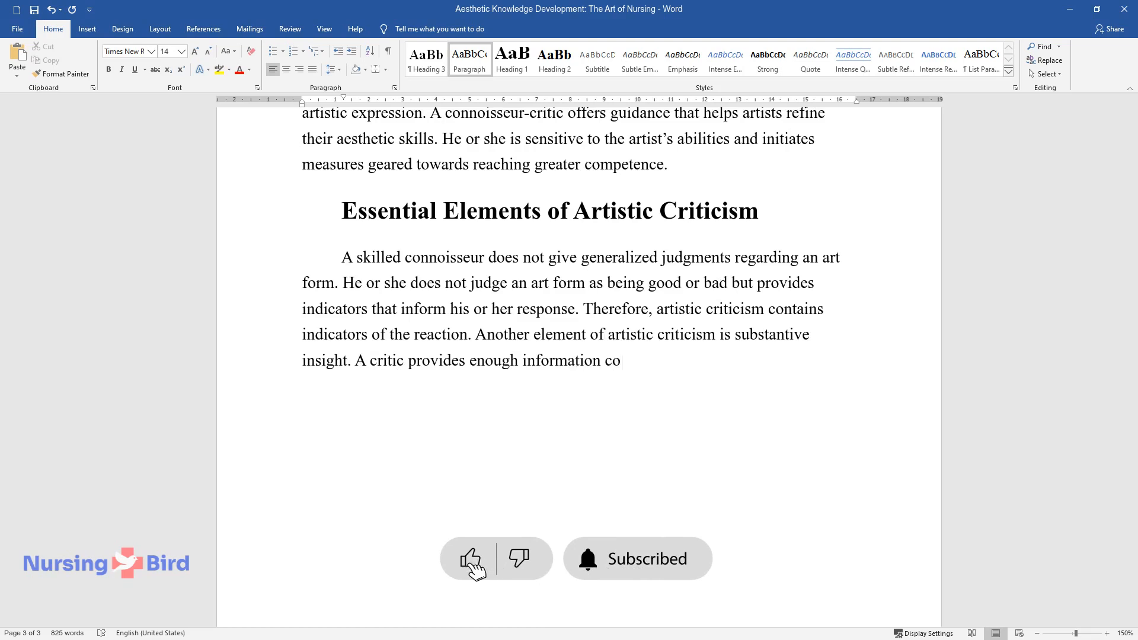
pyautogui.write('concerning the aspects of the art')
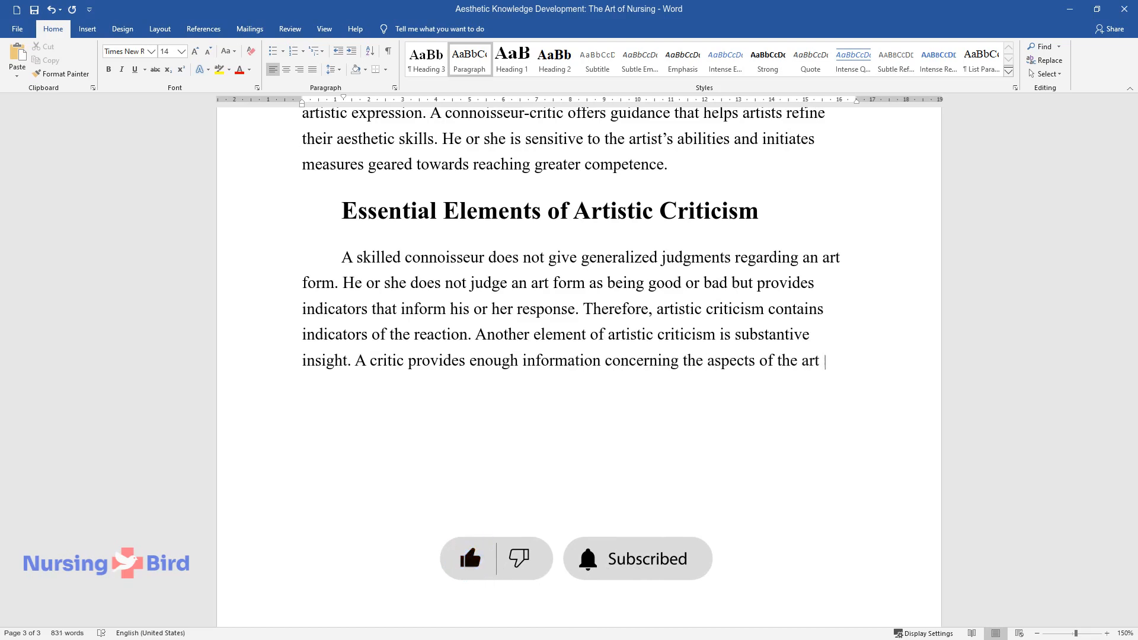
pyautogui.write('form that elicited his or her res')
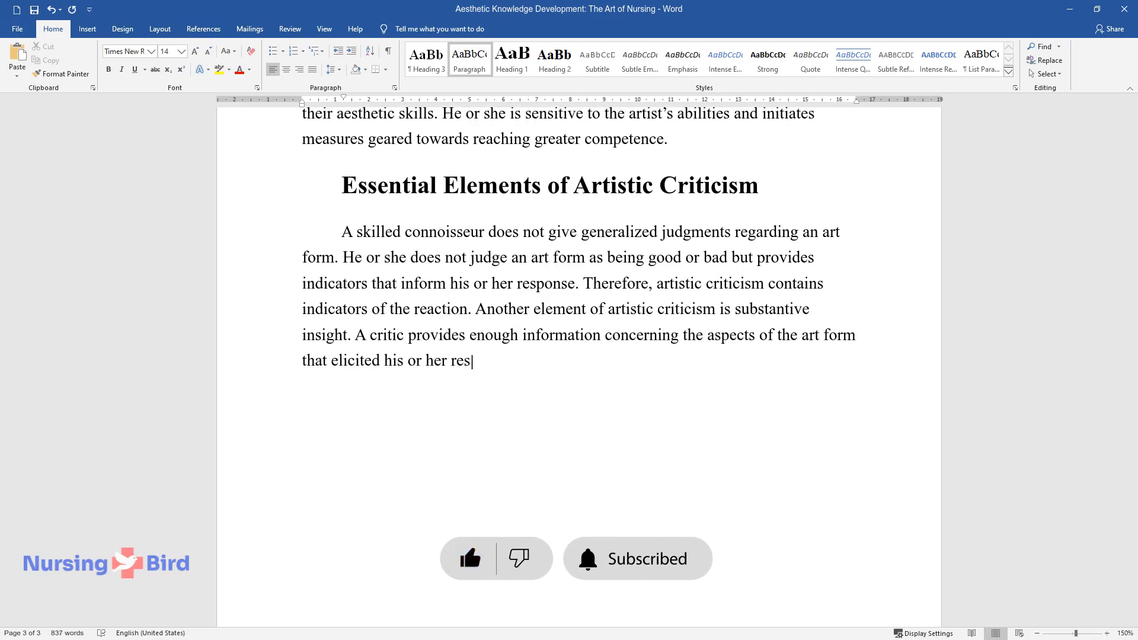